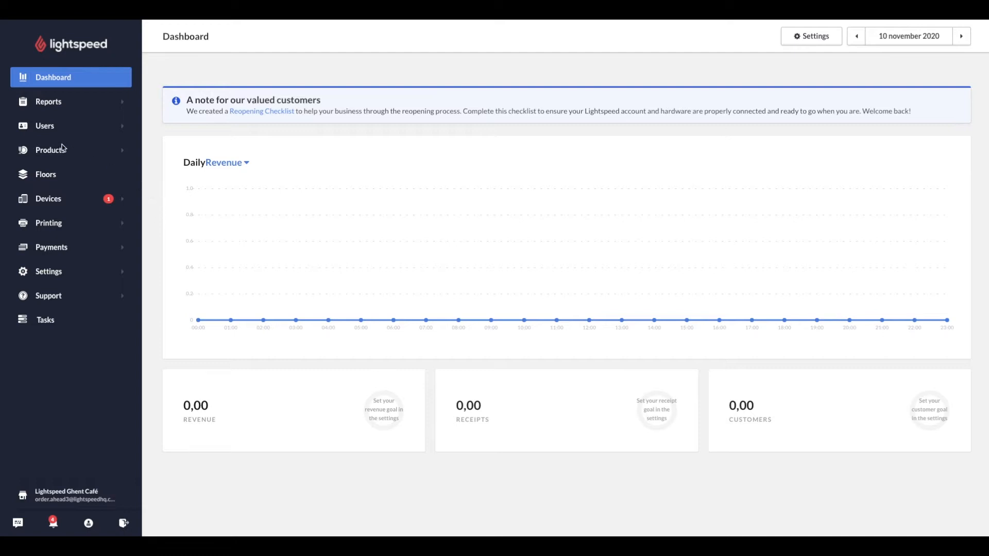
- Go to Products and show the Categories list of the café's product categories
{"action": "left_click", "coordinate": [51, 149]}
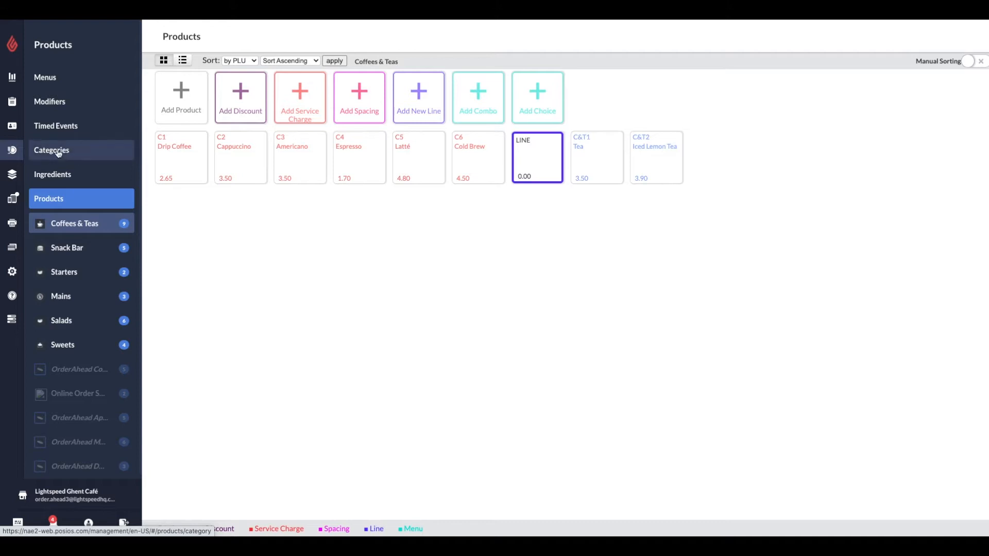
{"action": "left_click", "coordinate": [52, 150]}
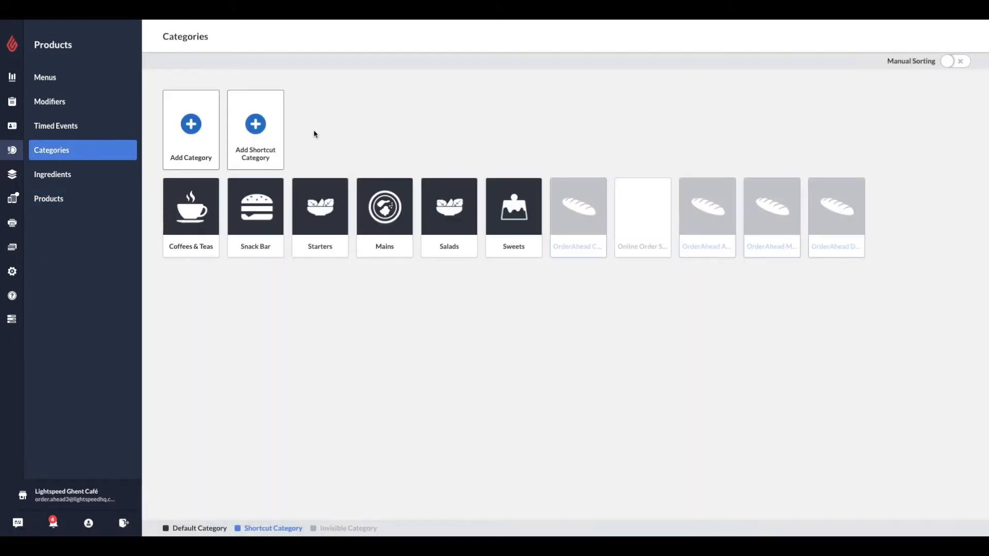
- Create shortcut category 'OrderAhead Snacks', then uncheck Visible and save it
{"action": "left_click", "coordinate": [578, 216]}
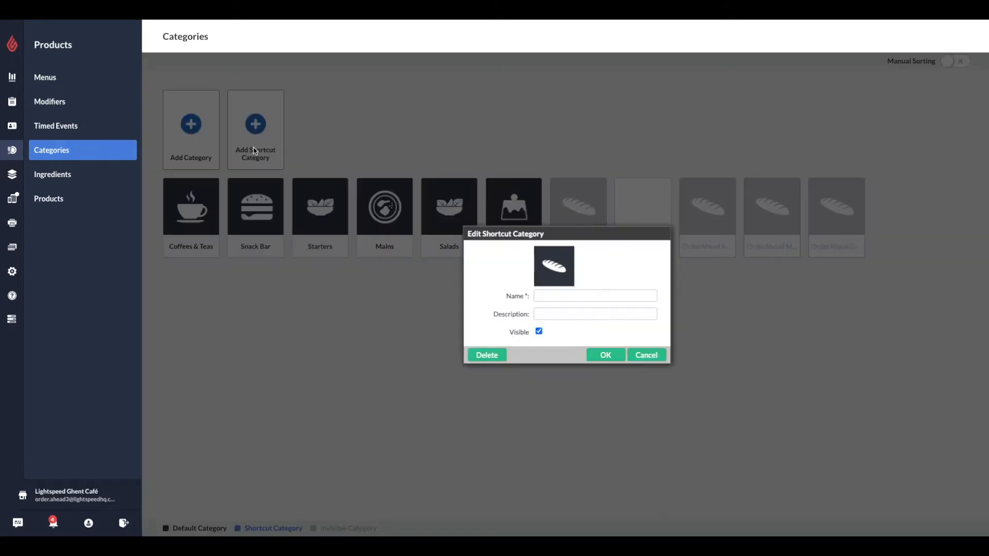
{"action": "left_click", "coordinate": [593, 295]}
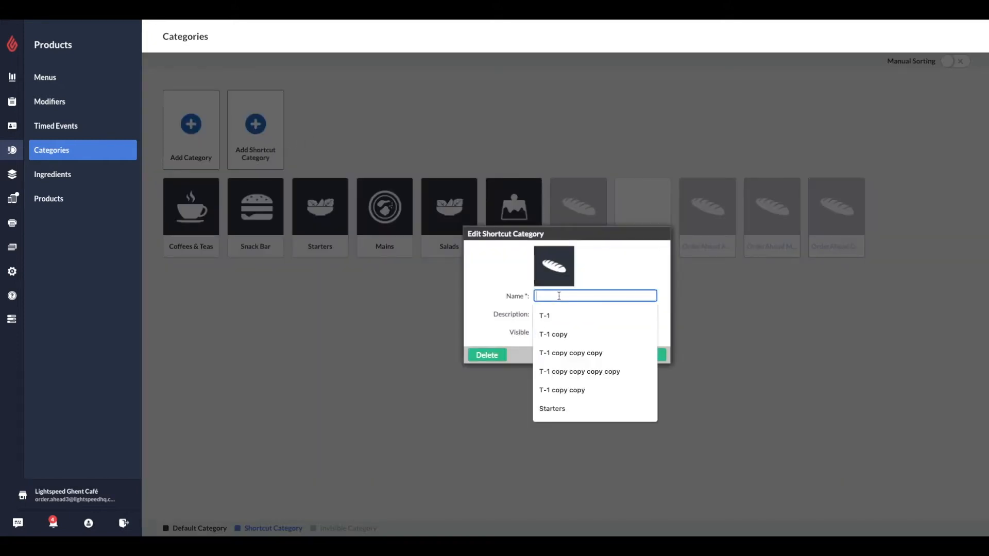
{"action": "type", "text": "OrderAhead"}
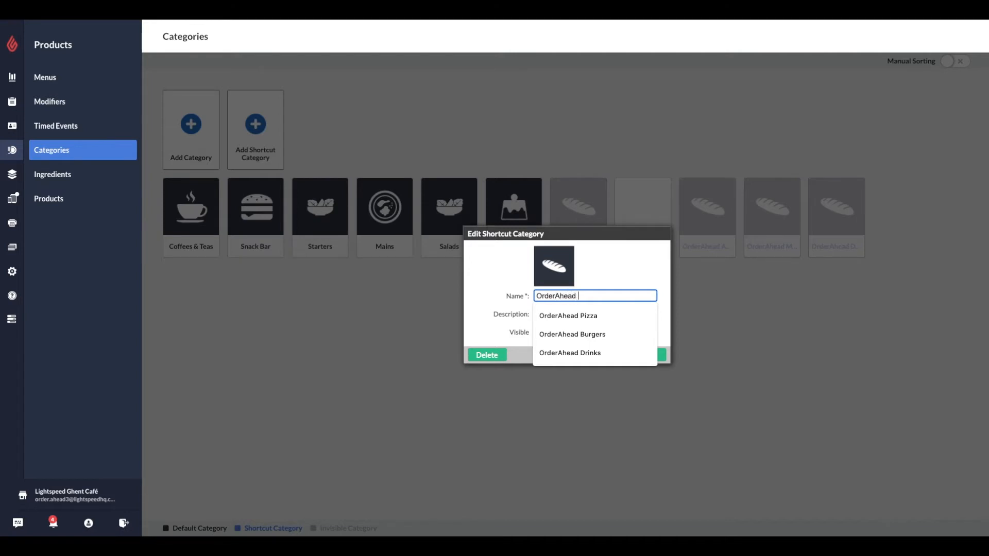
{"action": "type", "text": "Snacks"}
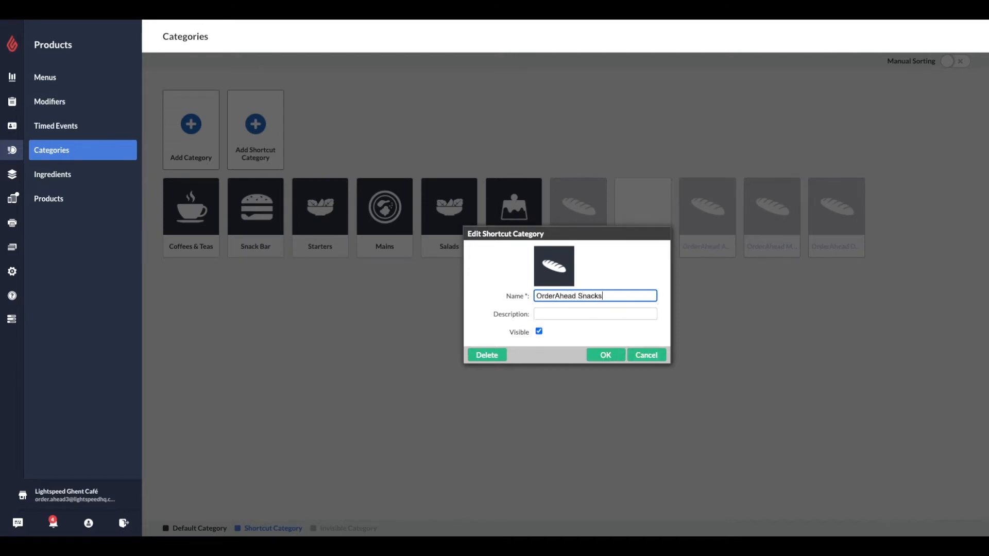
{"action": "left_click", "coordinate": [604, 355]}
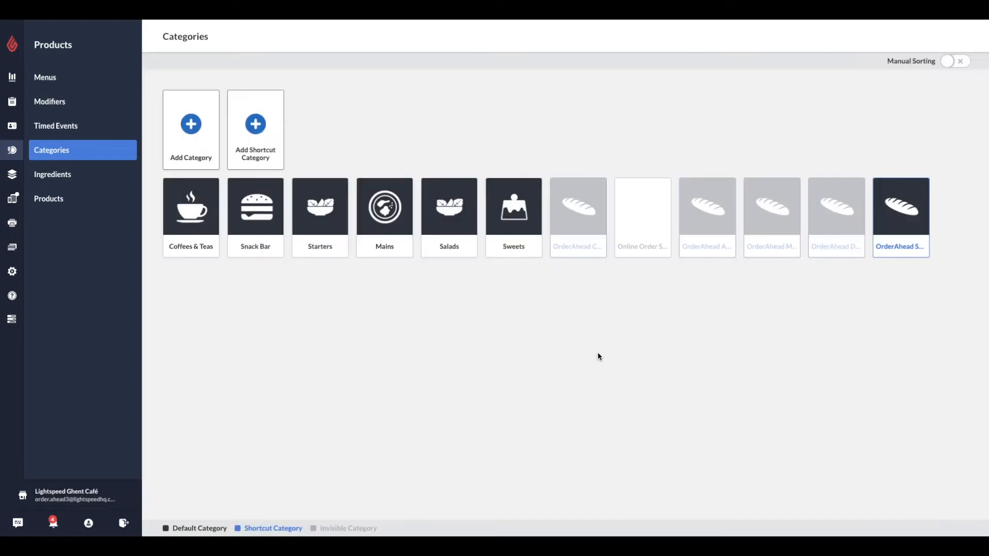
{"action": "mouse_move", "coordinate": [918, 230]}
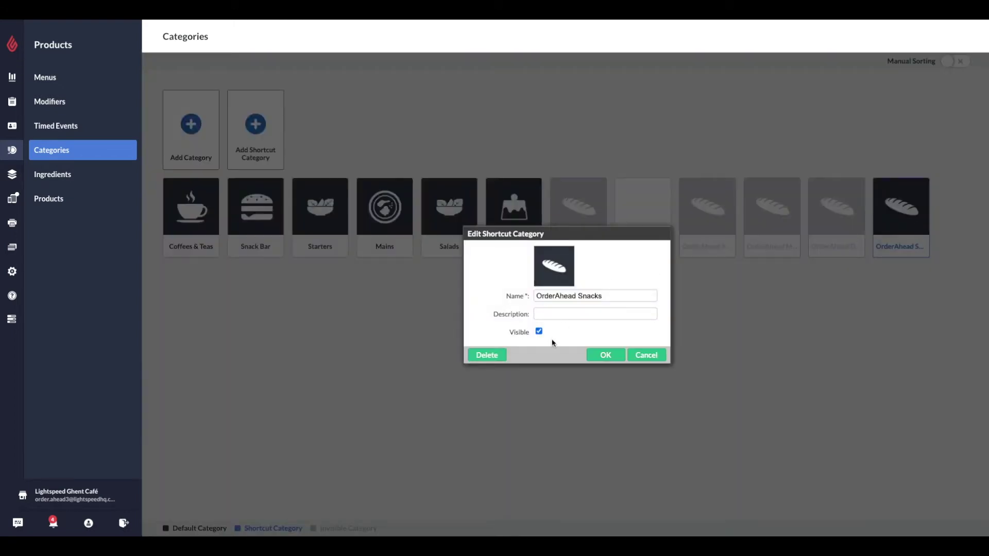
{"action": "left_click", "coordinate": [539, 331]}
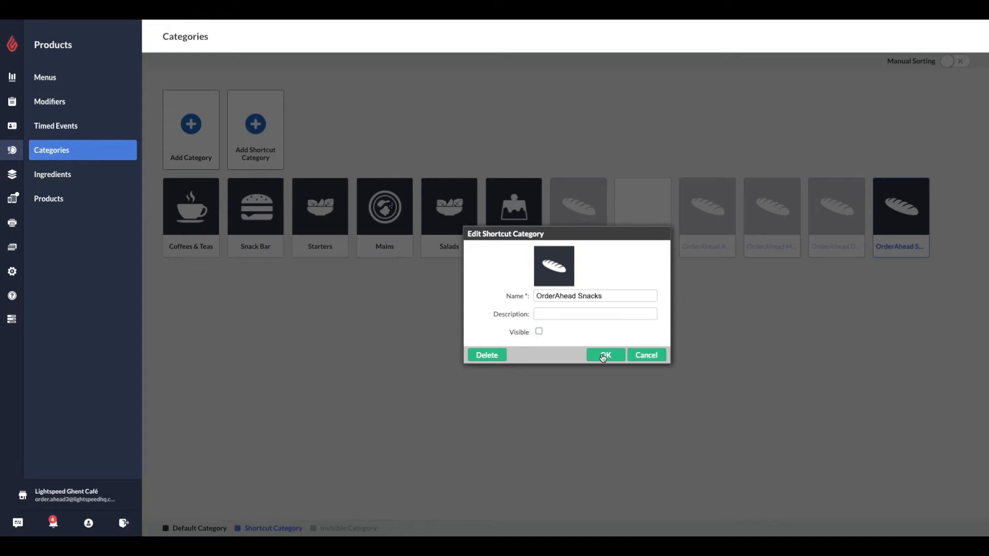
{"action": "left_click", "coordinate": [603, 354]}
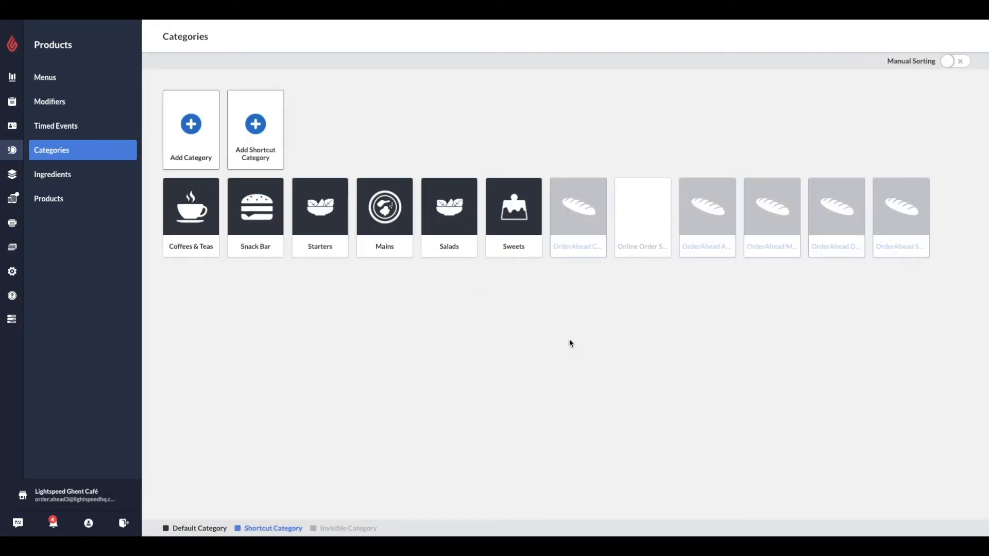
{"action": "mouse_move", "coordinate": [48, 199]}
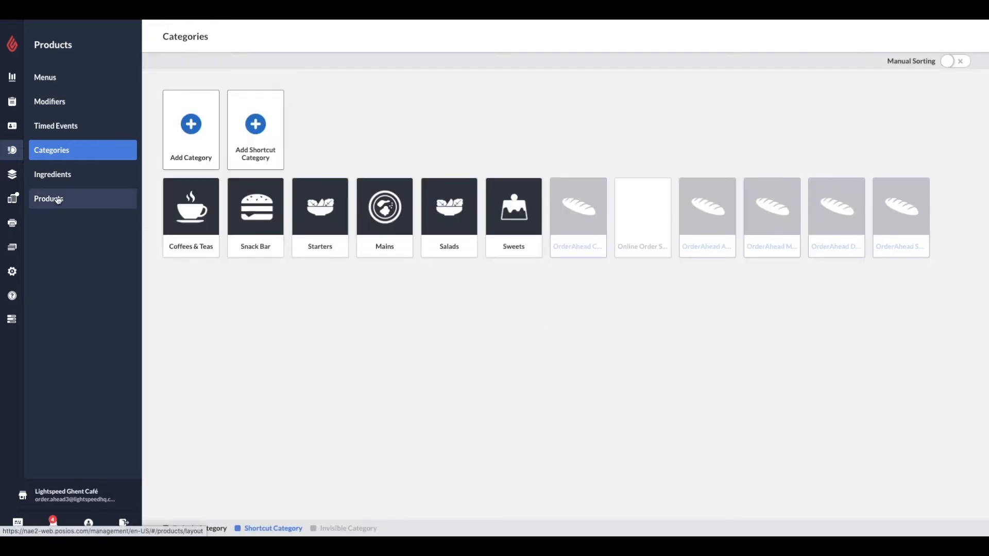
- Add Snack Bar items Hot Dog, Fries and Onion Rings to OrderAhead Snacks and save
{"action": "left_click", "coordinate": [48, 199]}
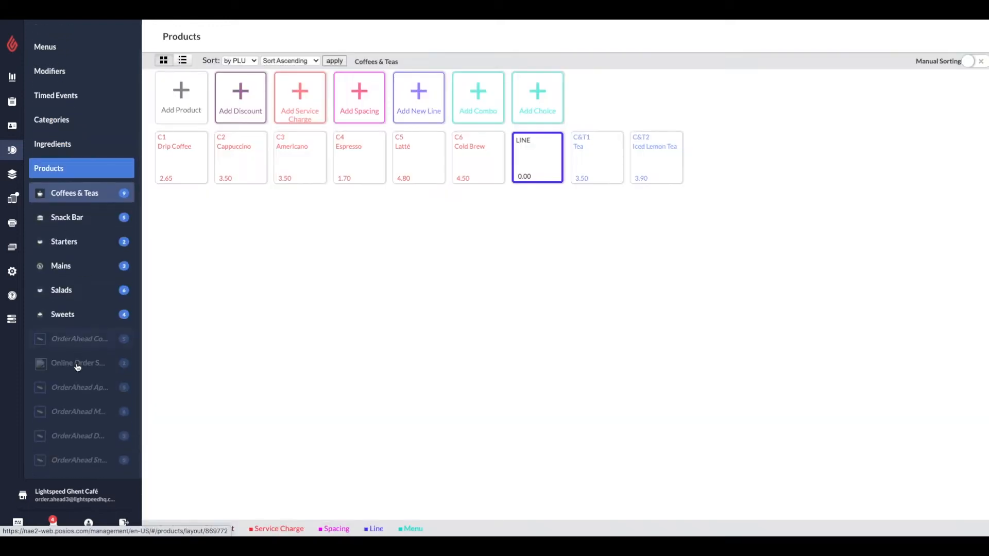
{"action": "left_click", "coordinate": [78, 460]}
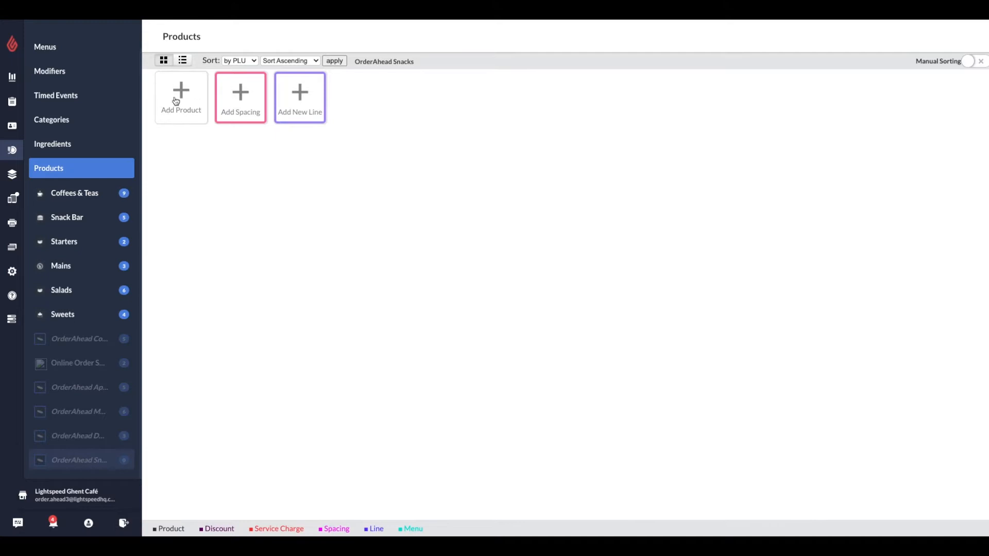
{"action": "left_click", "coordinate": [181, 98]}
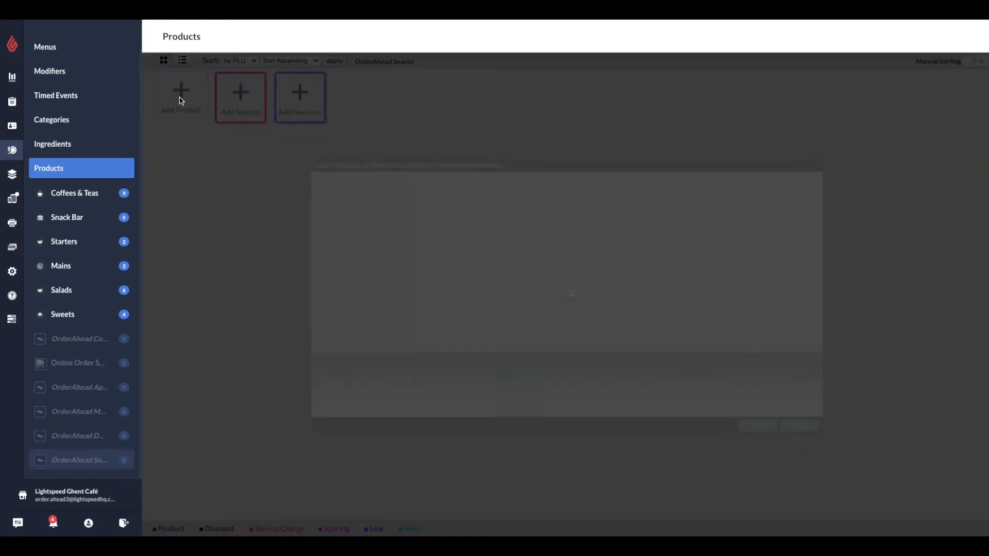
{"action": "left_click", "coordinate": [180, 98]}
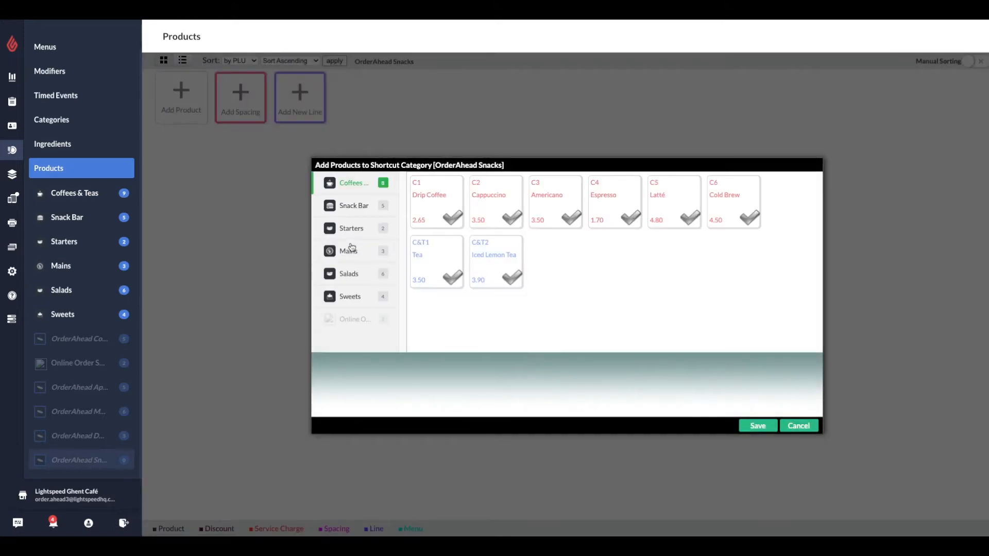
{"action": "left_click", "coordinate": [354, 205]}
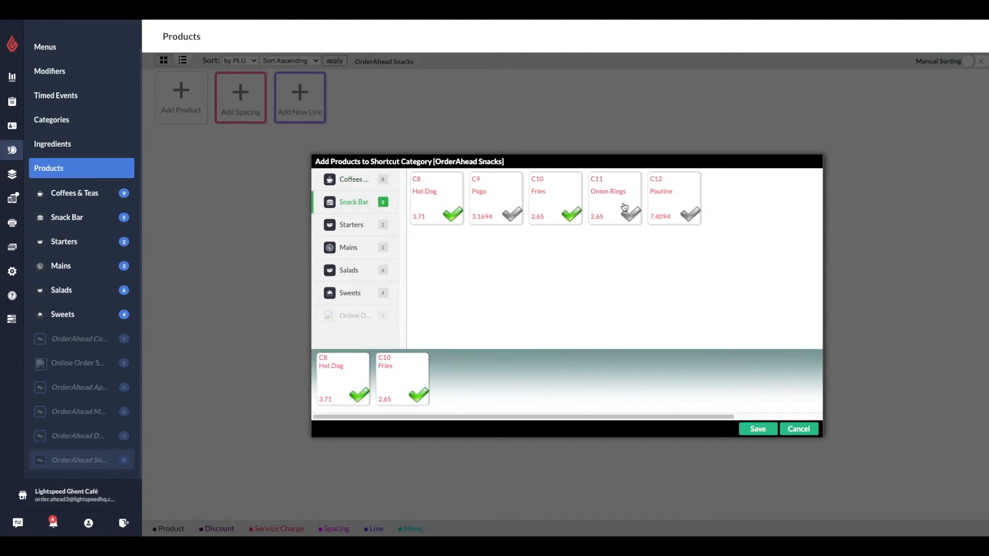
{"action": "left_click", "coordinate": [613, 197]}
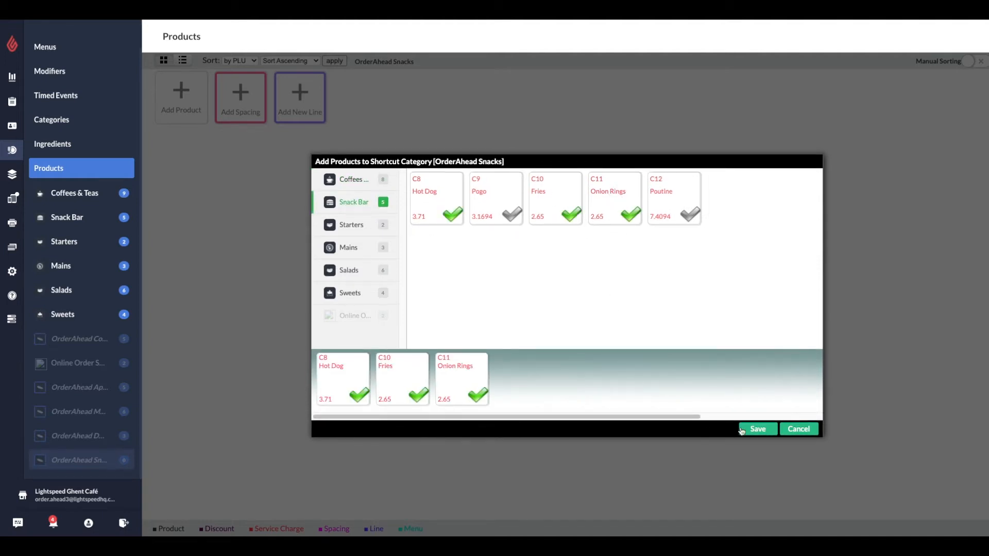
{"action": "left_click", "coordinate": [756, 428]}
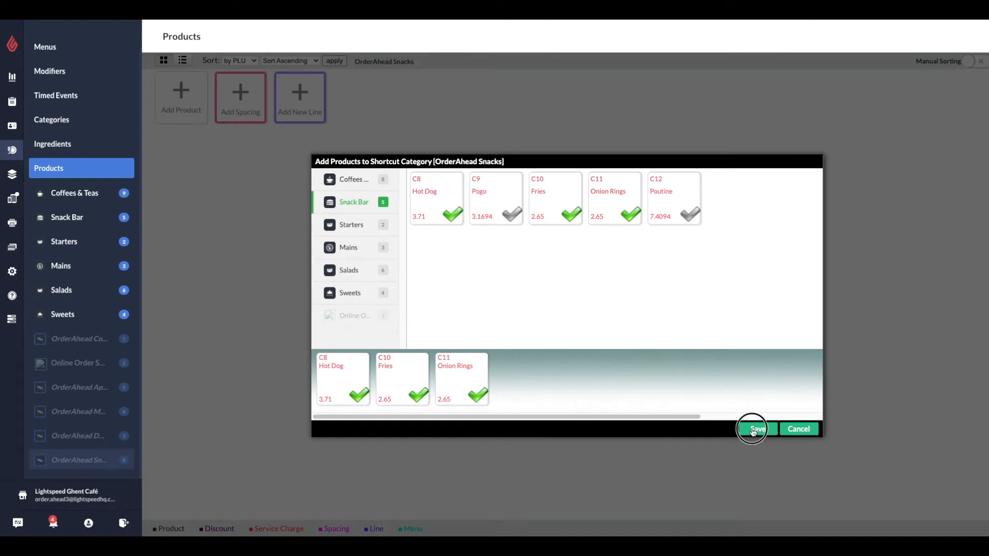
{"action": "left_click", "coordinate": [756, 429]}
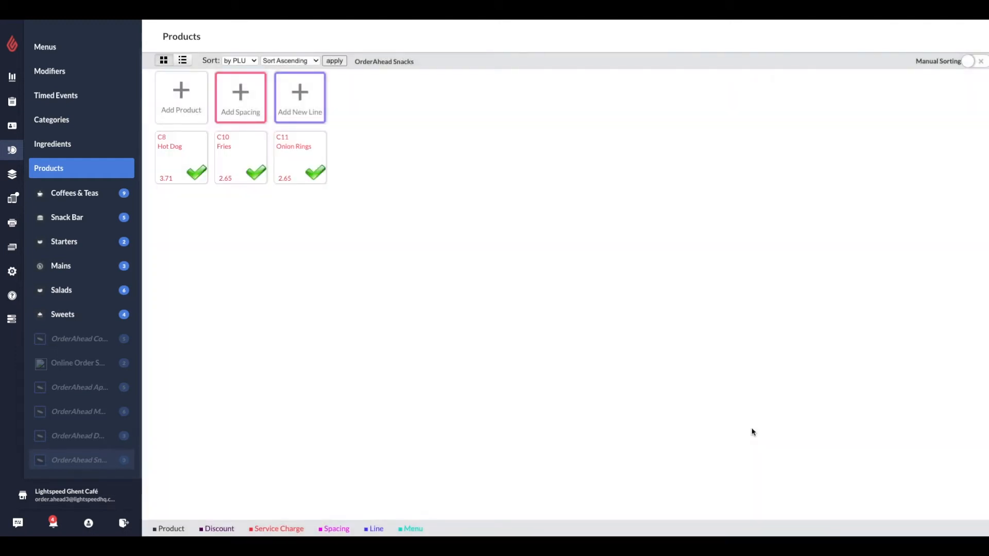
{"action": "mouse_move", "coordinate": [422, 336]}
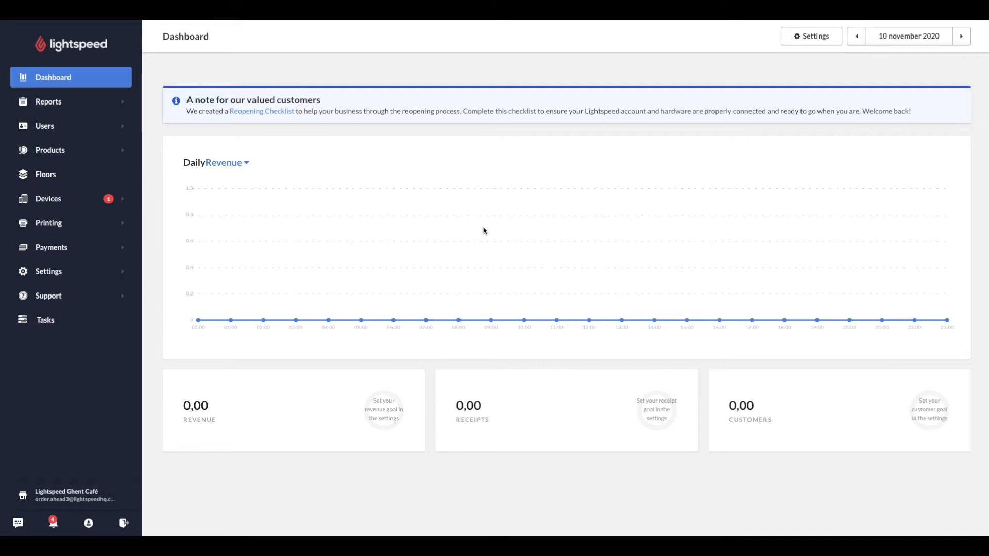
{"action": "mouse_move", "coordinate": [56, 126]}
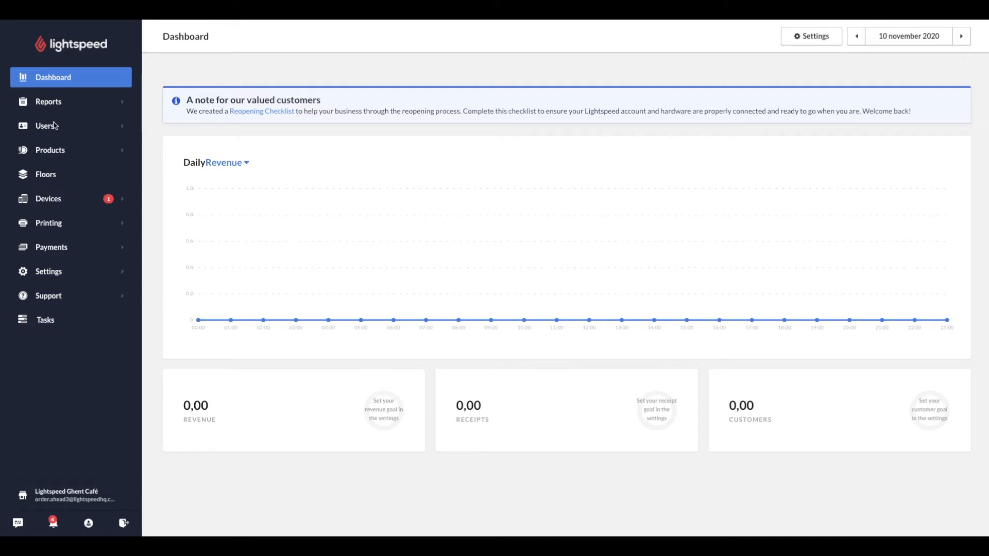
- Enable payment, tipping, void and cash drawer roles for the Server user group and confirm
{"action": "left_click", "coordinate": [45, 126]}
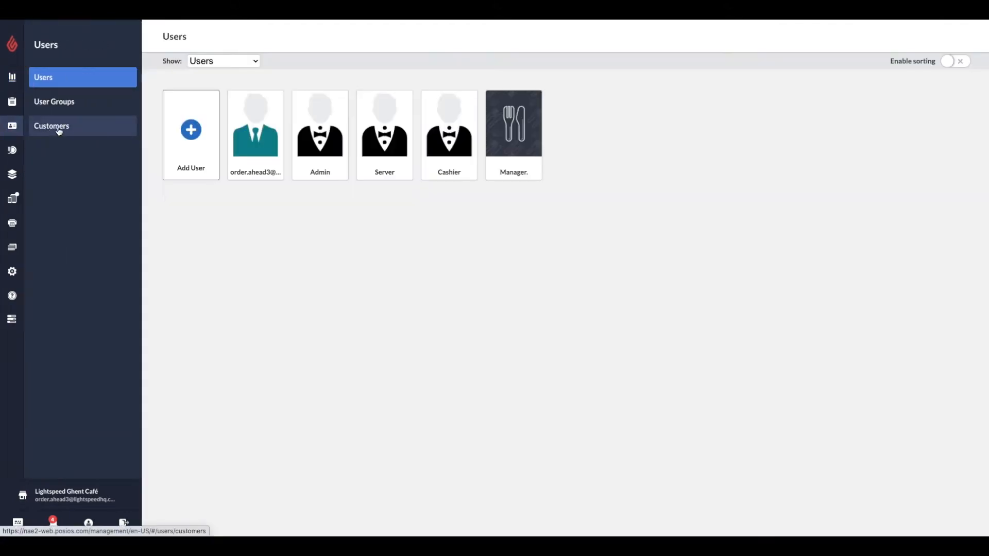
{"action": "left_click", "coordinate": [54, 101]}
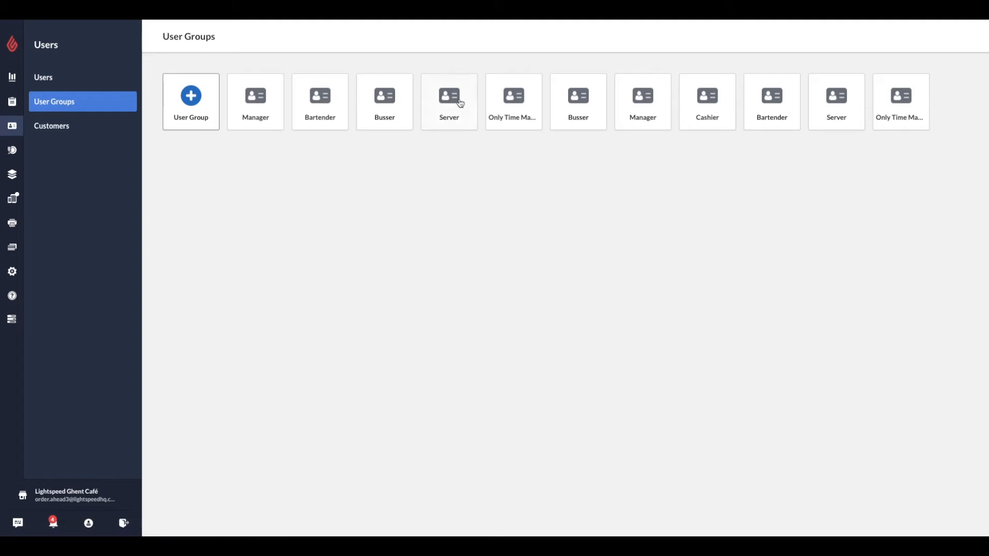
{"action": "mouse_move", "coordinate": [448, 107]}
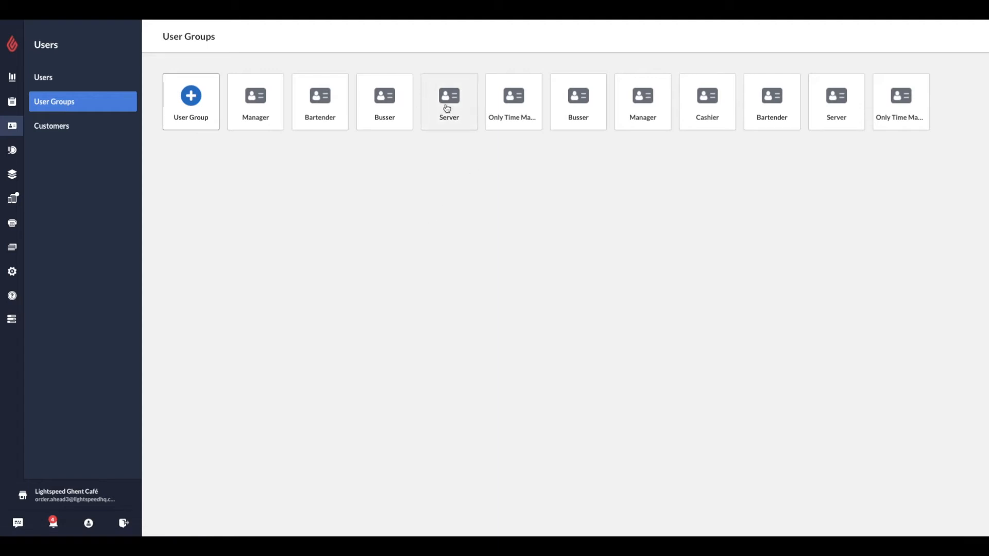
{"action": "left_click", "coordinate": [448, 101]}
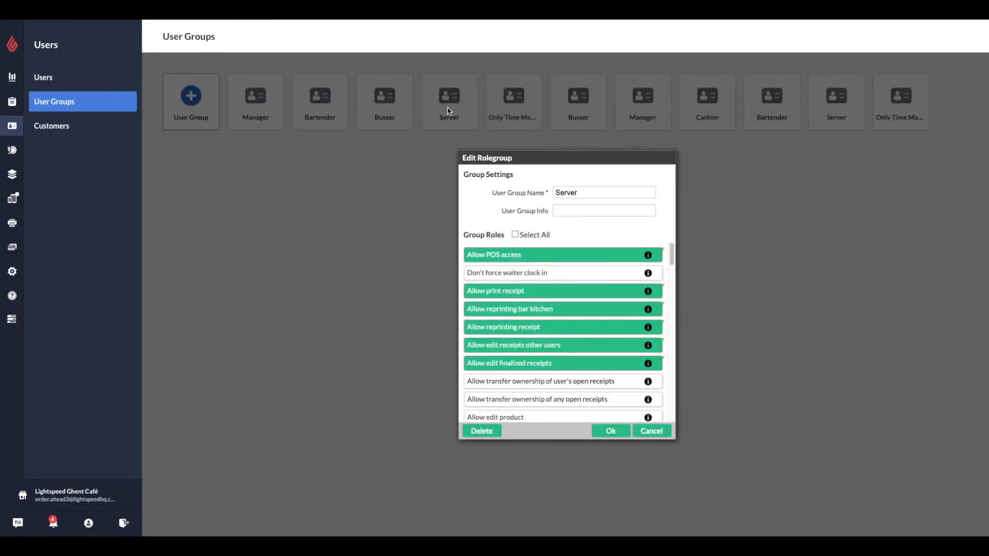
{"action": "mouse_move", "coordinate": [523, 346]}
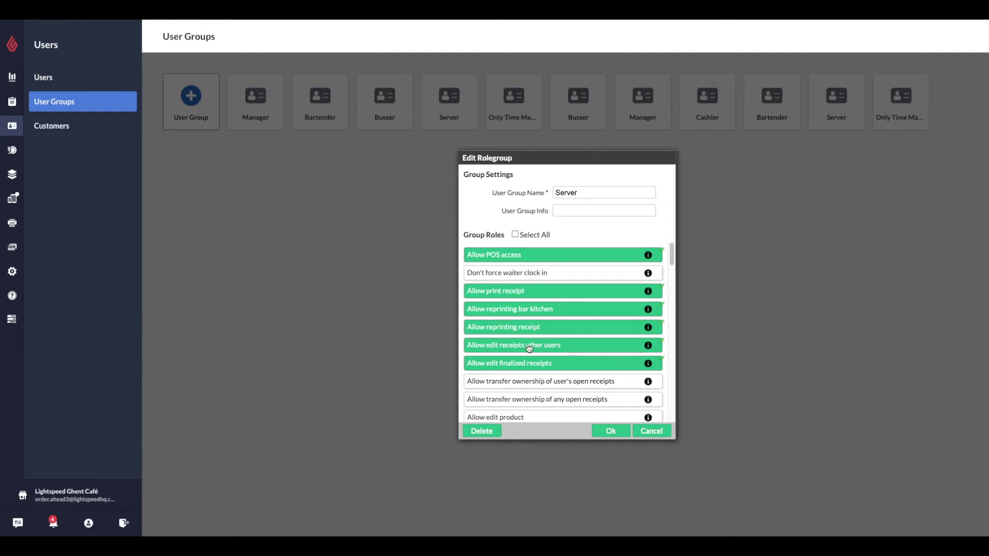
{"action": "mouse_move", "coordinate": [478, 367]}
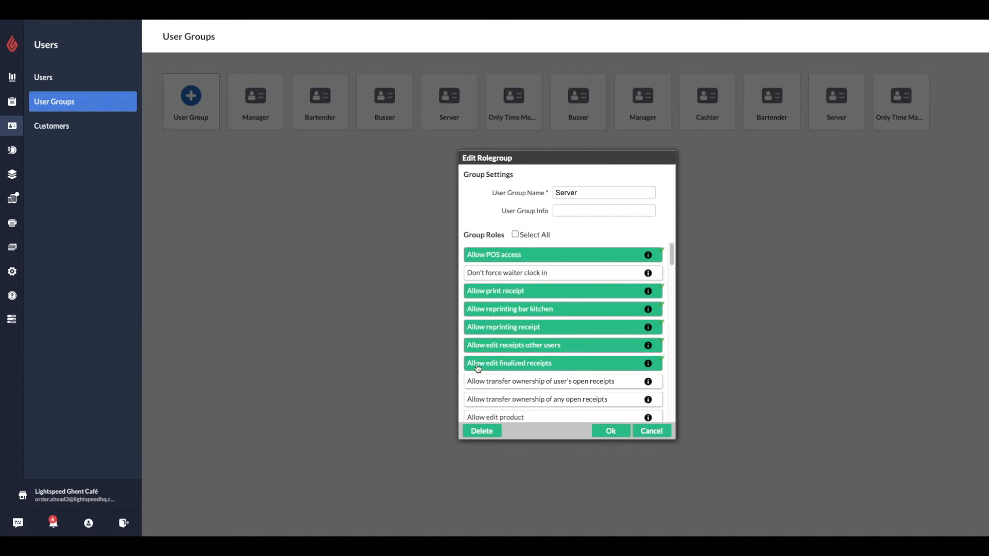
{"action": "mouse_move", "coordinate": [536, 372]}
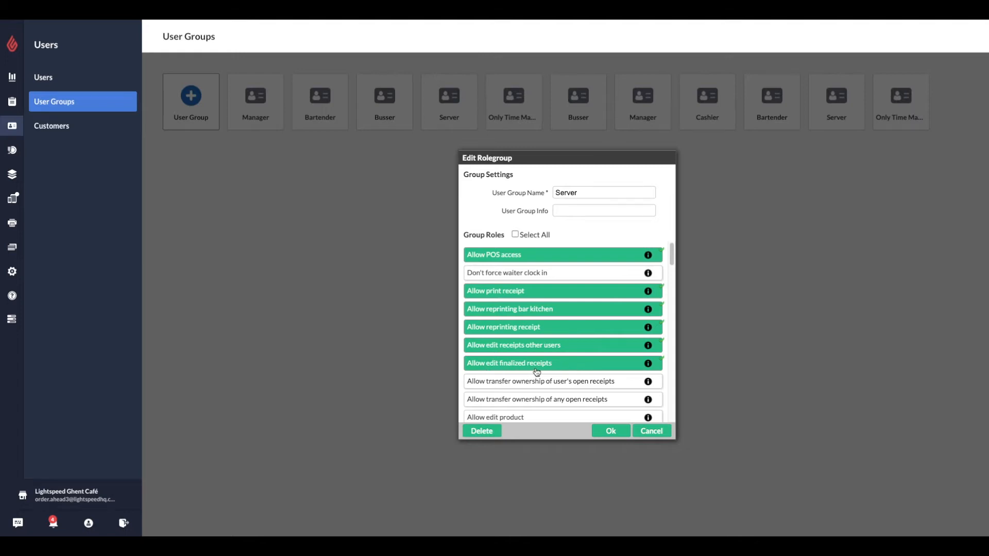
{"action": "scroll", "scroll_direction": "down", "scroll_amount": 3}
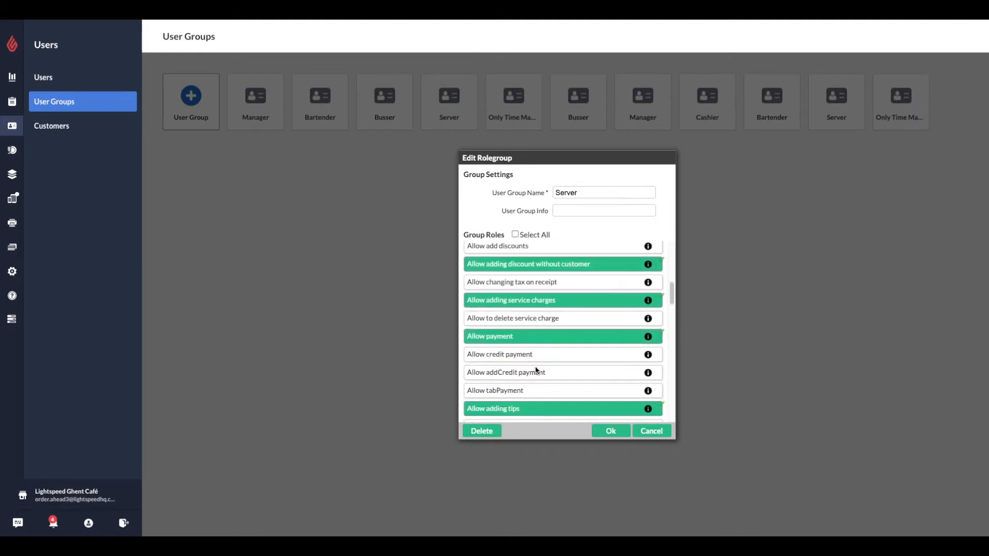
{"action": "scroll", "scroll_direction": "down", "scroll_amount": 3}
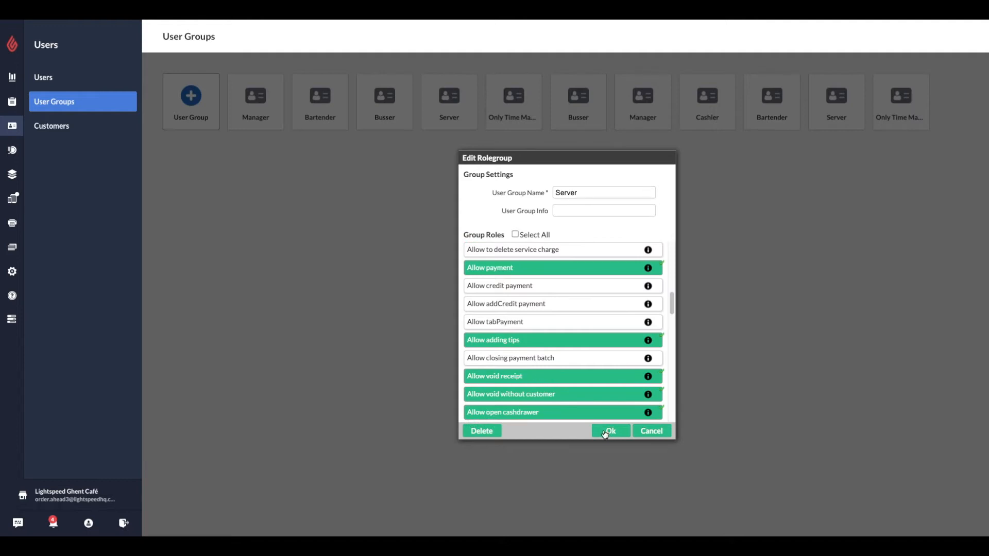
{"action": "left_click", "coordinate": [607, 431]}
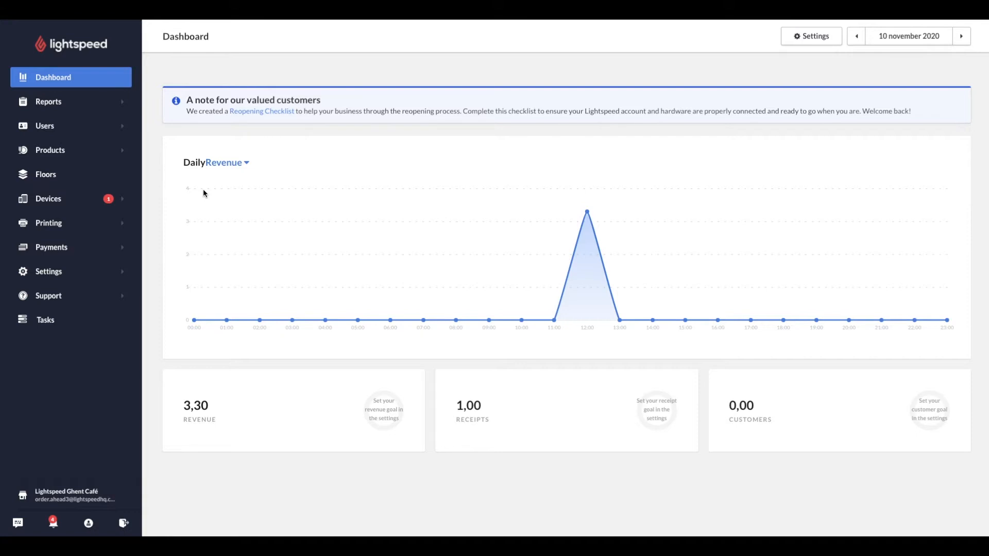
{"action": "mouse_move", "coordinate": [201, 191]}
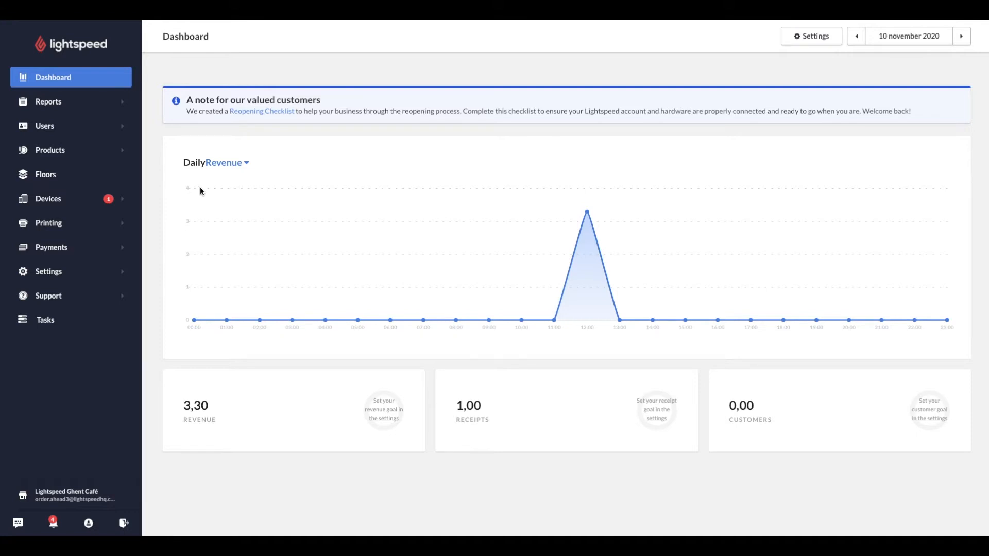
- Go to Devices and show the Restaurant App Settings profiles
{"action": "left_click", "coordinate": [48, 199]}
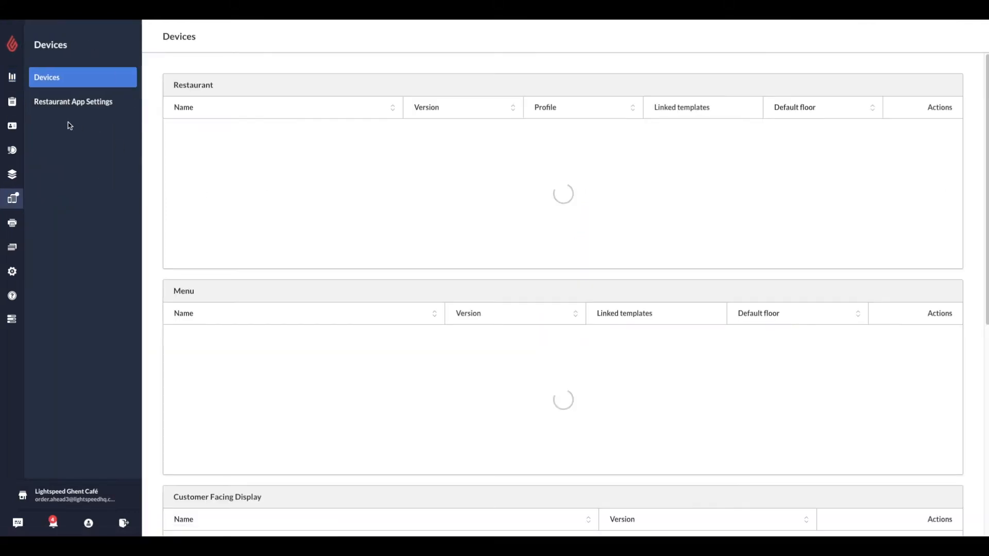
{"action": "left_click", "coordinate": [73, 101]}
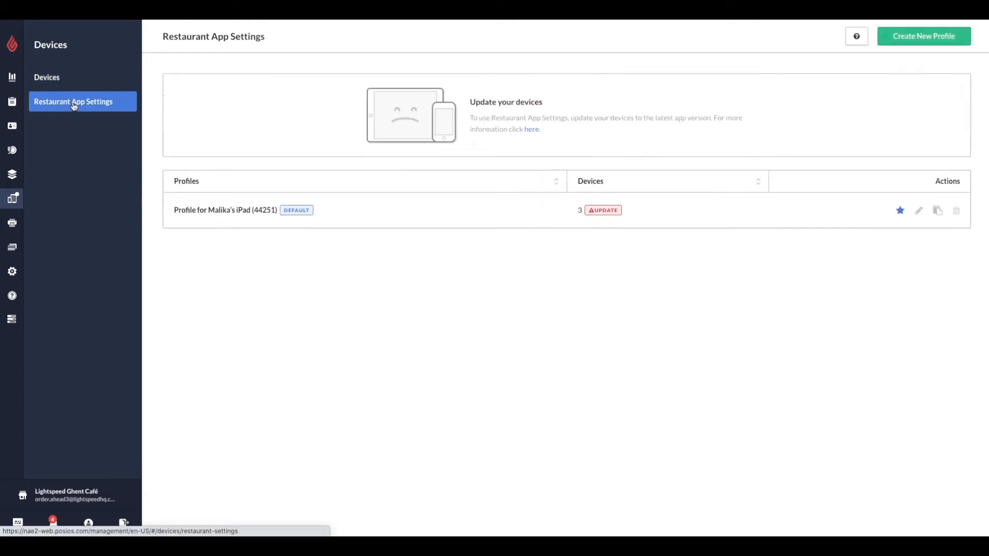
{"action": "mouse_move", "coordinate": [88, 112]}
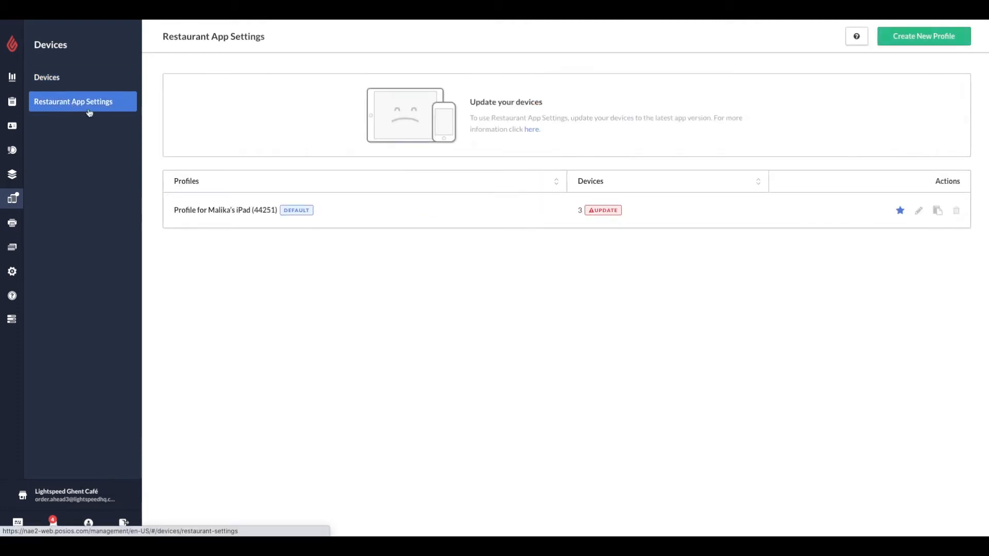
{"action": "mouse_move", "coordinate": [202, 180]}
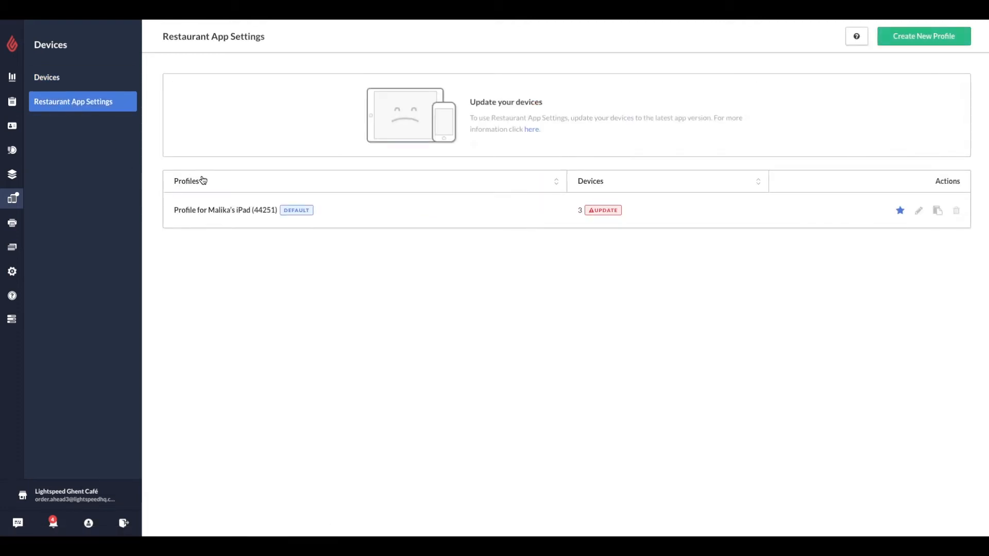
- Edit the default iPad profile and scroll to General Settings > Online Orders
{"action": "left_click", "coordinate": [918, 210]}
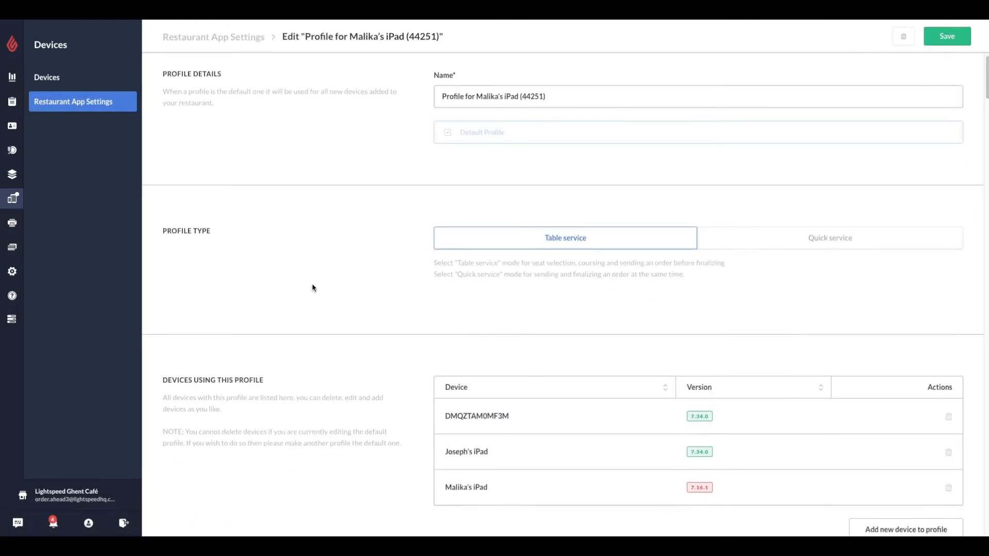
{"action": "scroll", "scroll_direction": "down", "scroll_amount": 3}
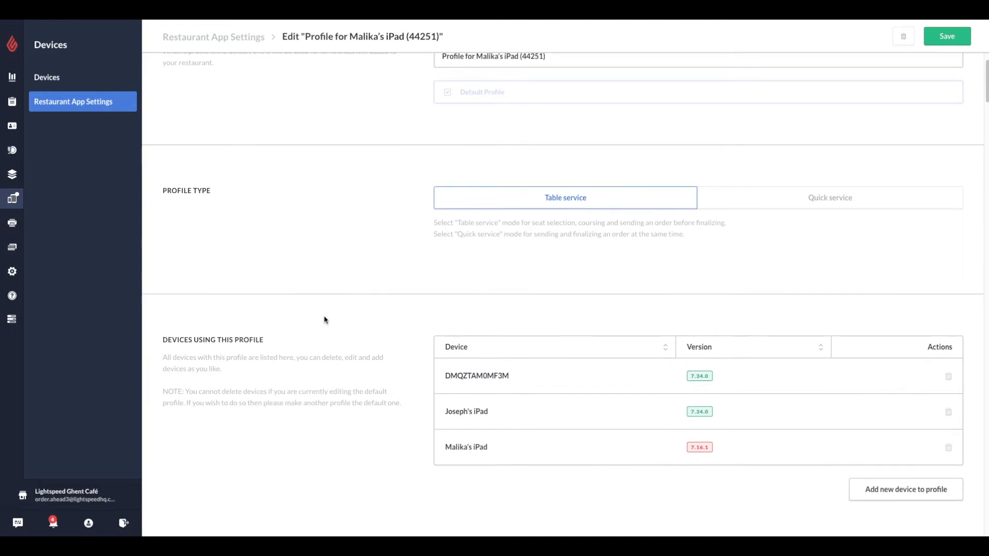
{"action": "scroll", "scroll_direction": "down", "scroll_amount": 3}
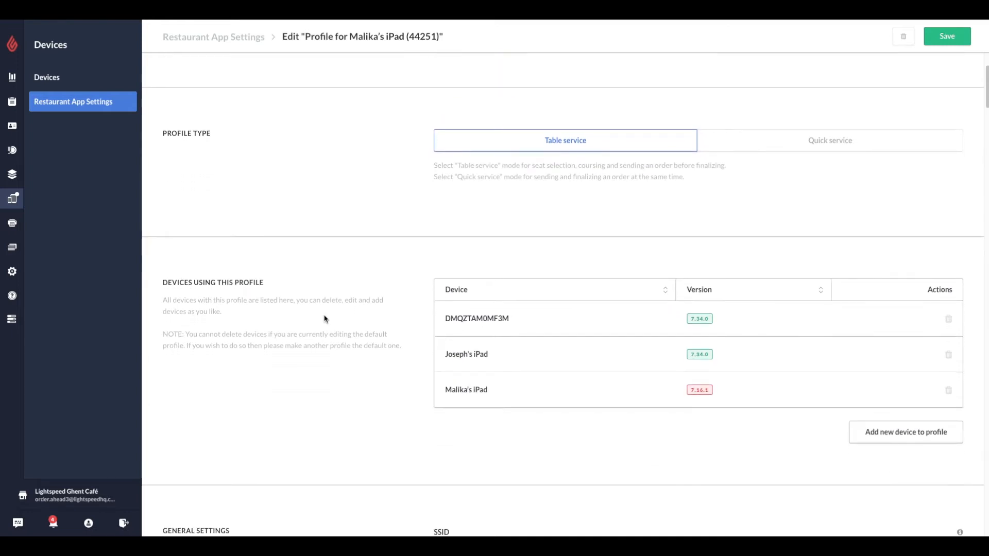
{"action": "scroll", "scroll_direction": "down", "scroll_amount": 3}
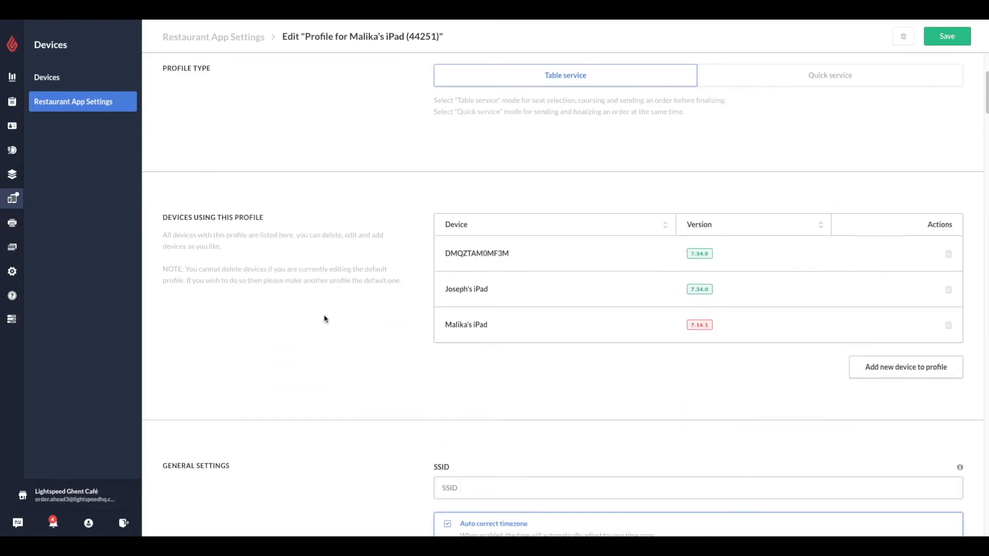
{"action": "scroll", "scroll_direction": "down", "scroll_amount": 3}
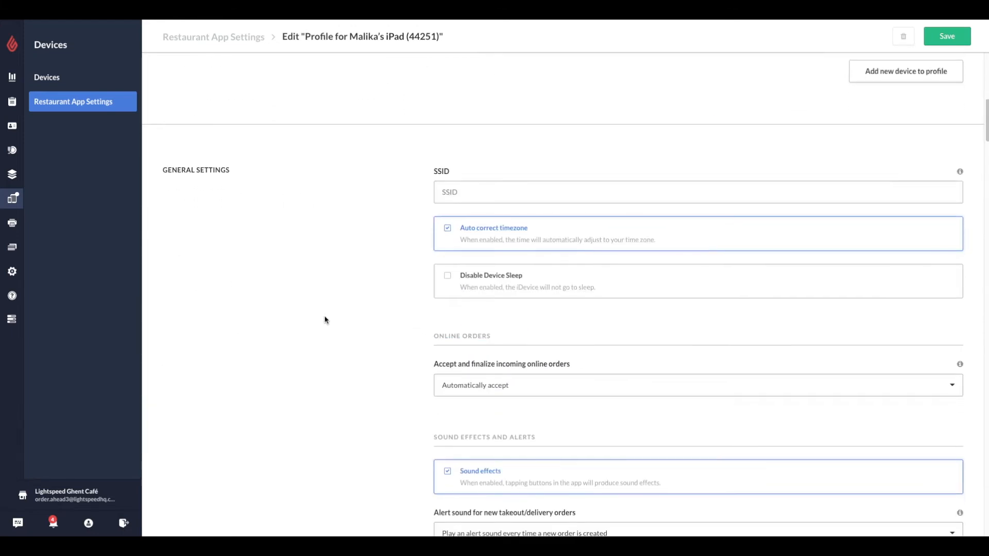
{"action": "scroll", "scroll_direction": "up", "scroll_amount": 3}
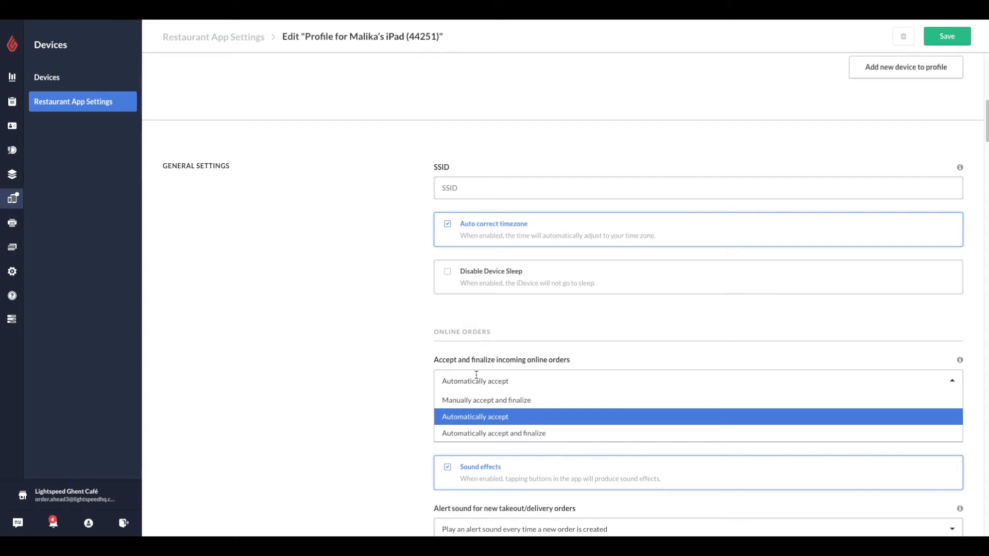
{"action": "mouse_move", "coordinate": [520, 433]}
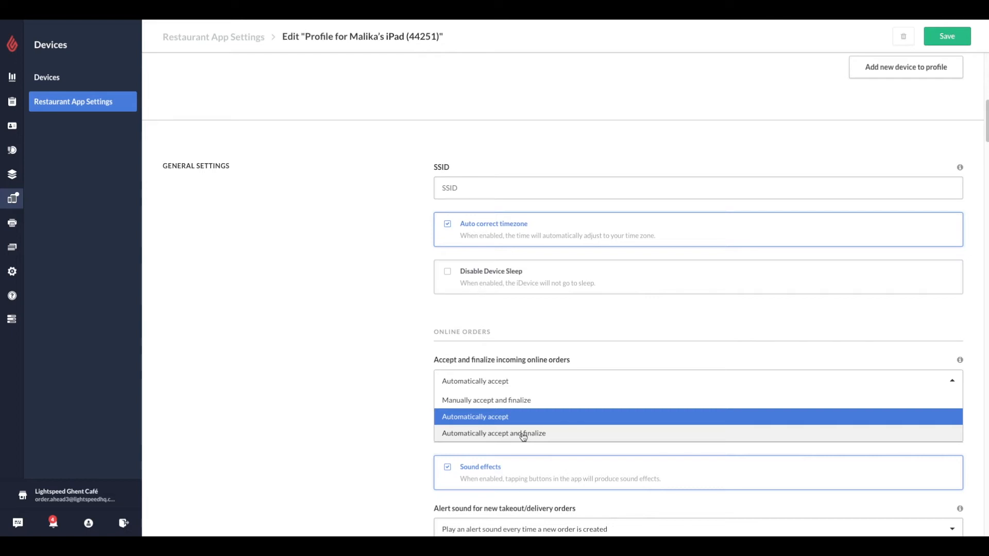
{"action": "mouse_move", "coordinate": [485, 400]}
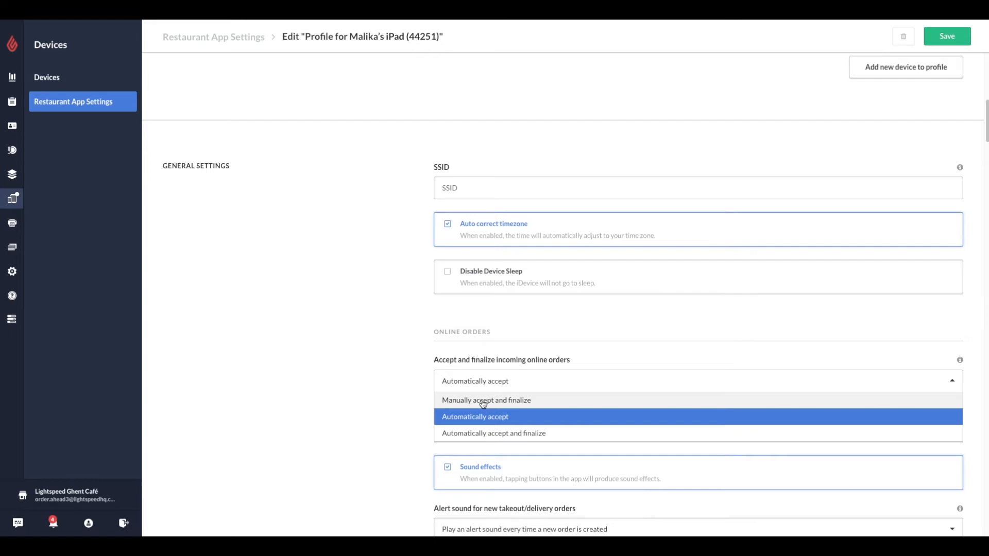
{"action": "left_click", "coordinate": [475, 416]}
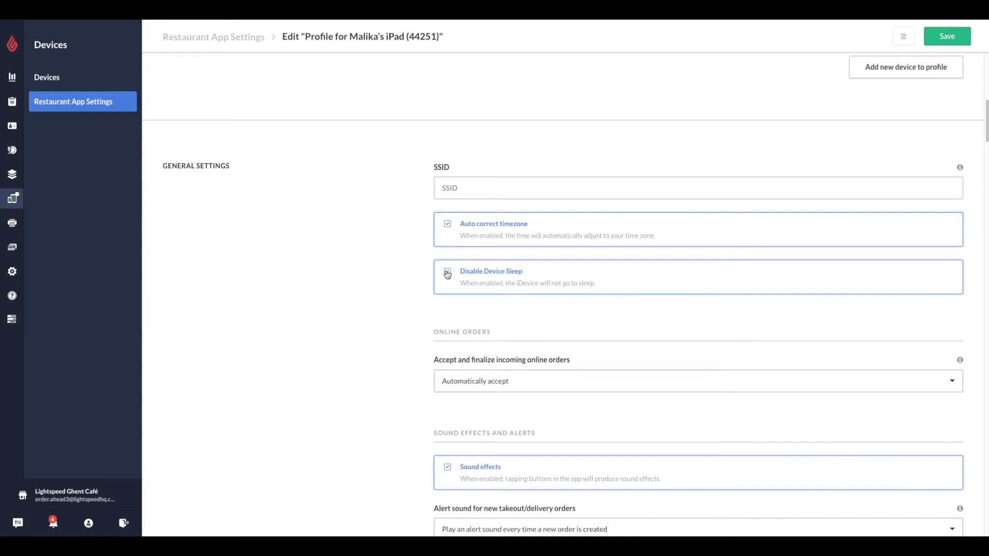
{"action": "scroll", "scroll_direction": "down", "scroll_amount": 3}
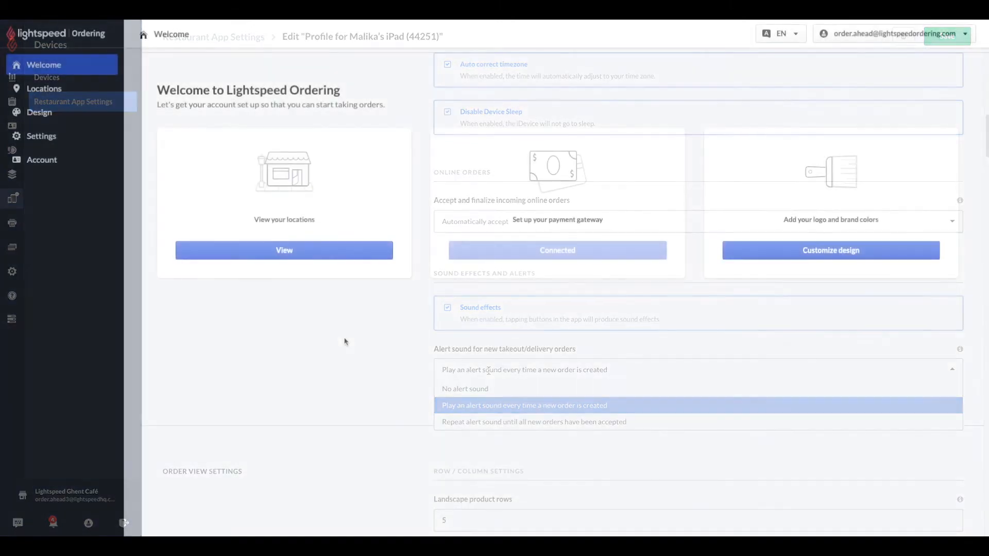
- Show Settings with Ghent Cafe's business details, subdomain and connected Stripe payments
{"action": "left_click", "coordinate": [43, 64]}
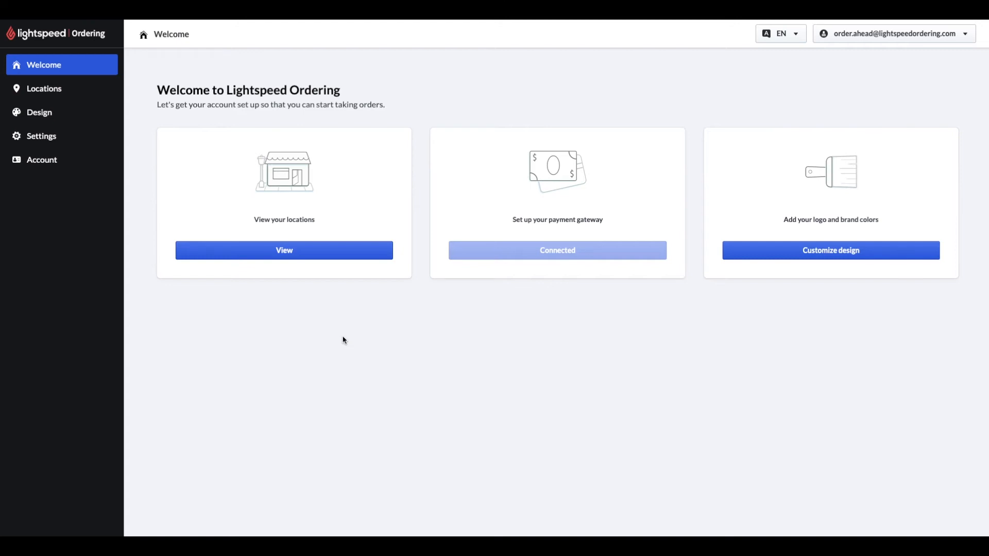
{"action": "left_click", "coordinate": [41, 136]}
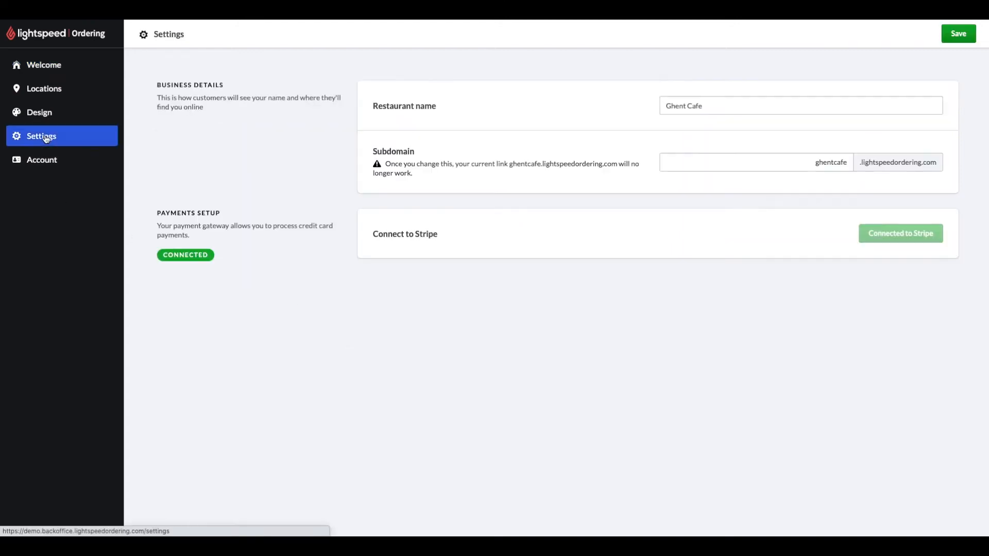
{"action": "mouse_move", "coordinate": [139, 192]}
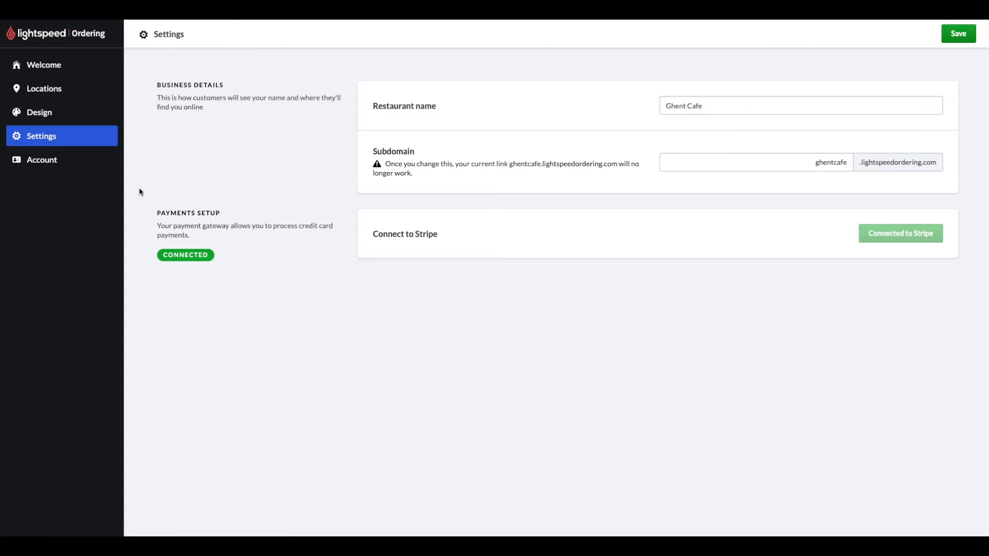
{"action": "mouse_move", "coordinate": [881, 242]}
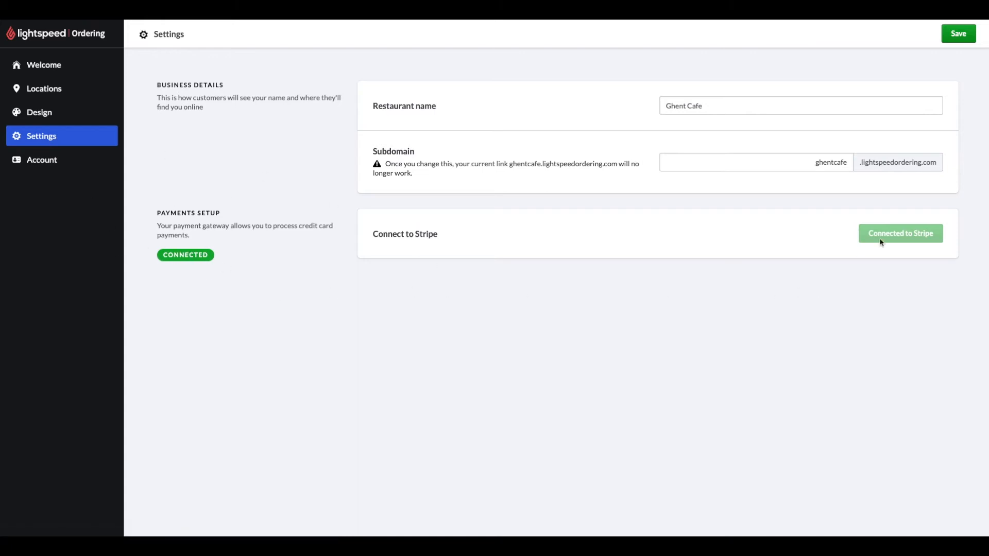
{"action": "mouse_move", "coordinate": [921, 257]}
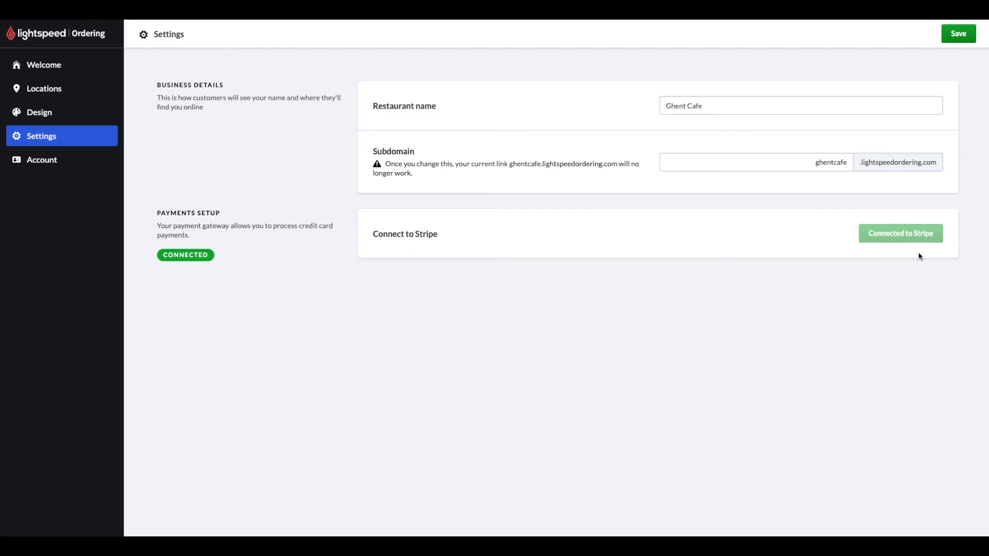
{"action": "mouse_move", "coordinate": [349, 319]}
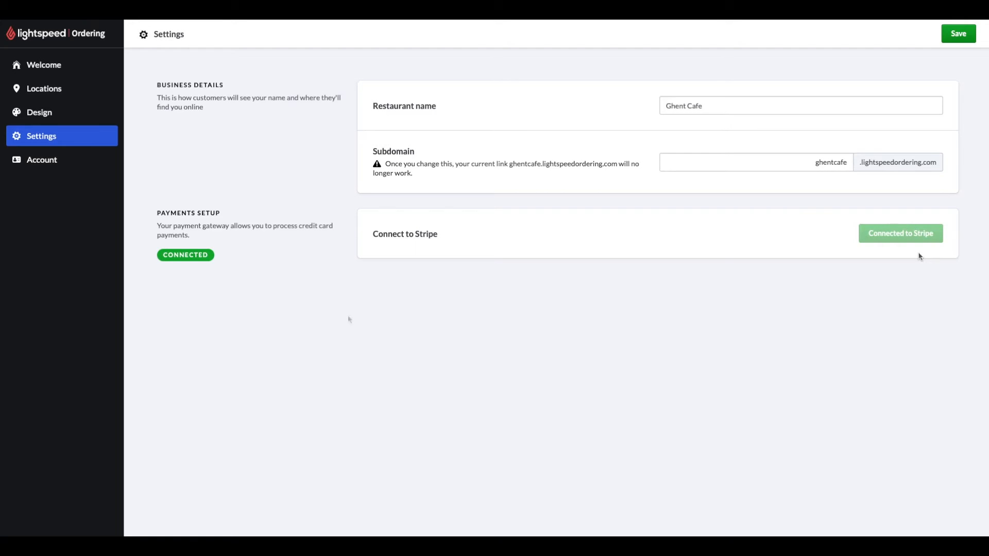
{"action": "mouse_move", "coordinate": [348, 319]}
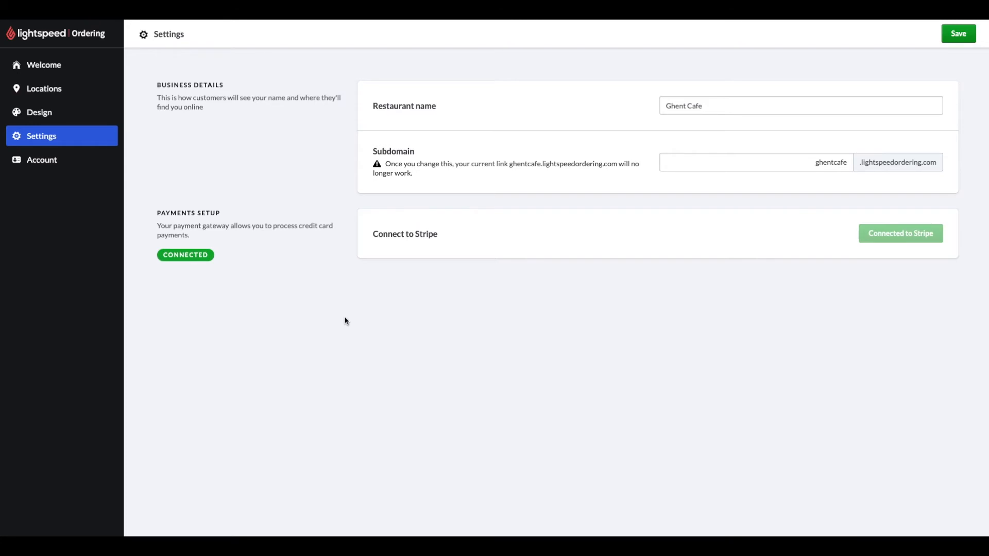
{"action": "mouse_move", "coordinate": [57, 92]}
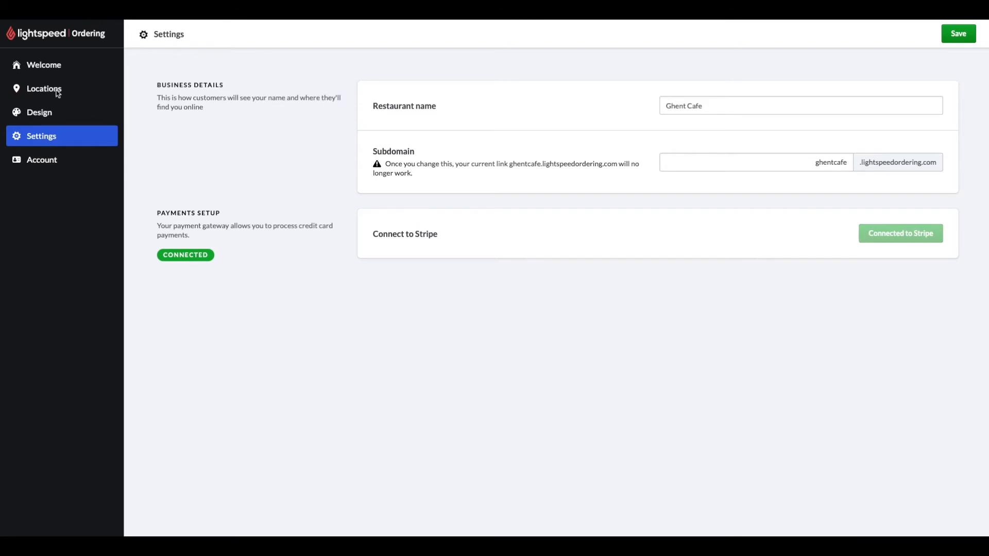
{"action": "left_click", "coordinate": [44, 88]}
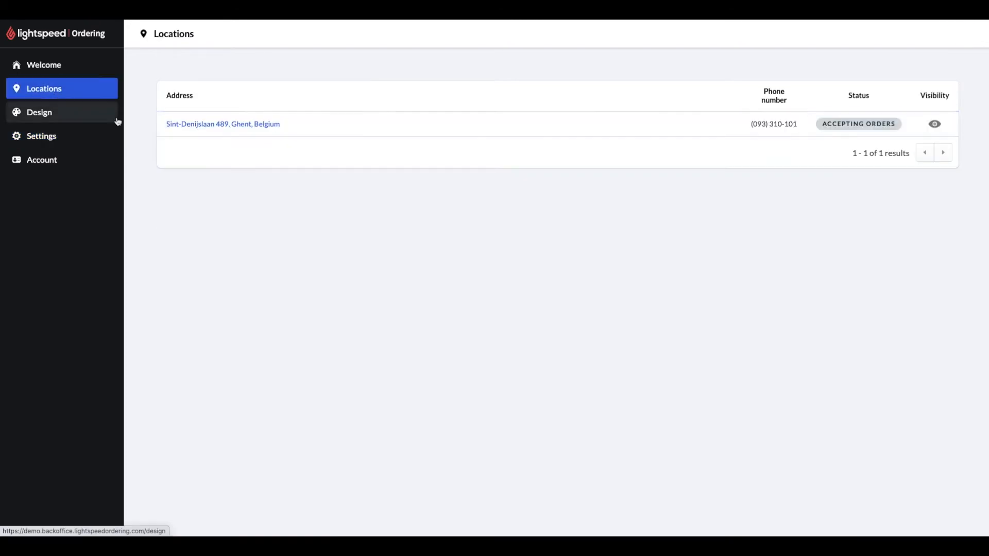
{"action": "mouse_move", "coordinate": [223, 123]}
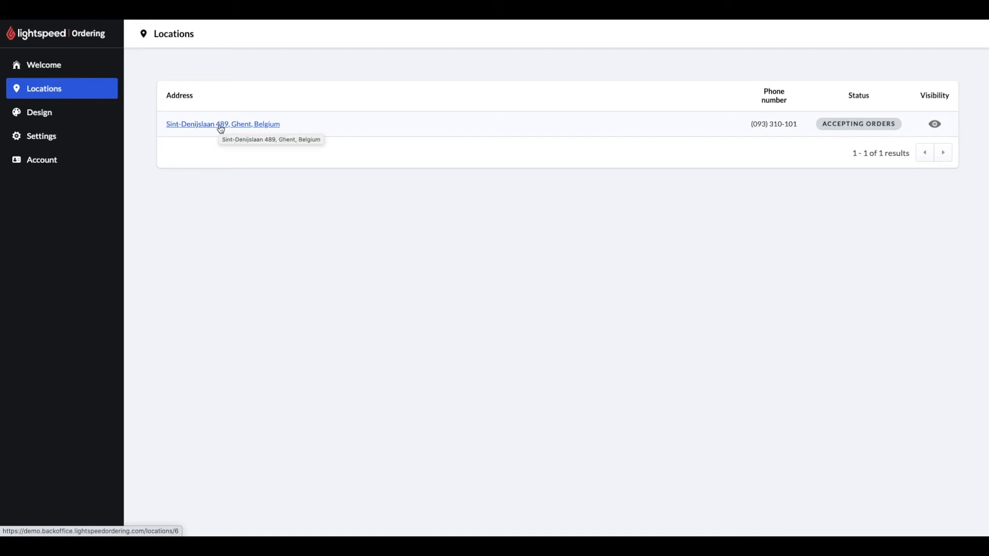
{"action": "left_click", "coordinate": [222, 123]}
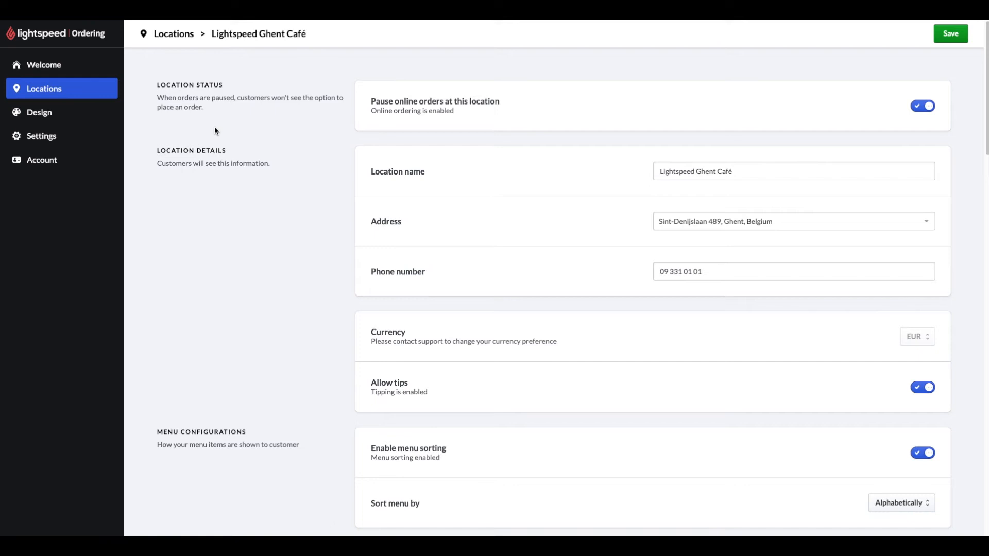
{"action": "mouse_move", "coordinate": [856, 121]}
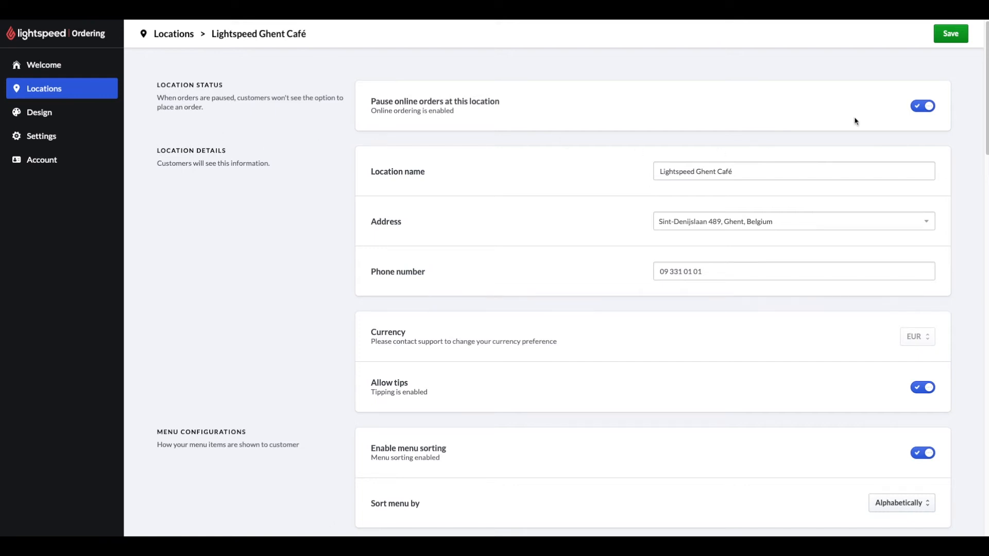
{"action": "mouse_move", "coordinate": [885, 107]}
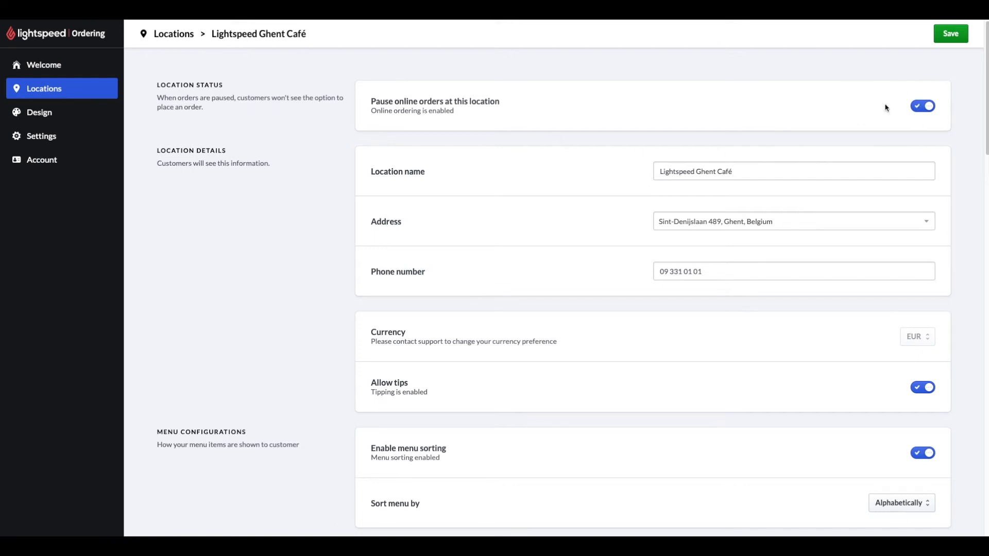
{"action": "mouse_move", "coordinate": [742, 143]}
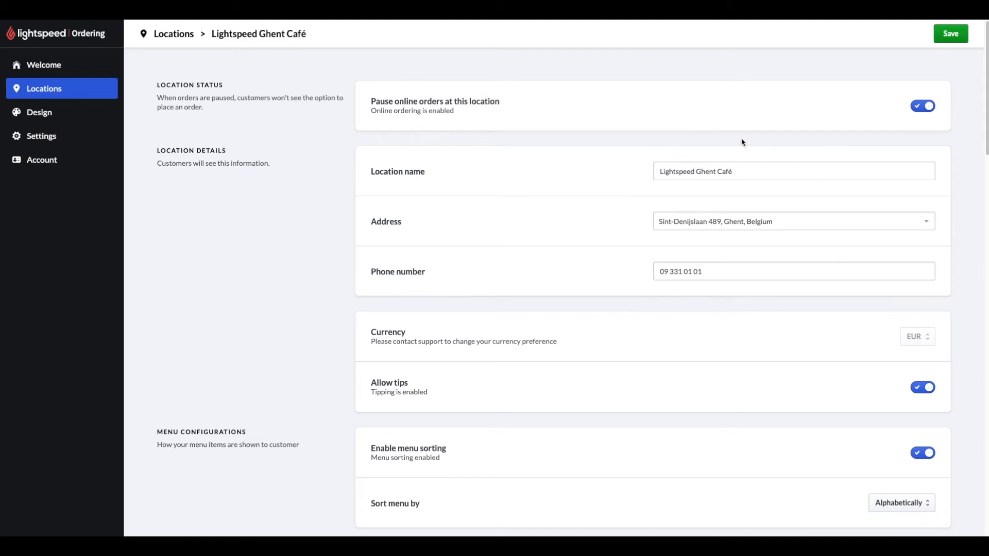
{"action": "mouse_move", "coordinate": [751, 263]}
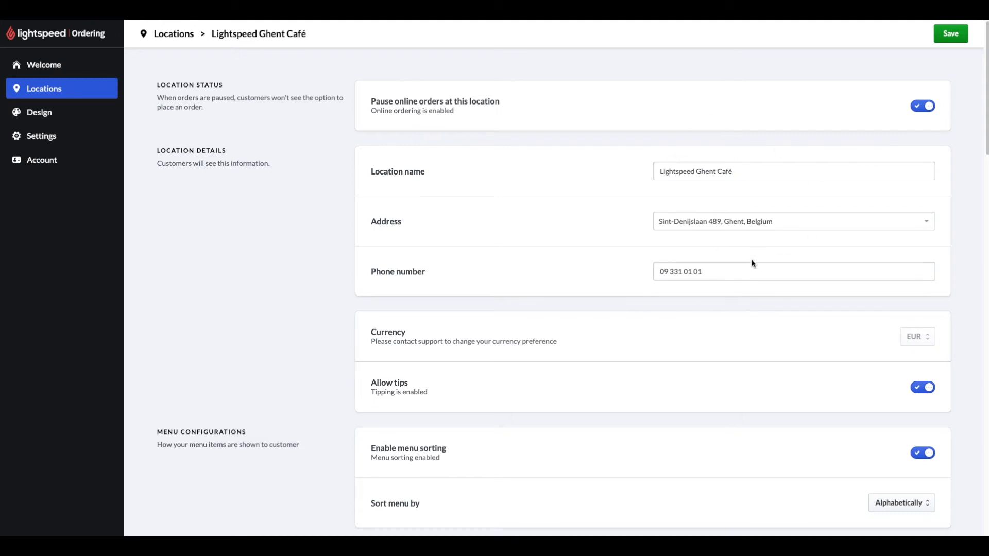
{"action": "mouse_move", "coordinate": [899, 385]}
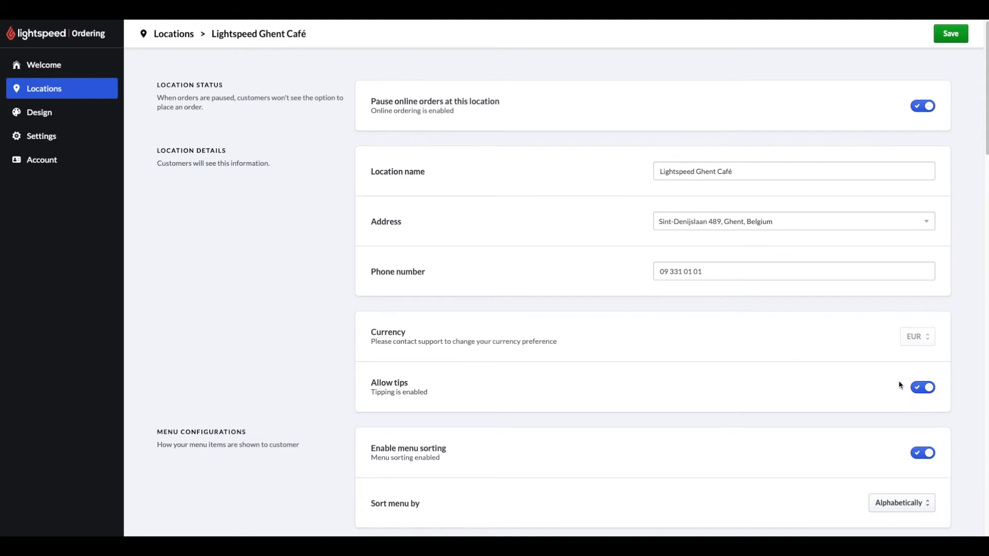
{"action": "scroll", "scroll_direction": "down", "scroll_amount": 3}
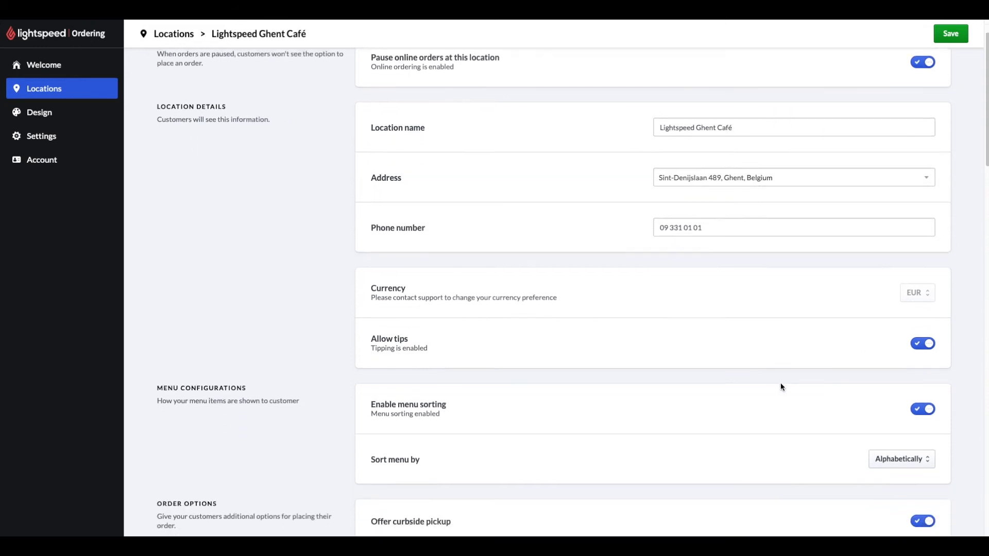
{"action": "left_click", "coordinate": [901, 458]}
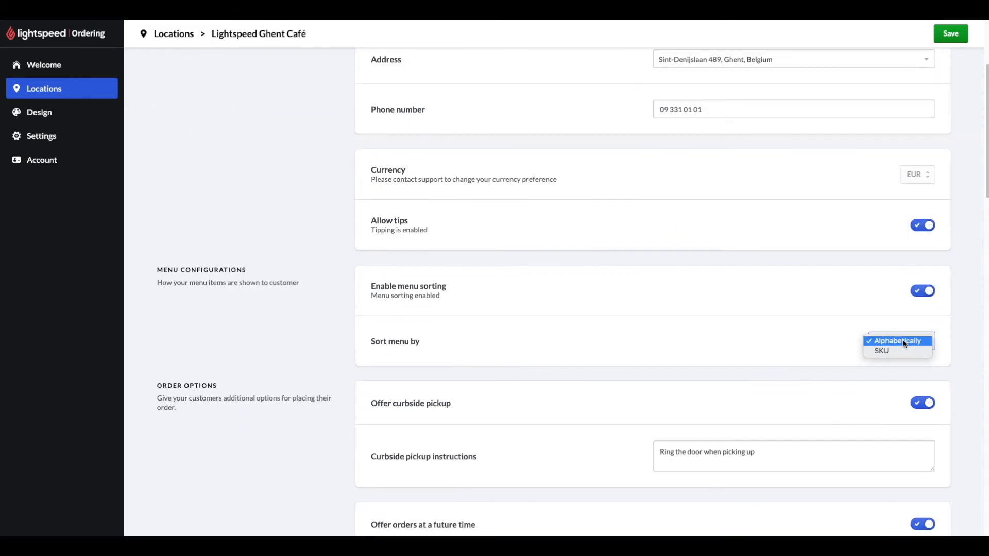
{"action": "left_click", "coordinate": [897, 340]}
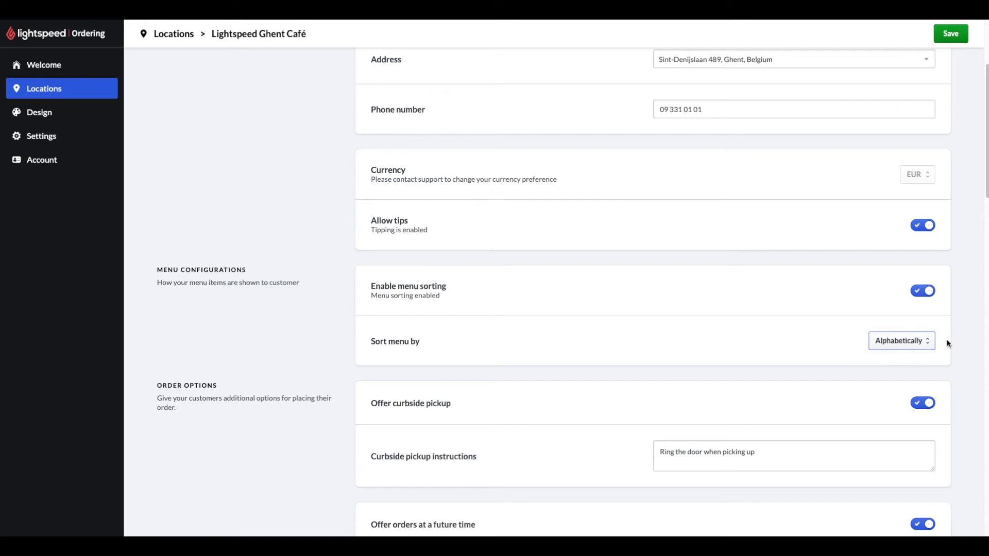
{"action": "scroll", "scroll_direction": "down", "scroll_amount": 3}
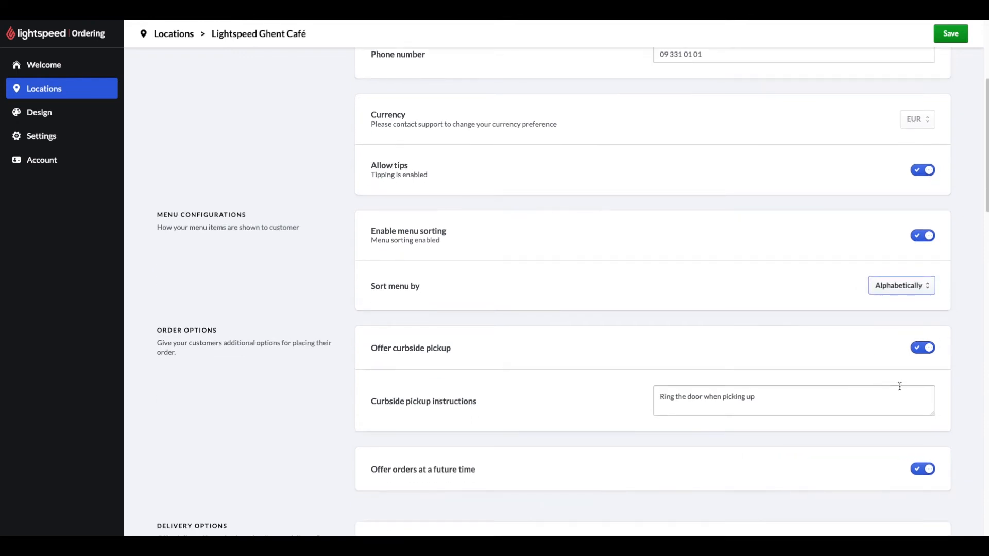
{"action": "mouse_move", "coordinate": [938, 373]}
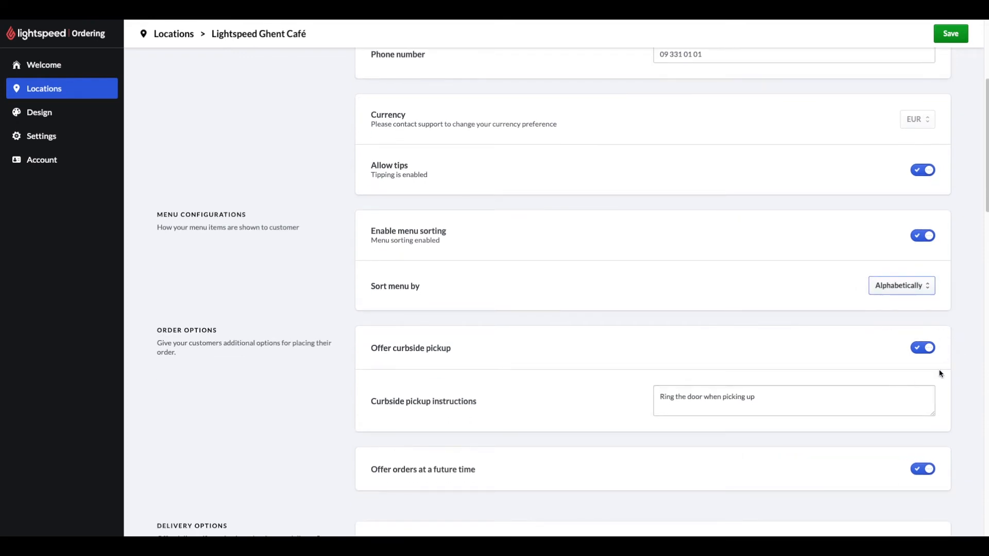
{"action": "left_click", "coordinate": [766, 397]}
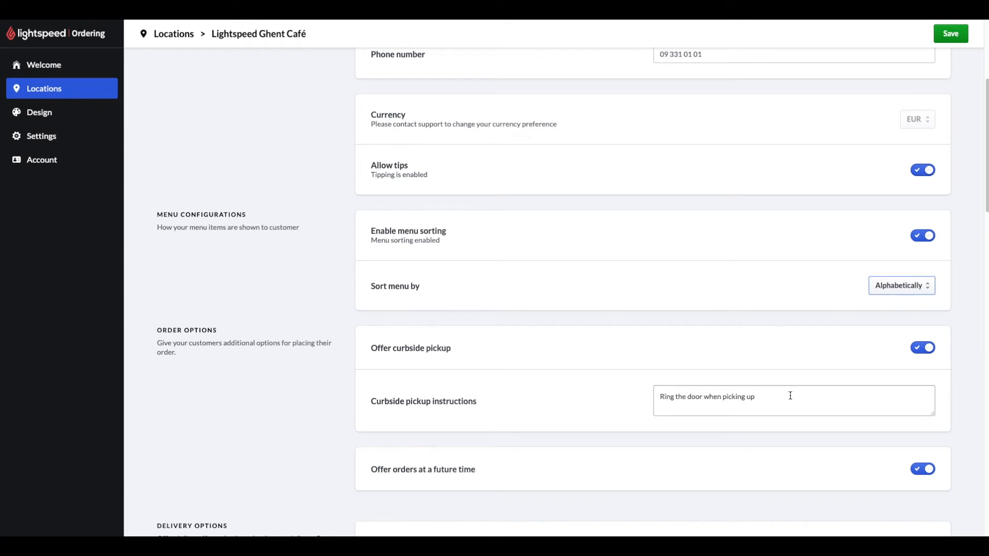
{"action": "scroll", "scroll_direction": "down", "scroll_amount": 3}
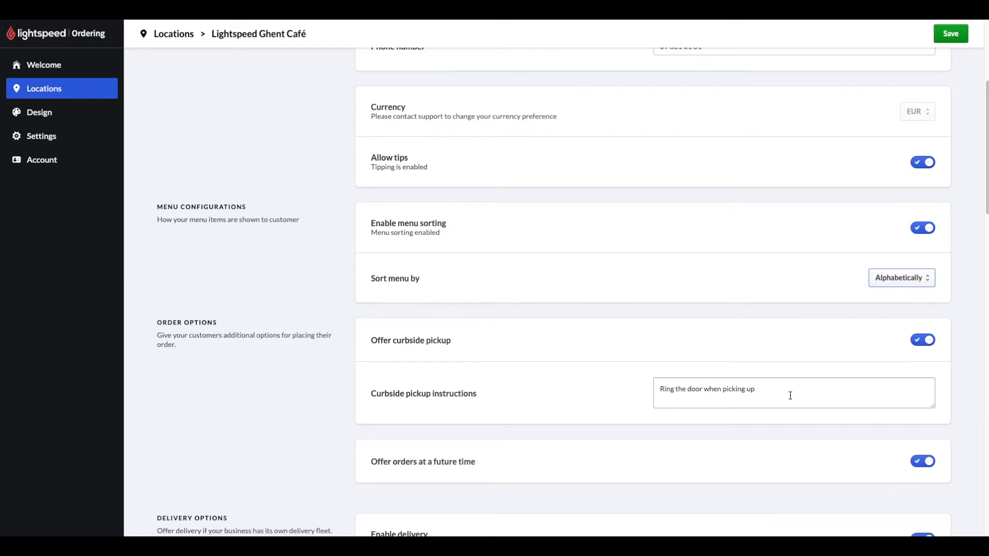
{"action": "scroll", "scroll_direction": "down", "scroll_amount": 3}
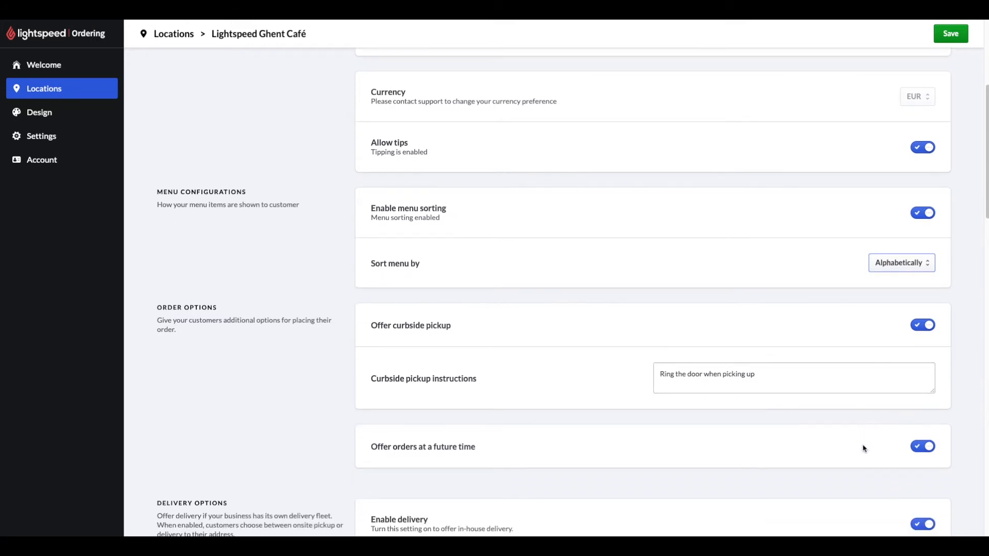
{"action": "mouse_move", "coordinate": [856, 455]}
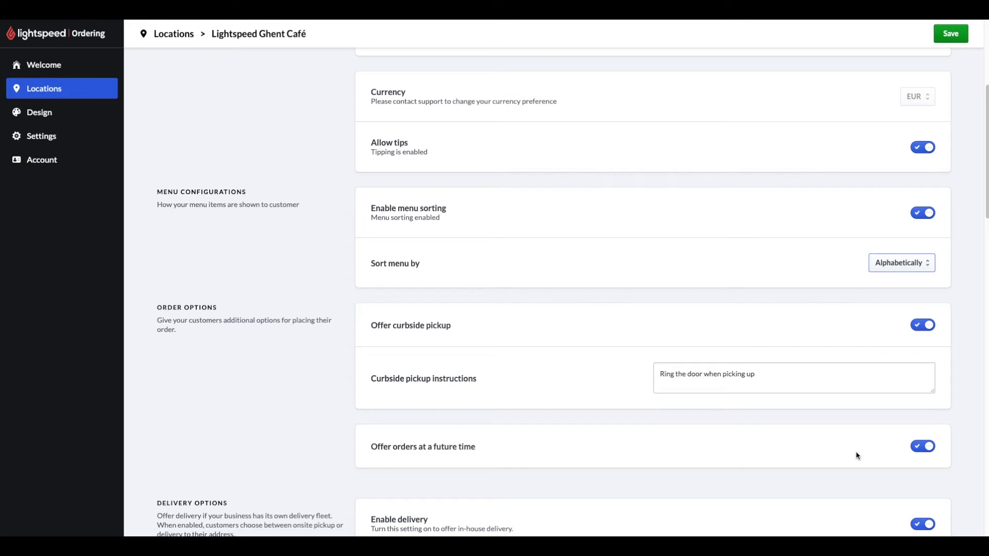
{"action": "mouse_move", "coordinate": [896, 465]}
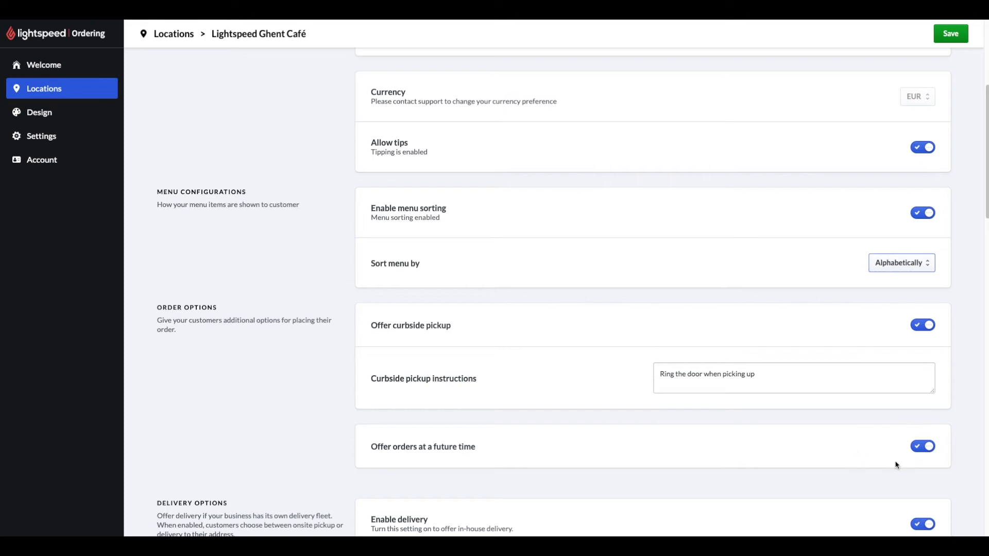
{"action": "scroll", "scroll_direction": "down", "scroll_amount": 3}
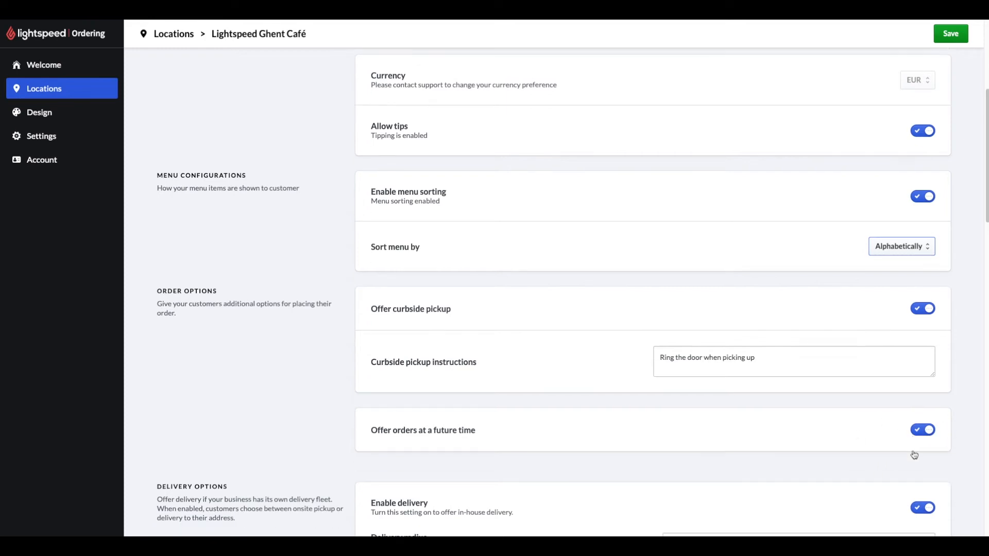
{"action": "scroll", "scroll_direction": "down", "scroll_amount": 3}
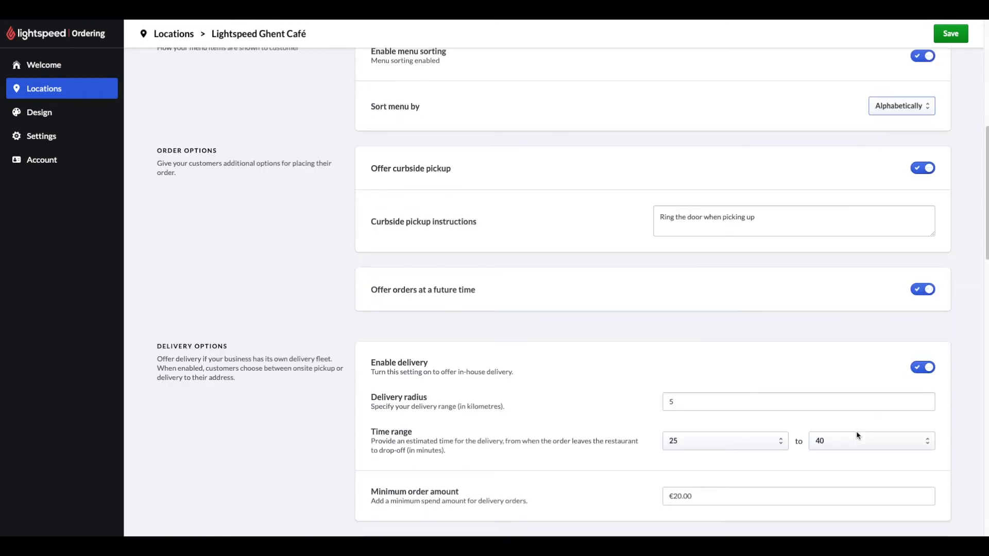
{"action": "scroll", "scroll_direction": "down", "scroll_amount": 3}
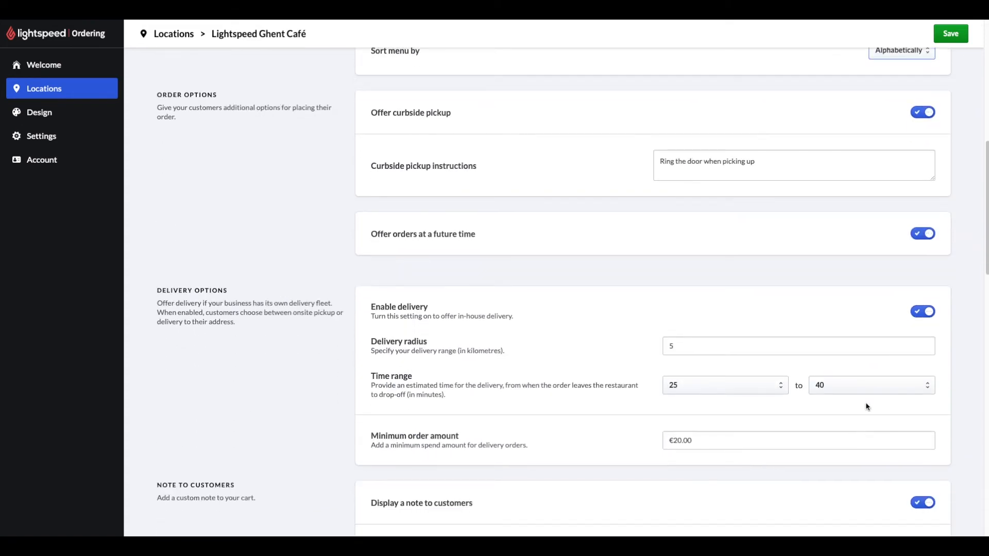
{"action": "mouse_move", "coordinate": [686, 362]}
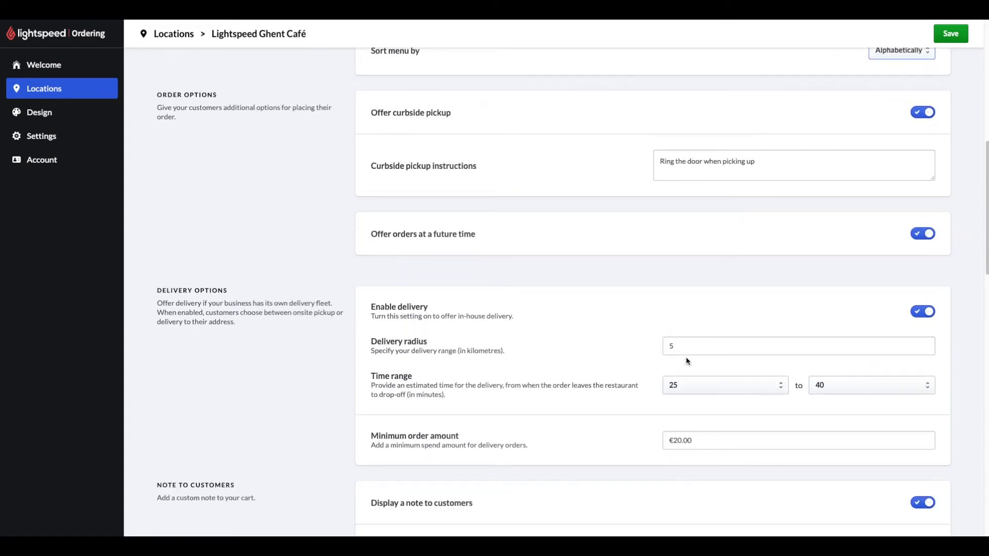
{"action": "mouse_move", "coordinate": [703, 365]}
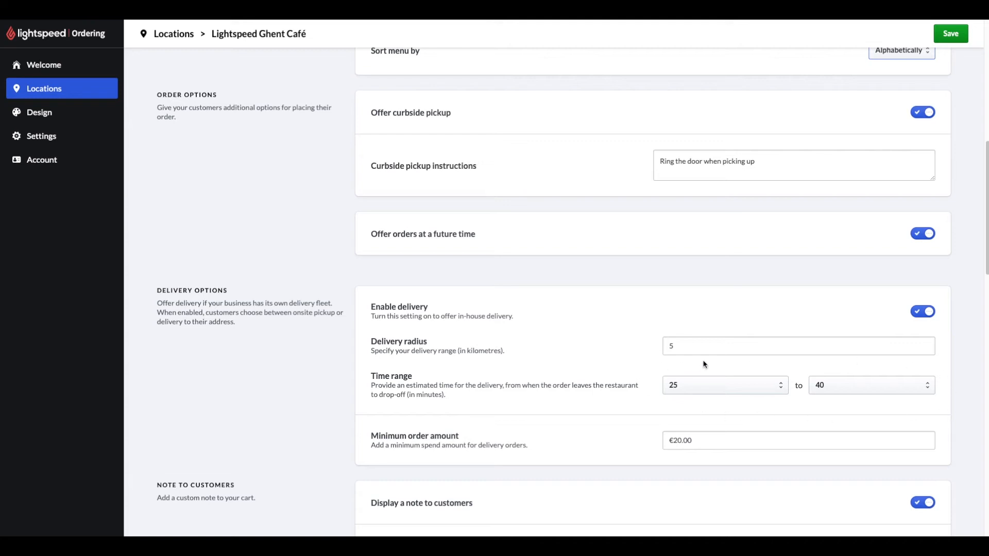
{"action": "mouse_move", "coordinate": [684, 409]}
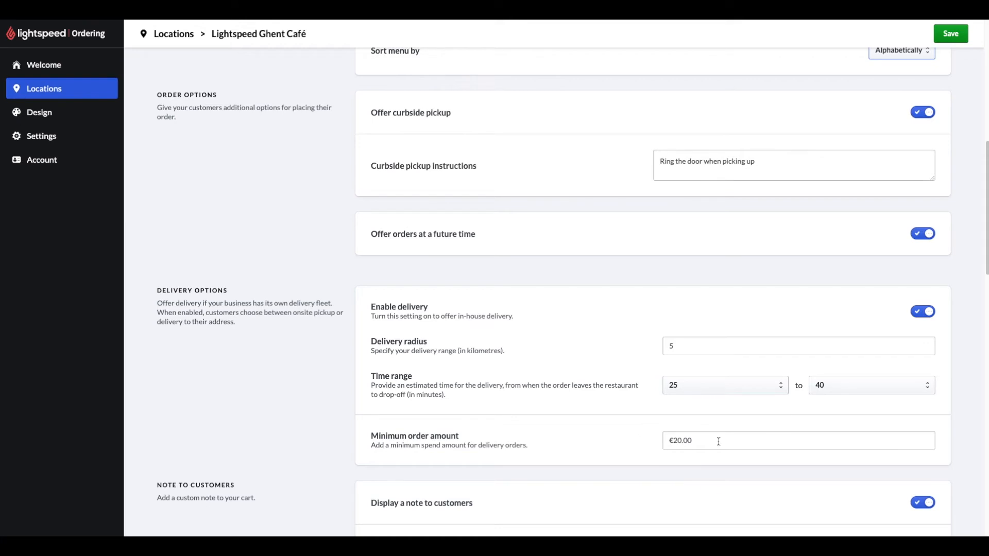
{"action": "scroll", "scroll_direction": "down", "scroll_amount": 3}
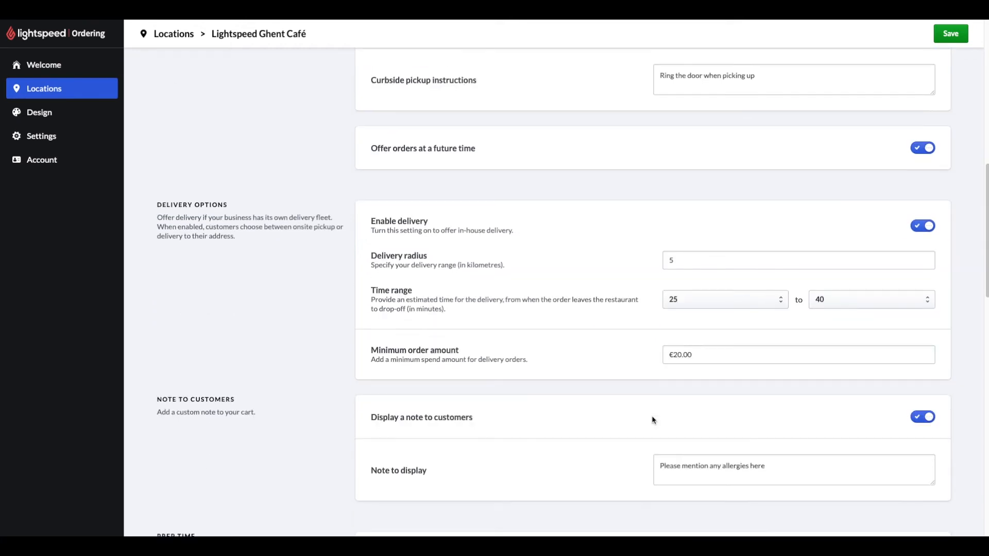
{"action": "scroll", "scroll_direction": "down", "scroll_amount": 3}
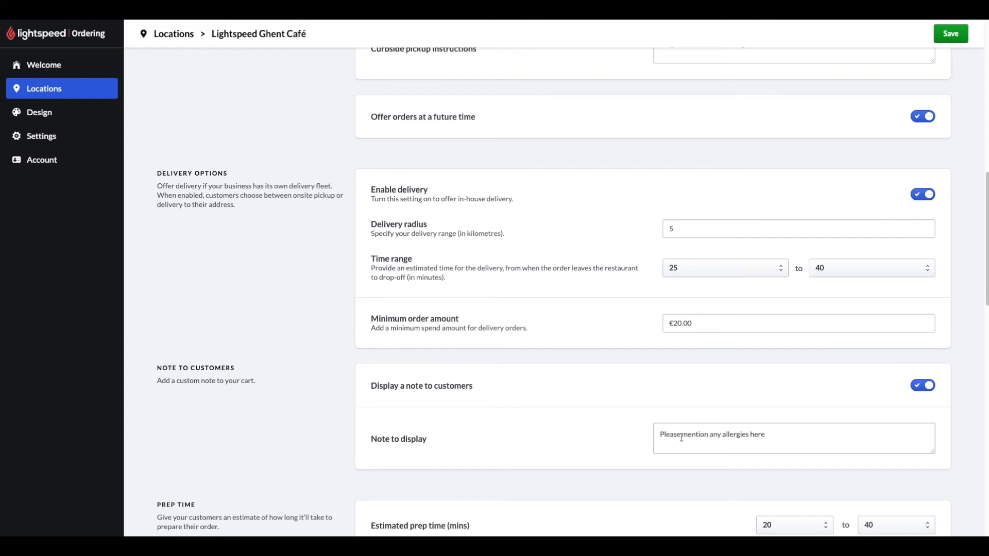
{"action": "scroll", "scroll_direction": "down", "scroll_amount": 3}
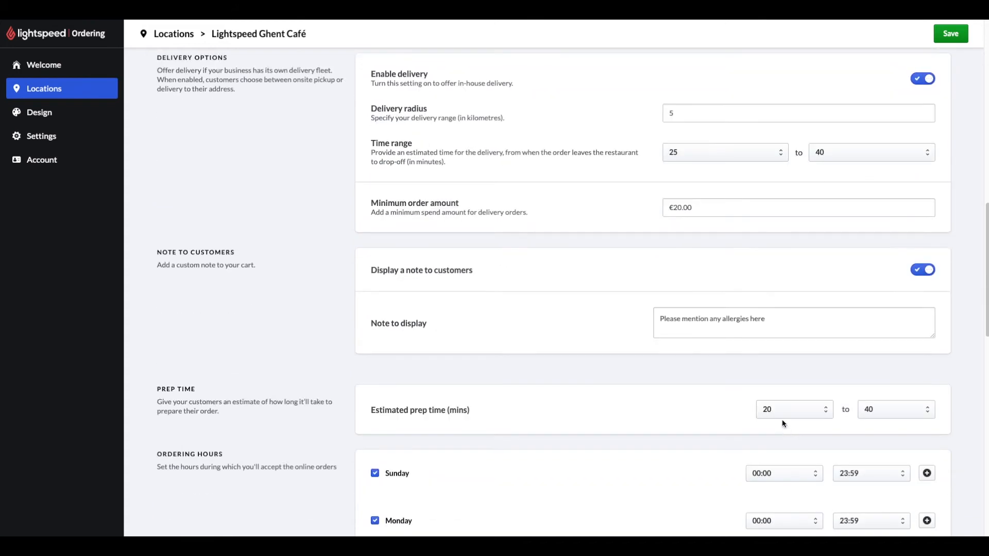
{"action": "scroll", "scroll_direction": "down", "scroll_amount": 3}
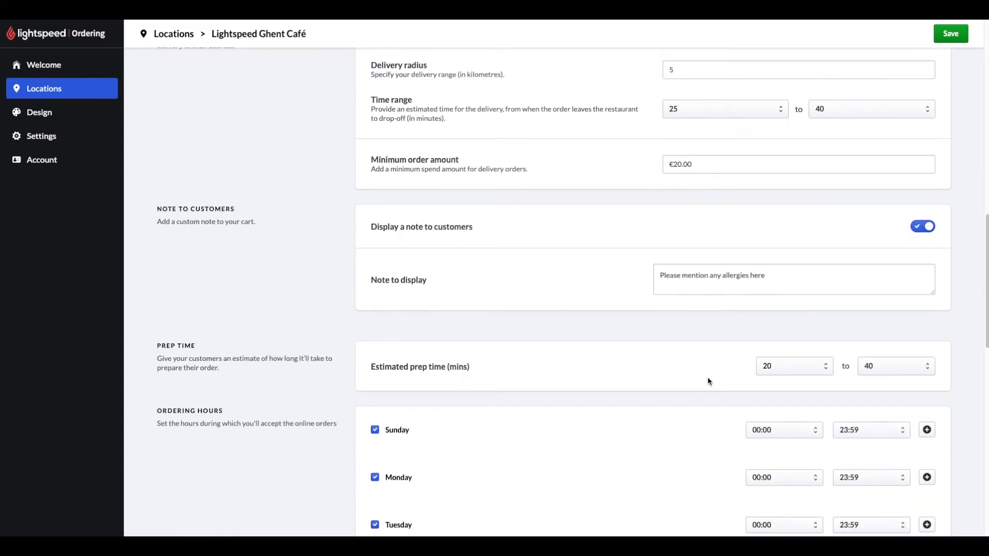
{"action": "mouse_move", "coordinate": [829, 385]}
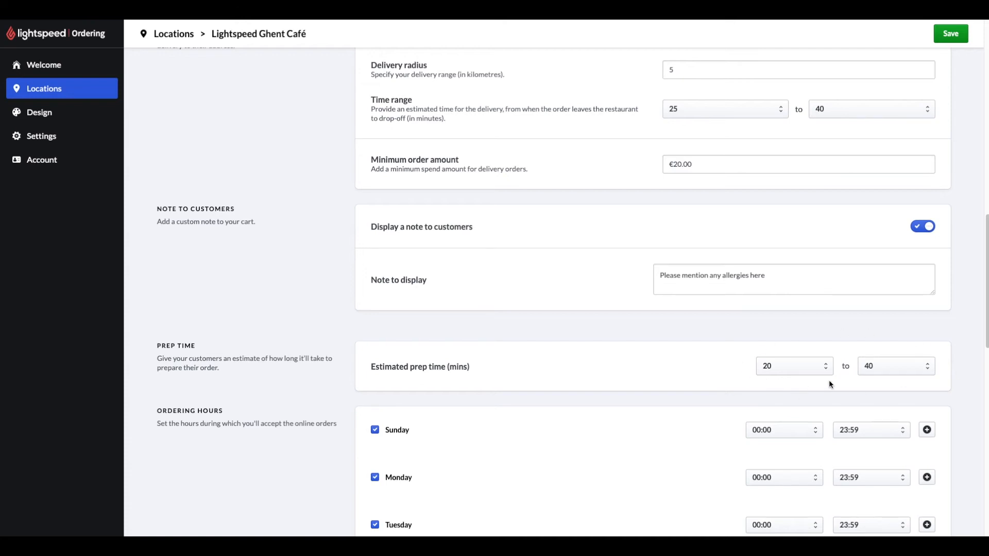
{"action": "scroll", "scroll_direction": "down", "scroll_amount": 3}
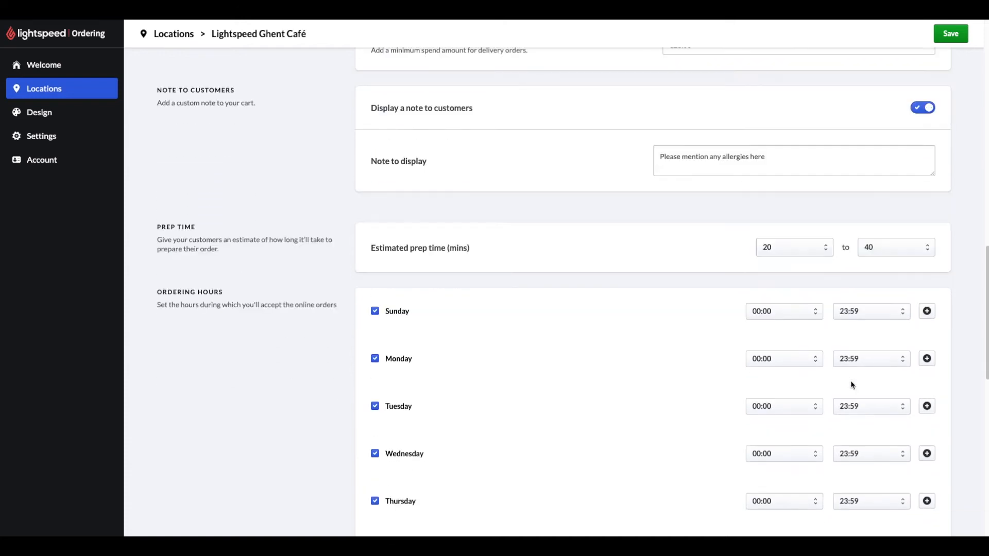
{"action": "scroll", "scroll_direction": "down", "scroll_amount": 3}
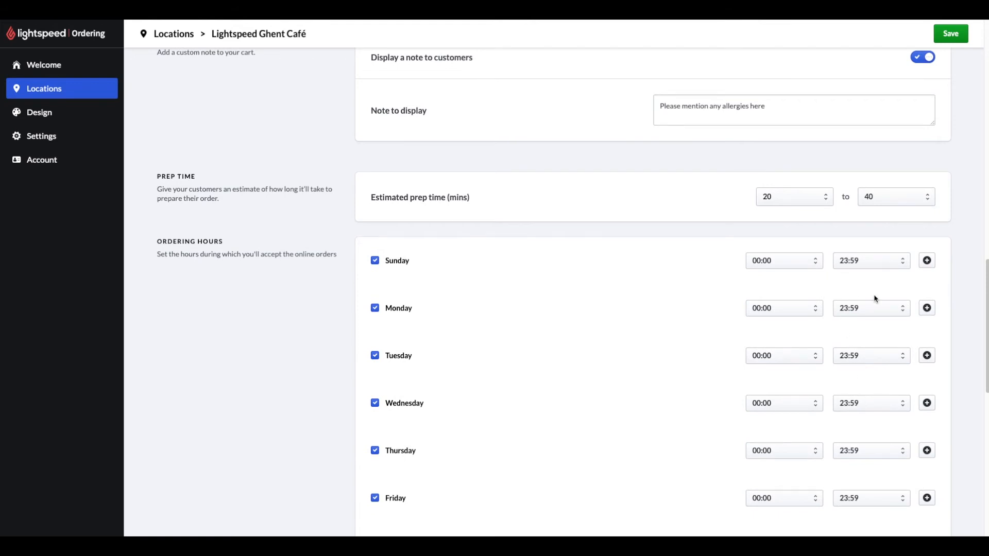
{"action": "mouse_move", "coordinate": [926, 281]}
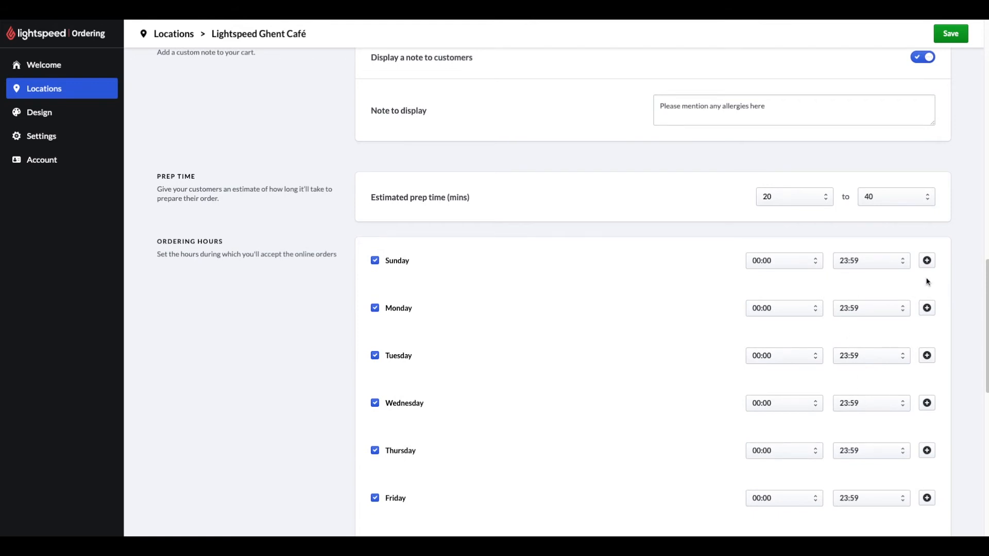
{"action": "mouse_move", "coordinate": [926, 261]}
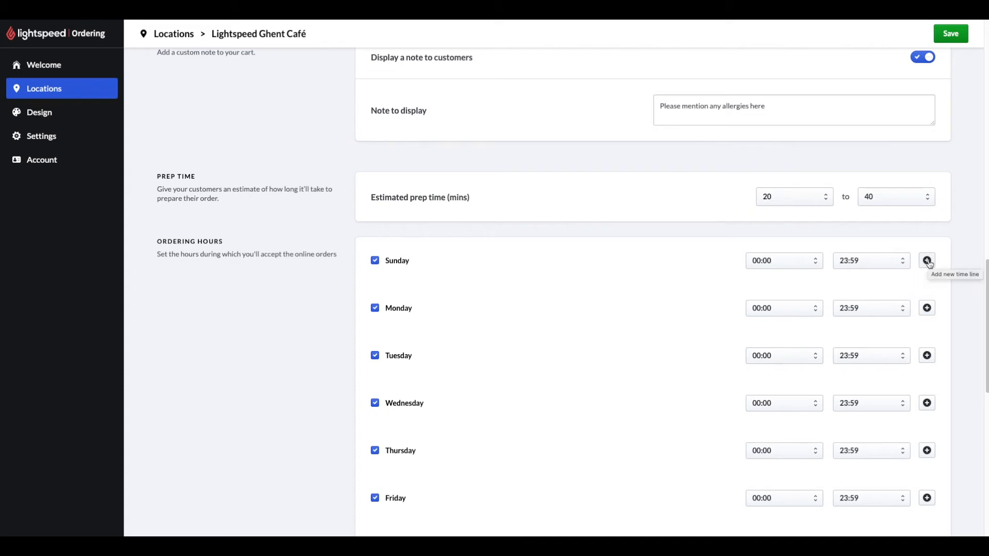
{"action": "left_click", "coordinate": [926, 261]}
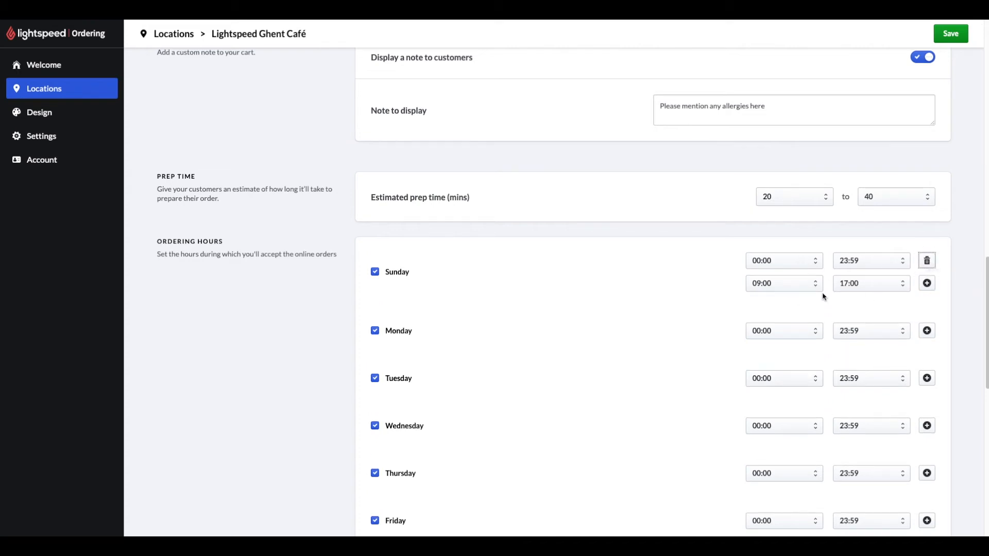
{"action": "scroll", "scroll_direction": "down", "scroll_amount": 3}
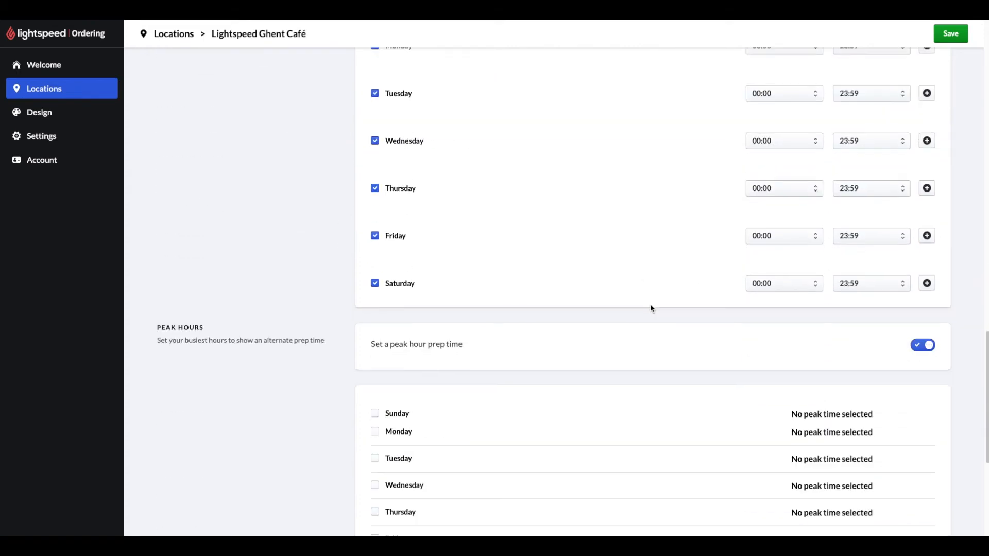
{"action": "scroll", "scroll_direction": "down", "scroll_amount": 3}
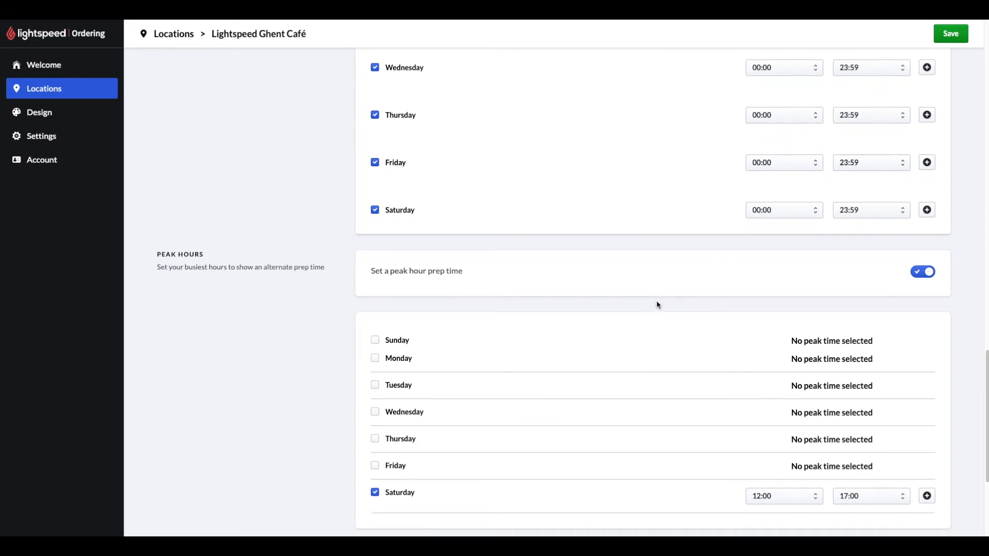
{"action": "mouse_move", "coordinate": [719, 286]}
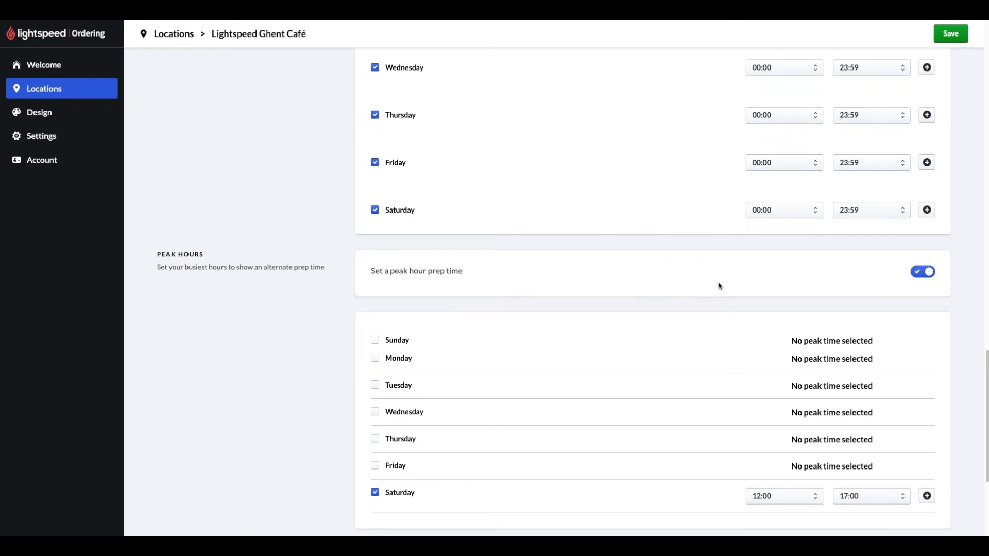
{"action": "scroll", "scroll_direction": "down", "scroll_amount": 3}
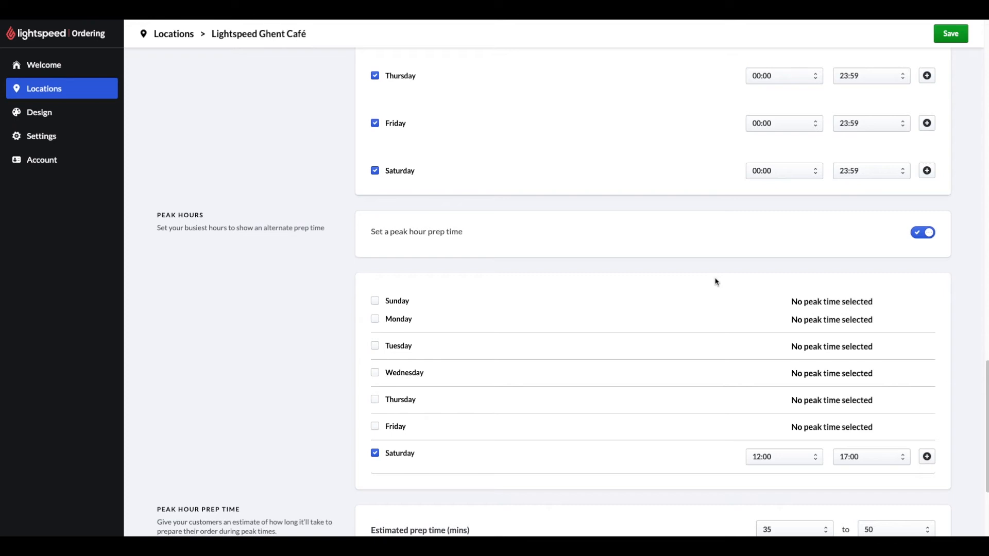
{"action": "scroll", "scroll_direction": "up", "scroll_amount": 3}
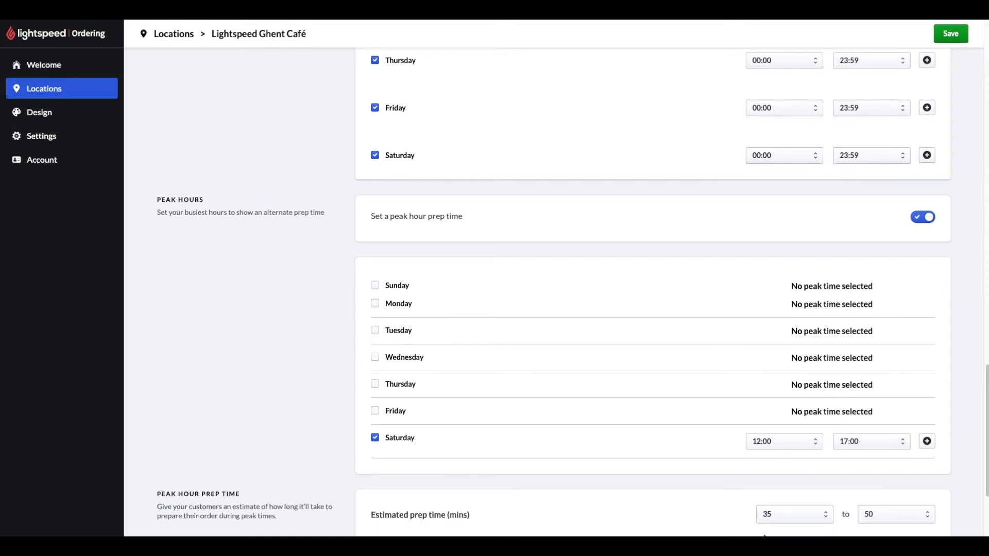
{"action": "mouse_move", "coordinate": [705, 500]}
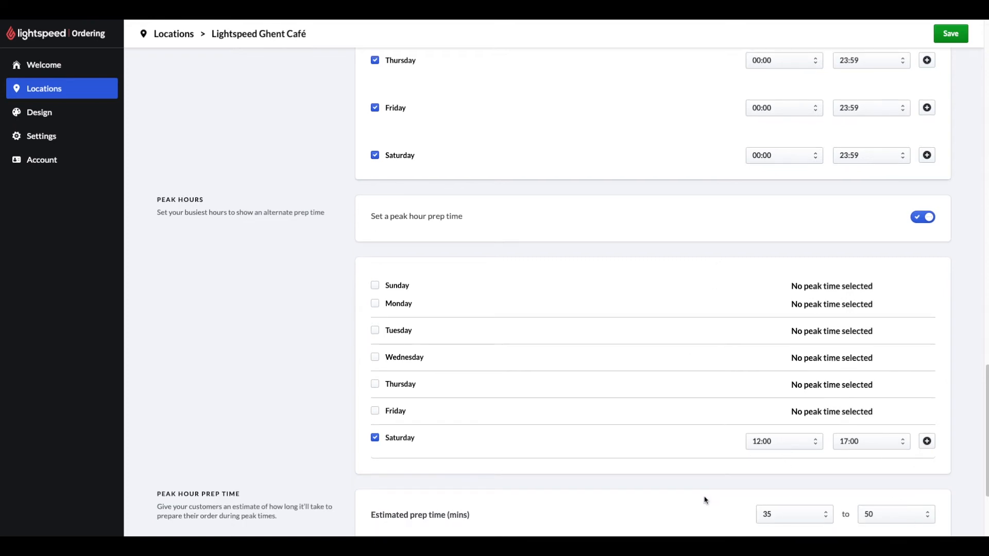
{"action": "scroll", "scroll_direction": "down", "scroll_amount": 3}
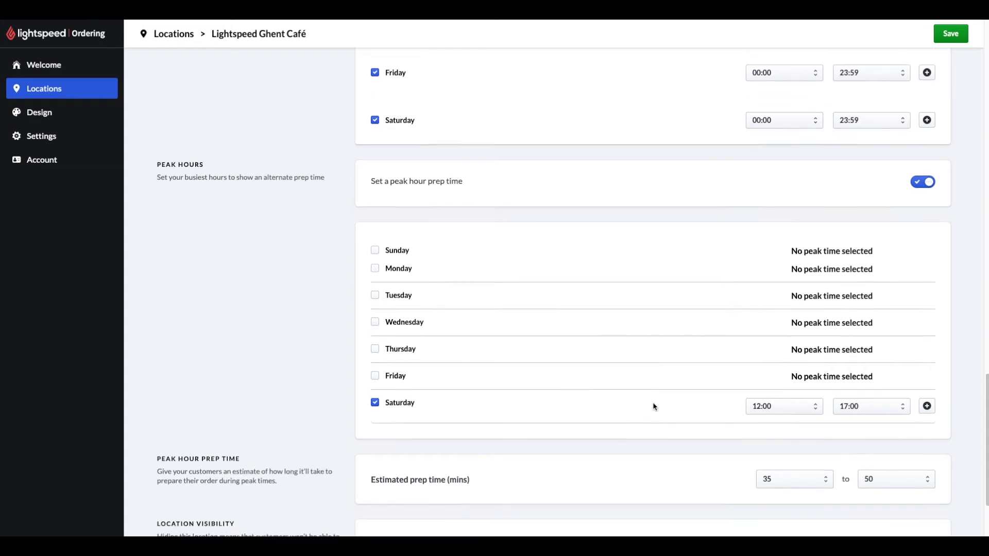
{"action": "scroll", "scroll_direction": "down", "scroll_amount": 3}
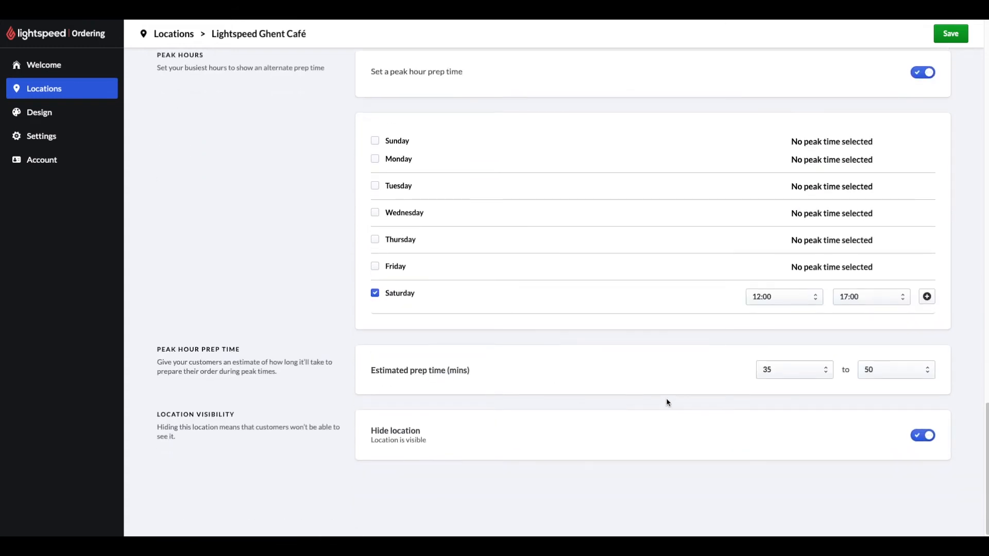
{"action": "mouse_move", "coordinate": [692, 404]}
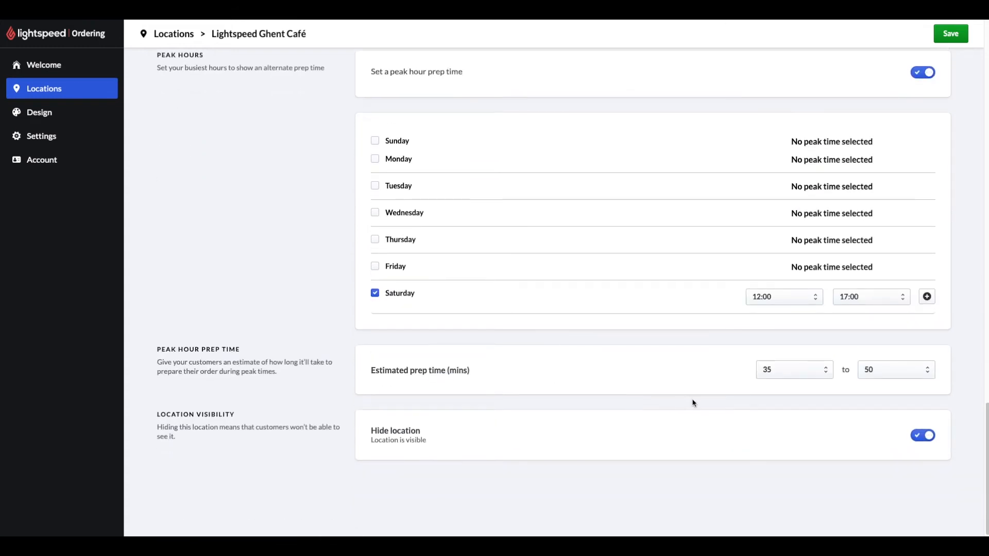
{"action": "mouse_move", "coordinate": [885, 420]}
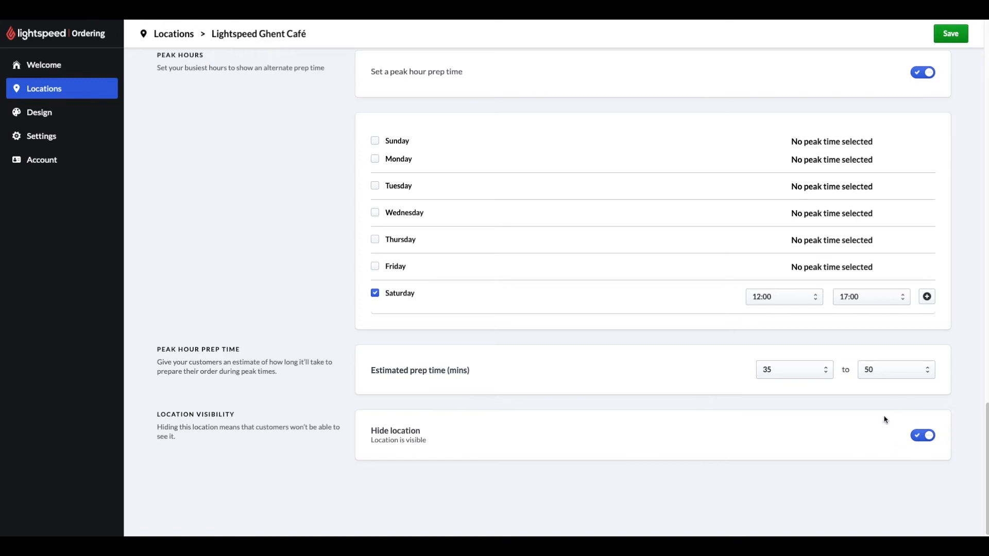
{"action": "mouse_move", "coordinate": [926, 474]}
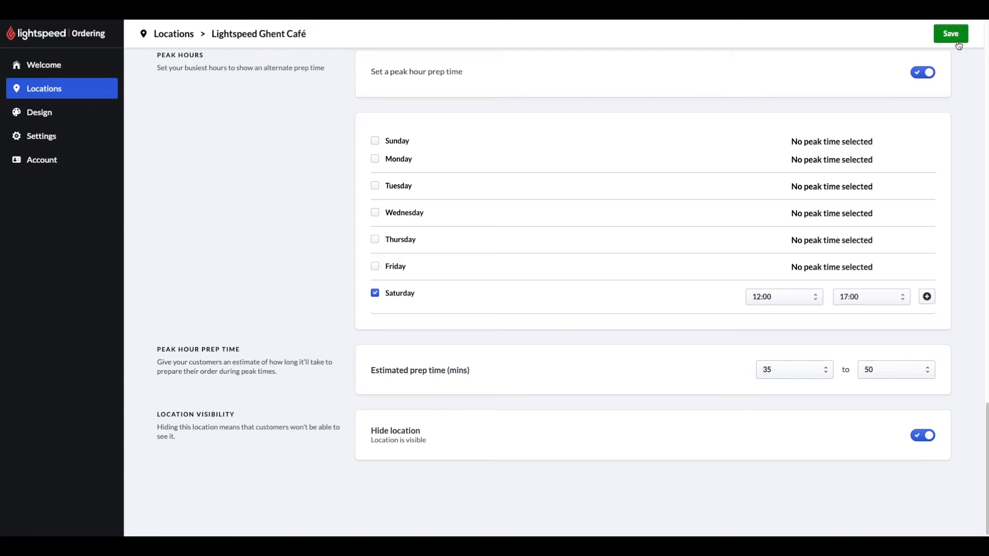
- Save the café's location settings and go to the Design page
{"action": "left_click", "coordinate": [951, 33]}
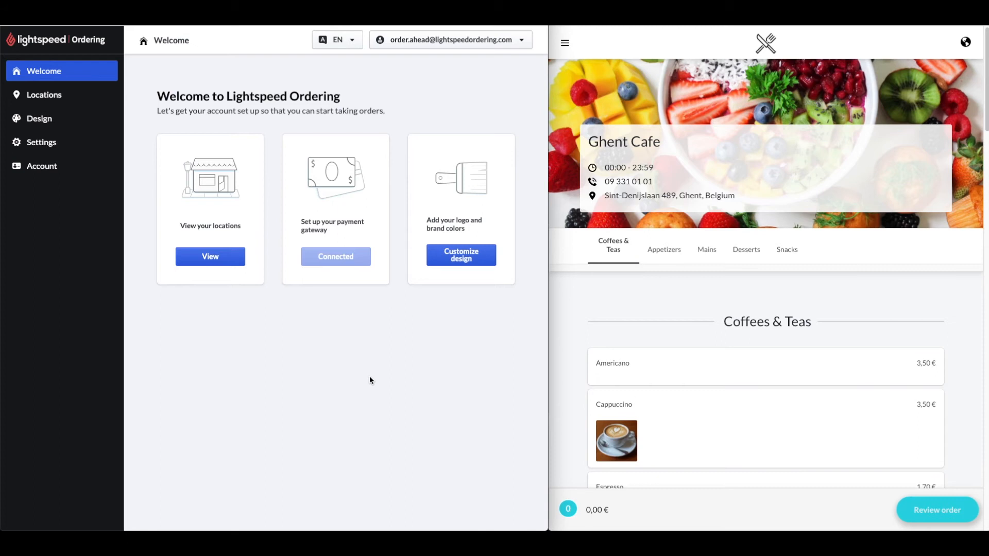
{"action": "left_click", "coordinate": [39, 118]}
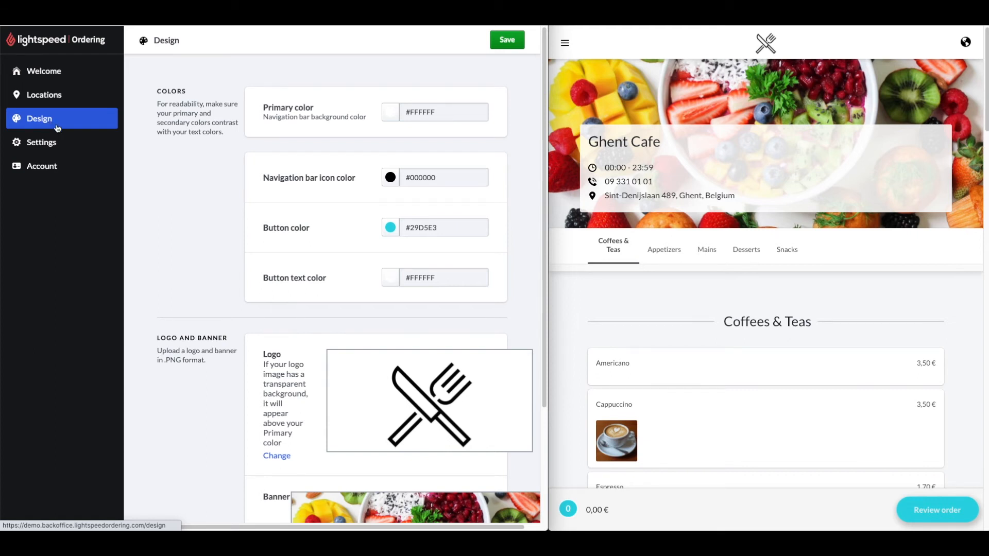
{"action": "mouse_move", "coordinate": [41, 142]}
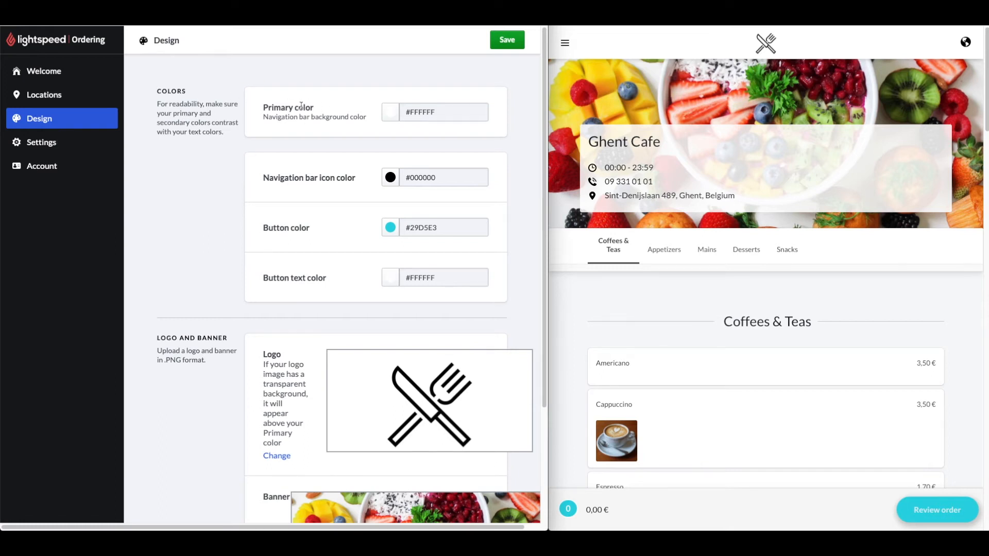
{"action": "mouse_move", "coordinate": [617, 157]}
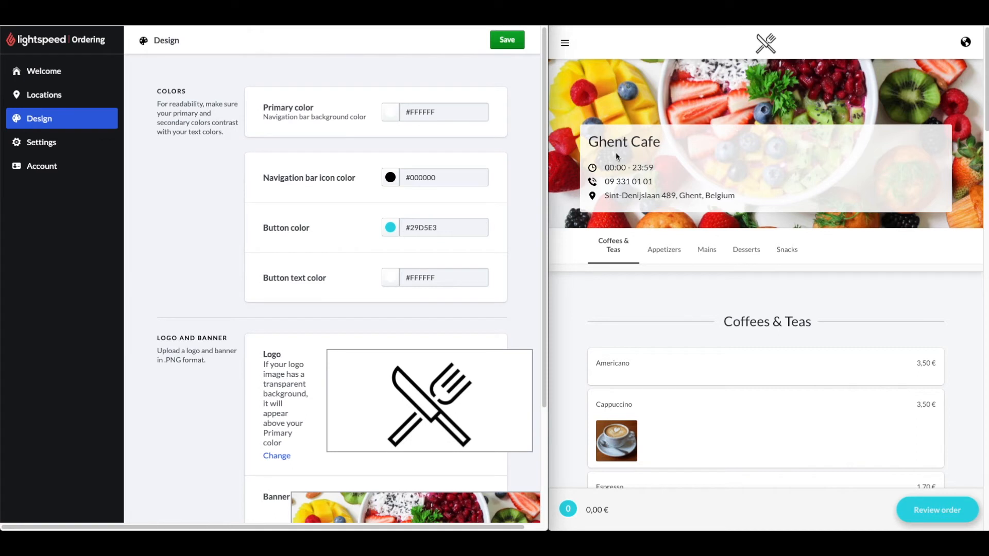
{"action": "mouse_move", "coordinate": [907, 251]}
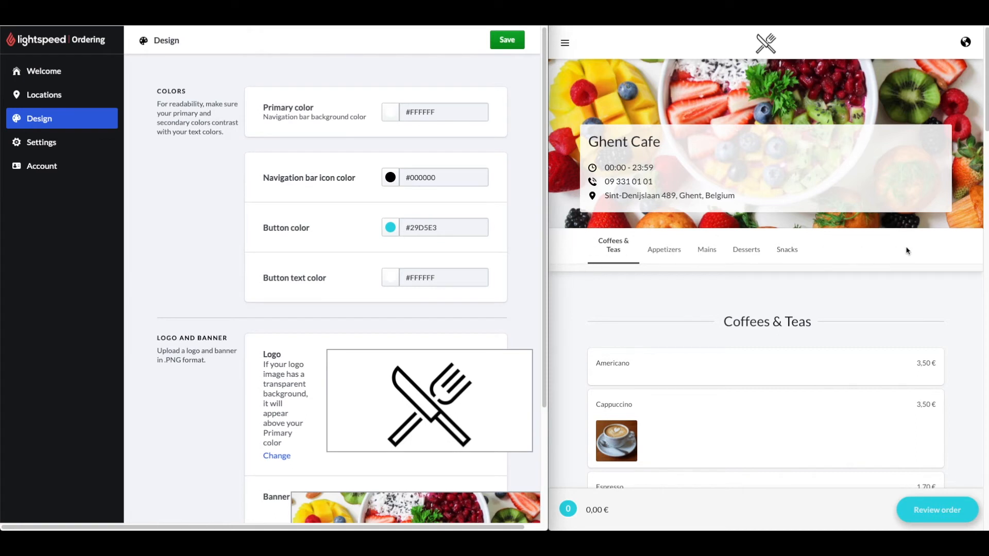
{"action": "mouse_move", "coordinate": [292, 195]}
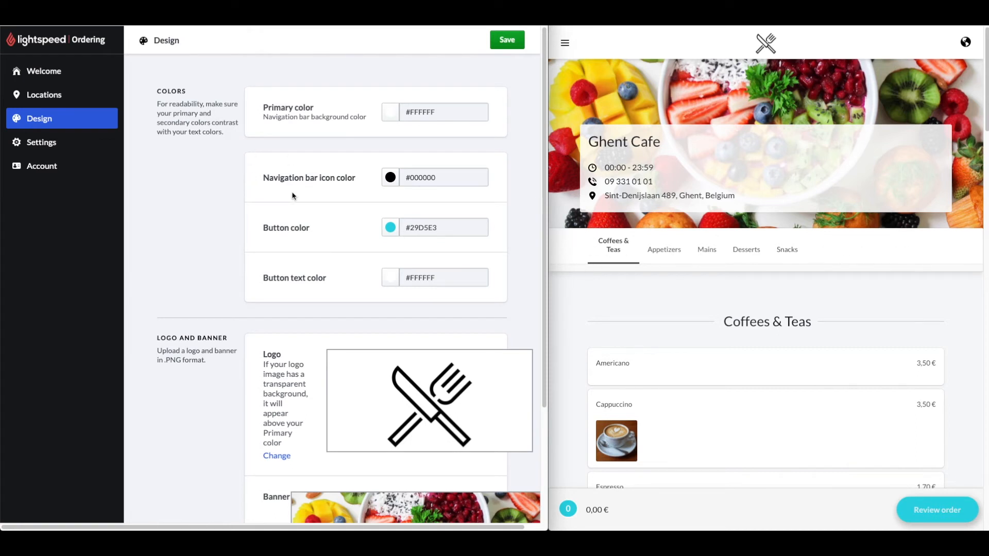
{"action": "mouse_move", "coordinate": [581, 235]}
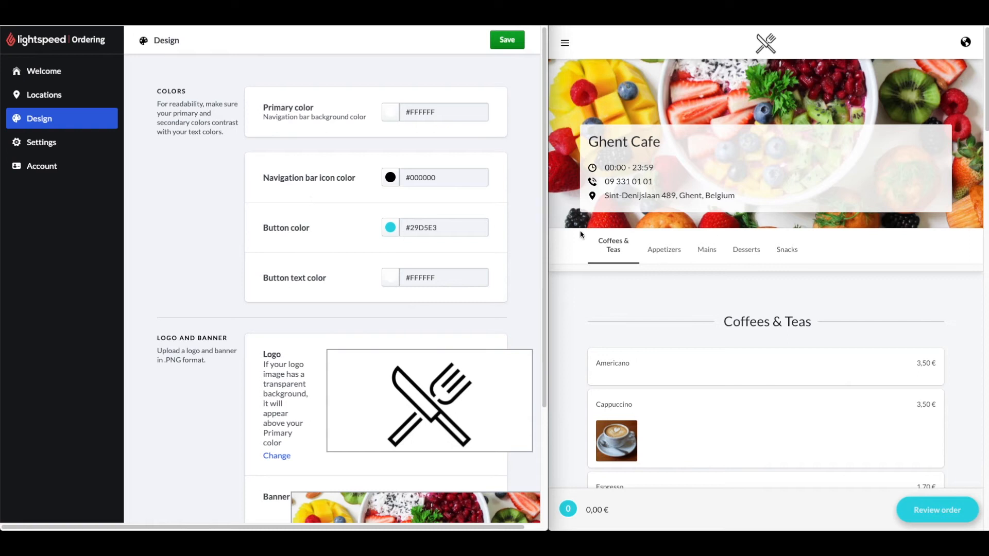
{"action": "mouse_move", "coordinate": [808, 254]}
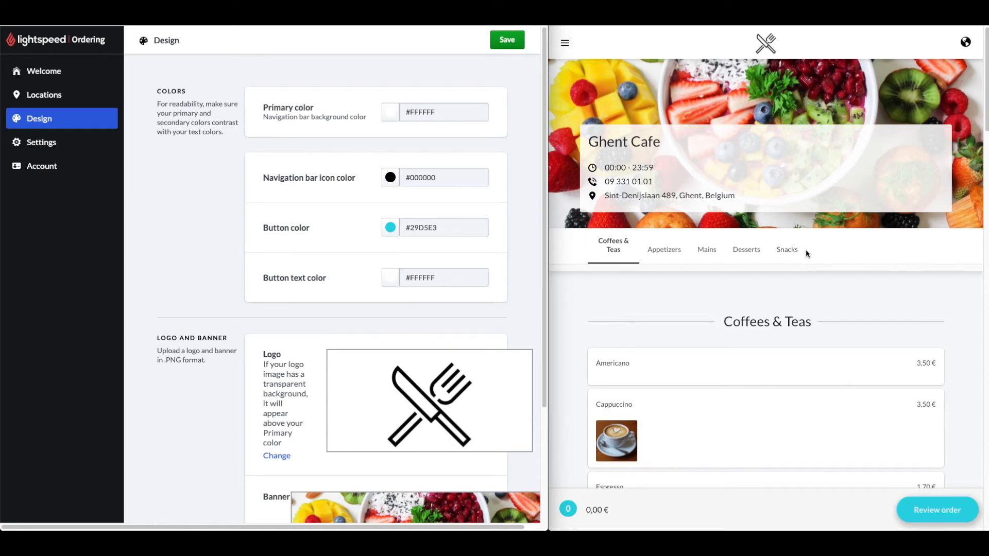
{"action": "mouse_move", "coordinate": [315, 226]}
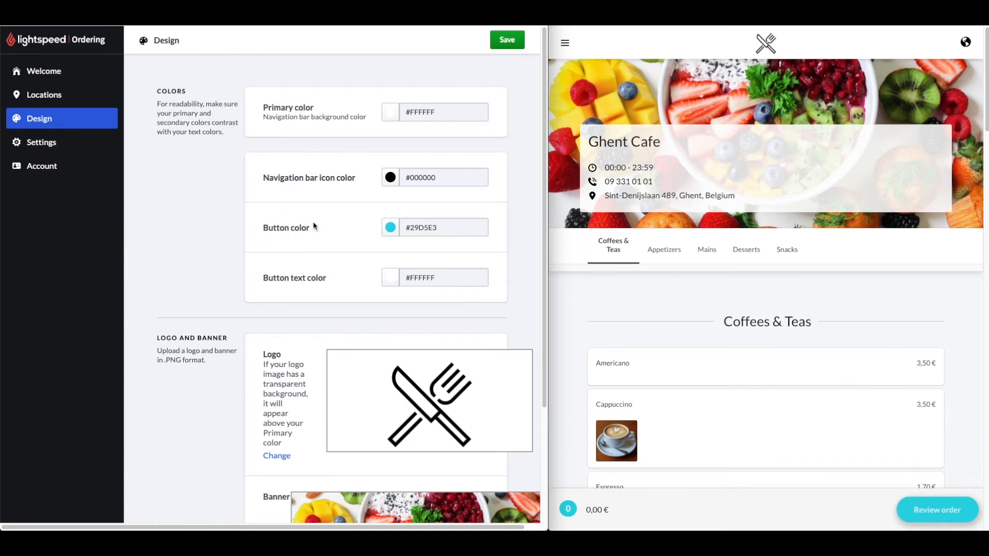
{"action": "mouse_move", "coordinate": [920, 474]}
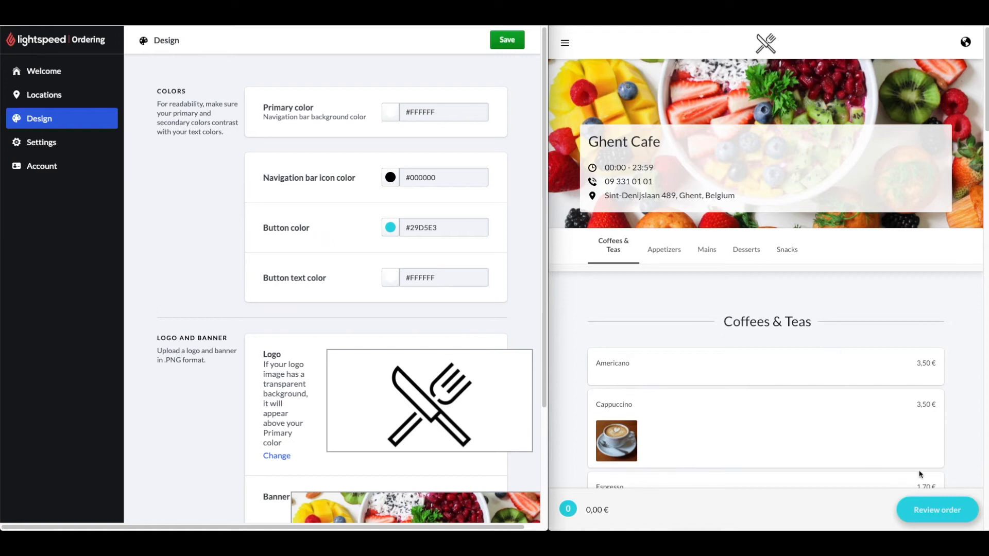
{"action": "mouse_move", "coordinate": [908, 517]}
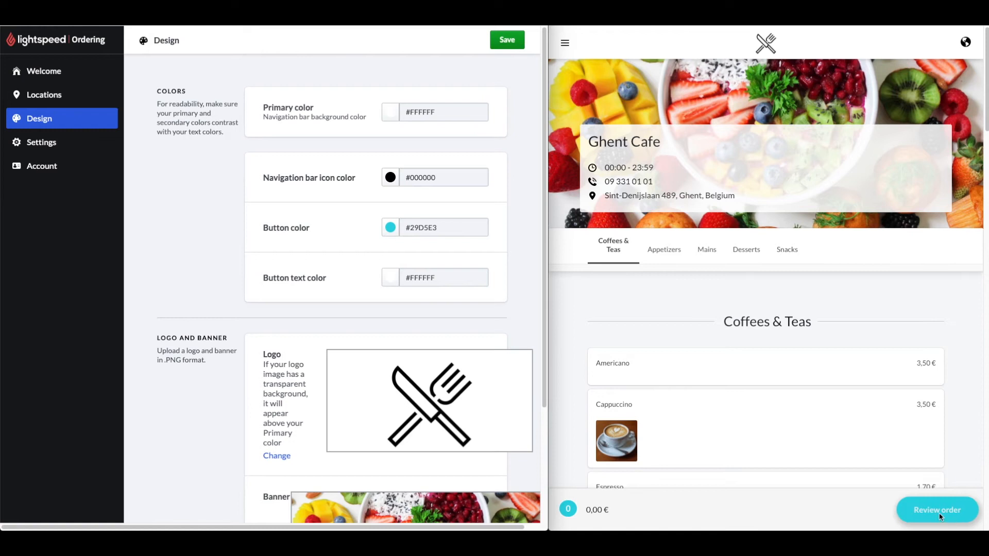
{"action": "mouse_move", "coordinate": [375, 300]}
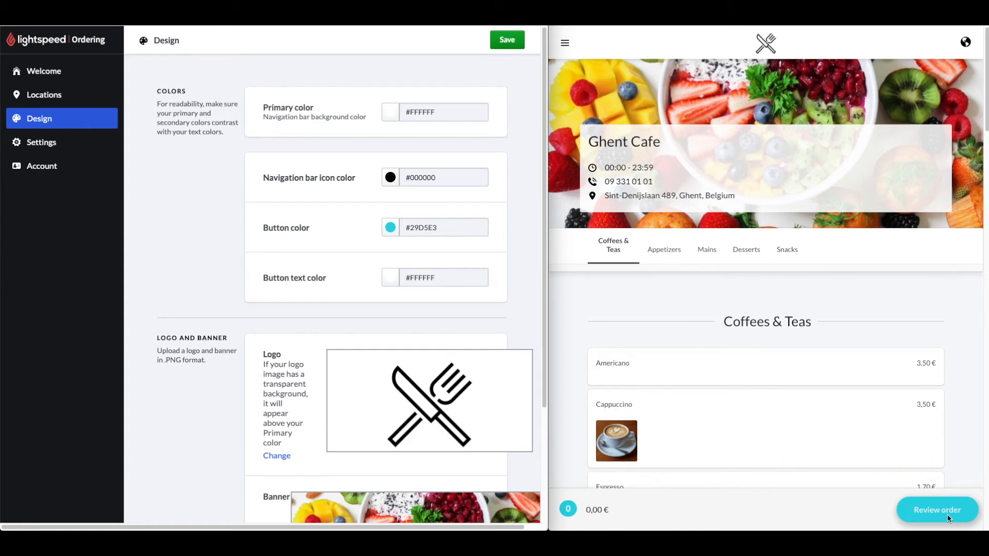
{"action": "mouse_move", "coordinate": [401, 408]}
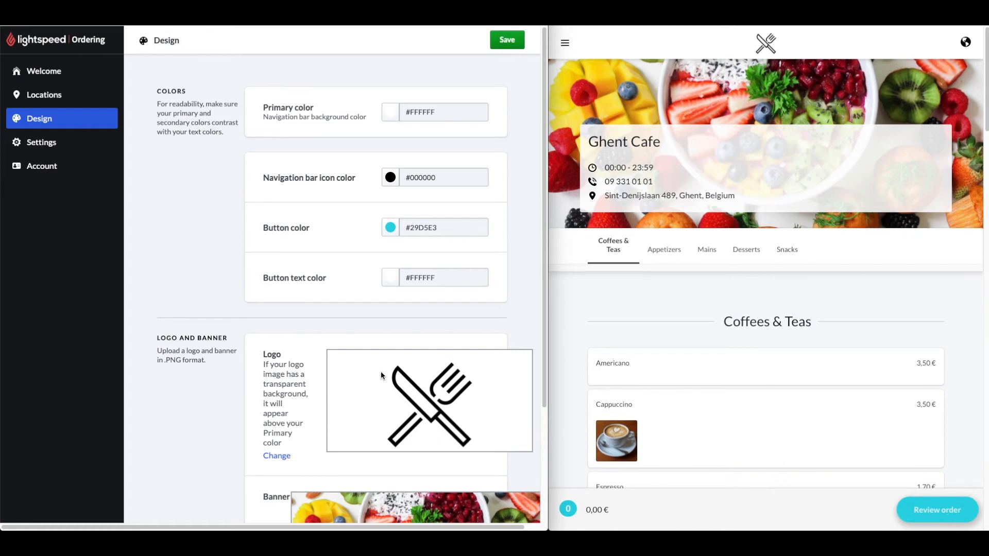
{"action": "mouse_move", "coordinate": [405, 346]}
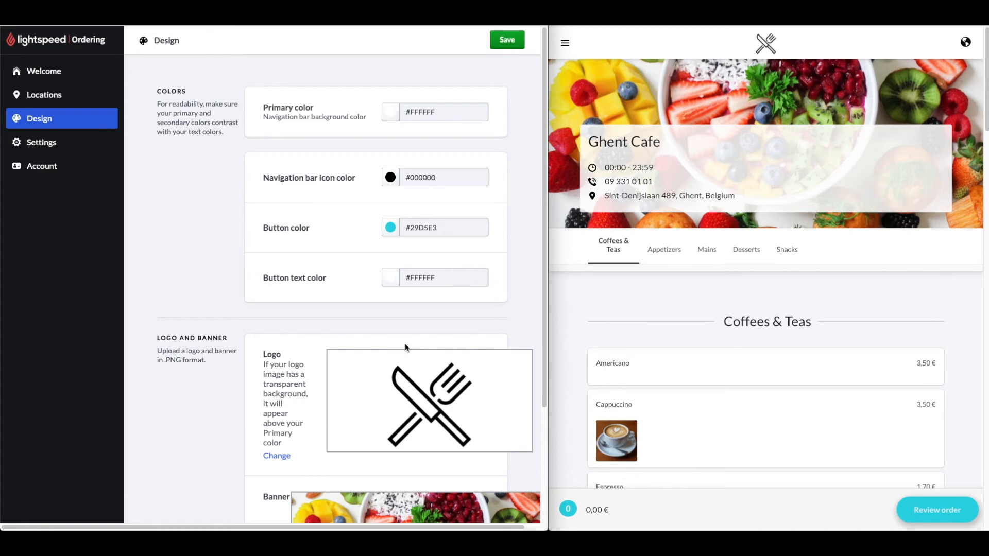
- Set the button colour to dark teal #368086 and save
{"action": "left_click", "coordinate": [390, 227]}
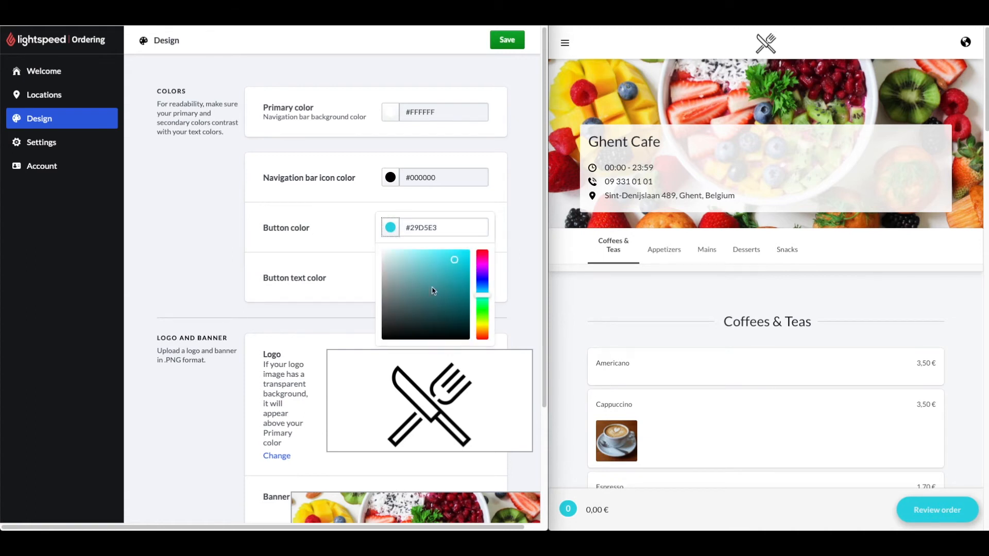
{"action": "left_click", "coordinate": [434, 293]}
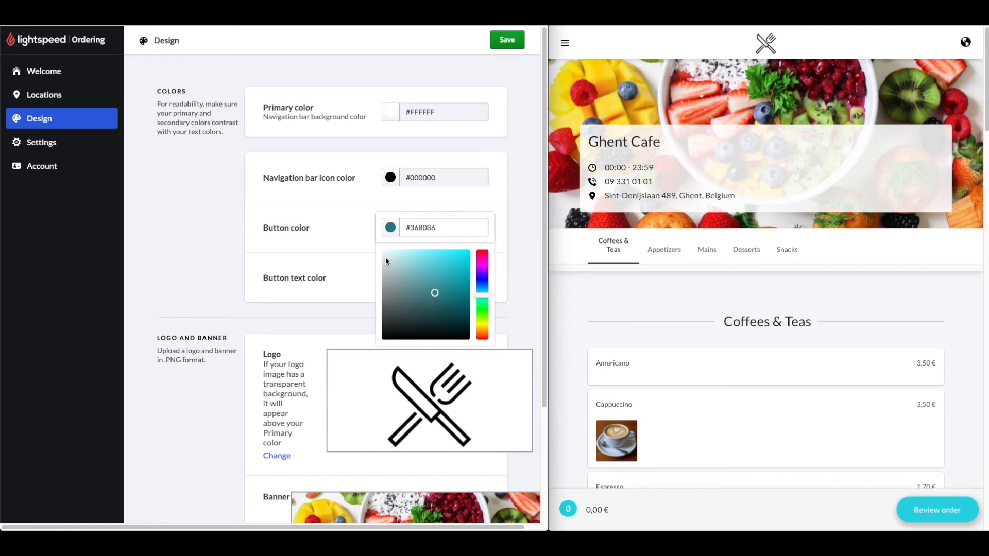
{"action": "mouse_move", "coordinate": [506, 40]}
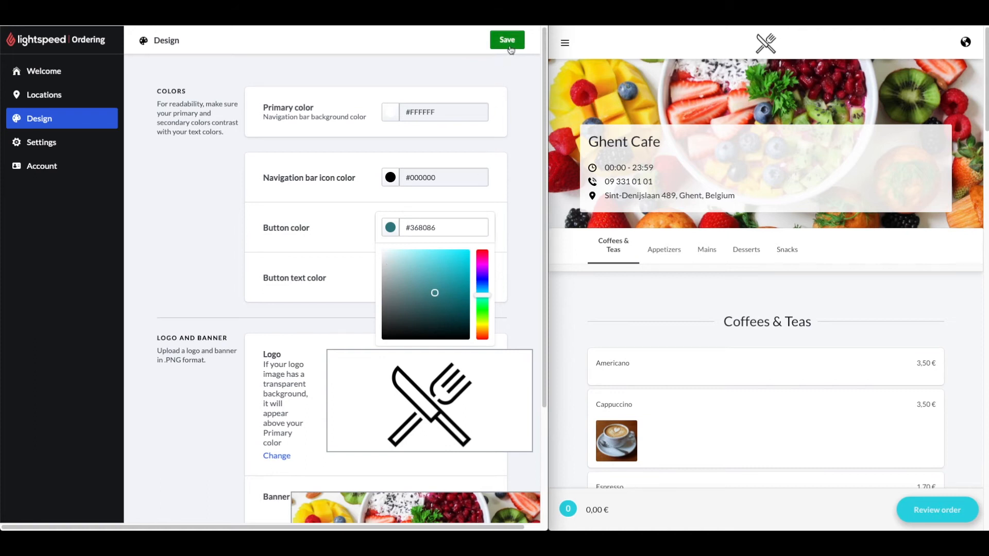
{"action": "left_click", "coordinate": [507, 40]}
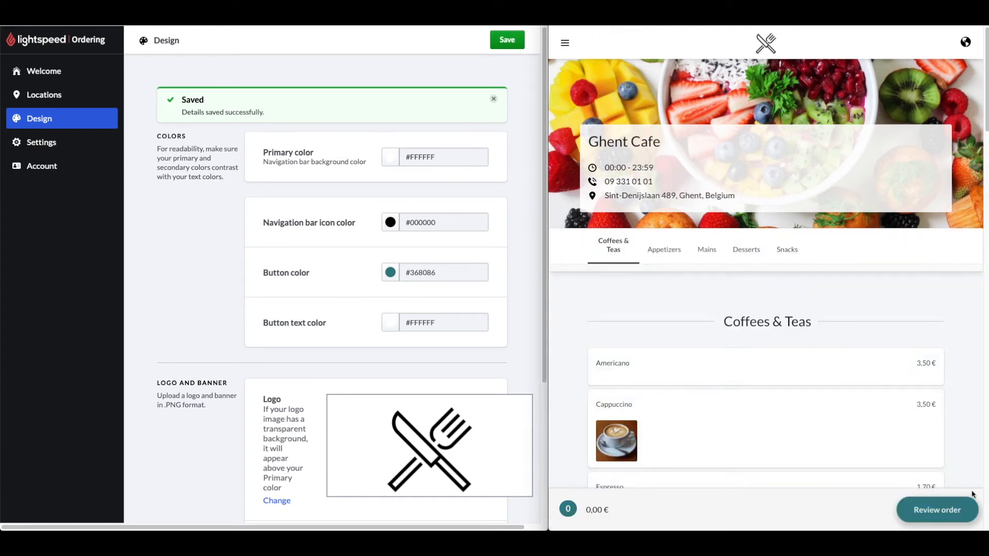
{"action": "mouse_move", "coordinate": [914, 512]}
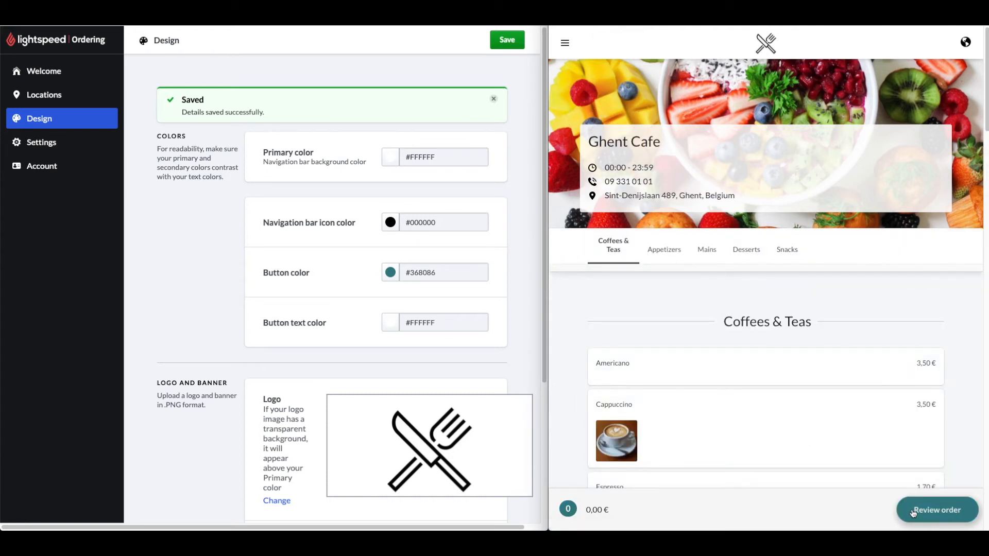
{"action": "scroll", "scroll_direction": "down", "scroll_amount": 3}
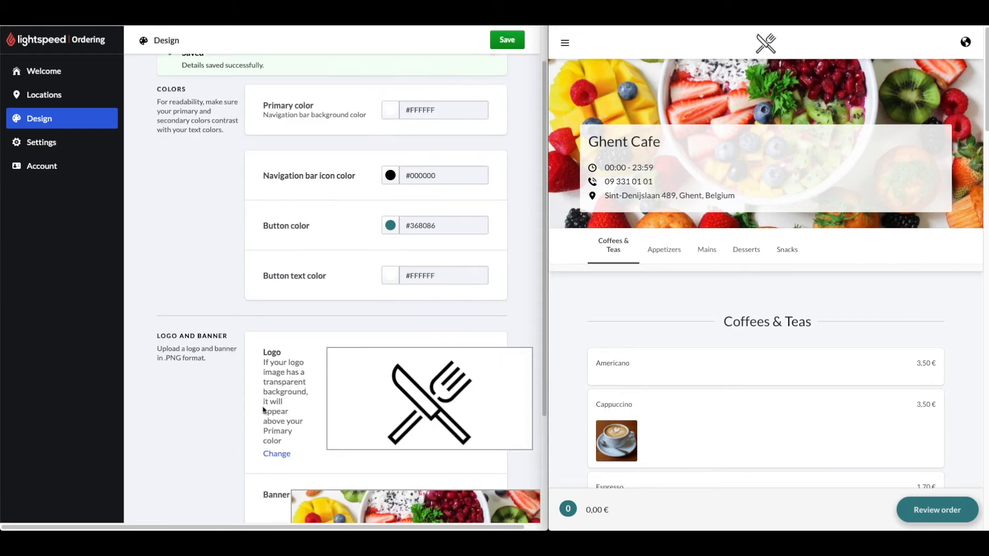
{"action": "scroll", "scroll_direction": "down", "scroll_amount": 3}
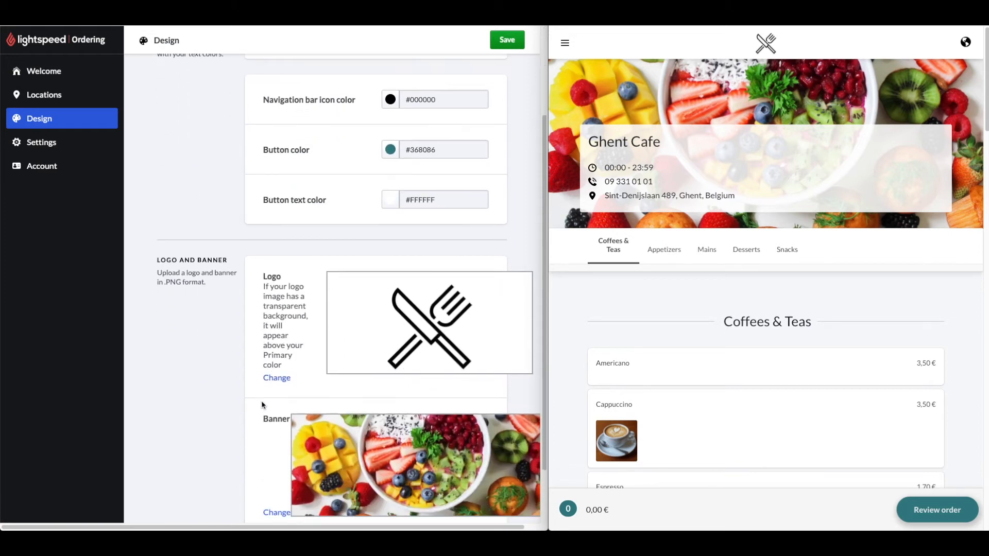
{"action": "scroll", "scroll_direction": "down", "scroll_amount": 3}
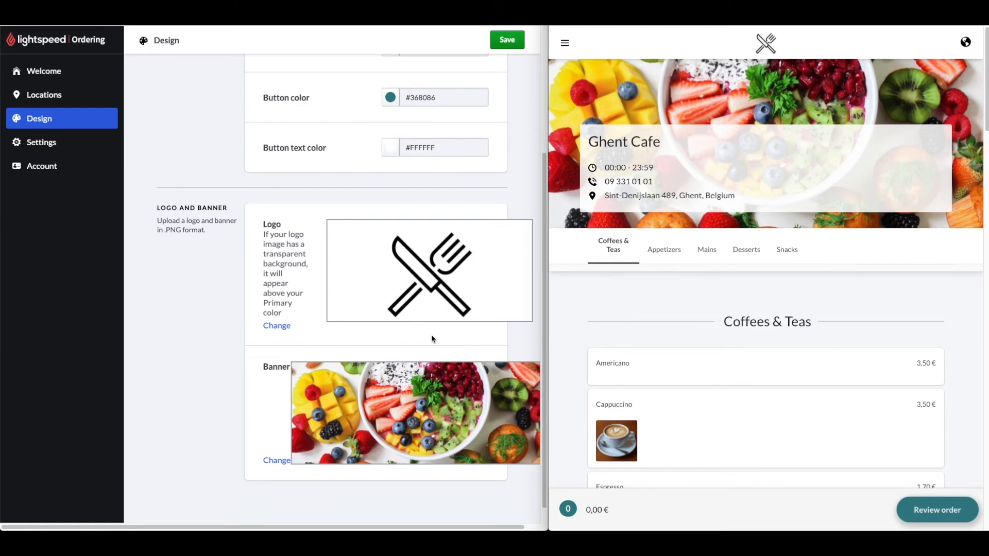
{"action": "mouse_move", "coordinate": [581, 291]}
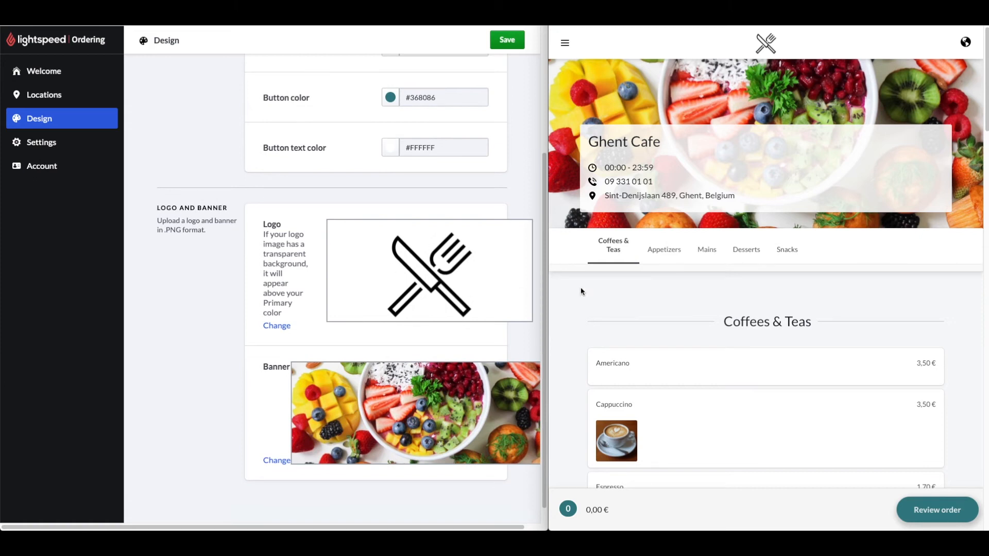
{"action": "mouse_move", "coordinate": [464, 252]}
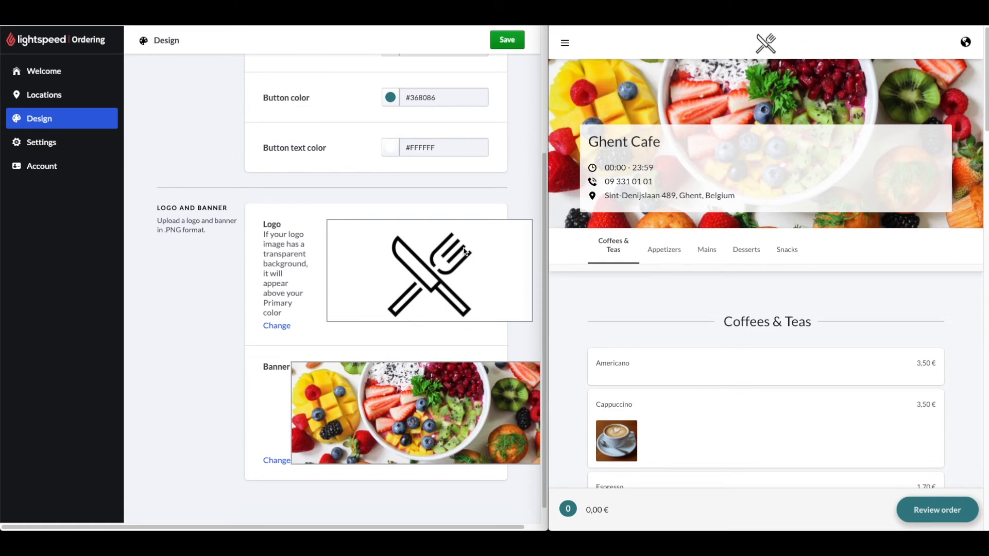
{"action": "mouse_move", "coordinate": [418, 415]}
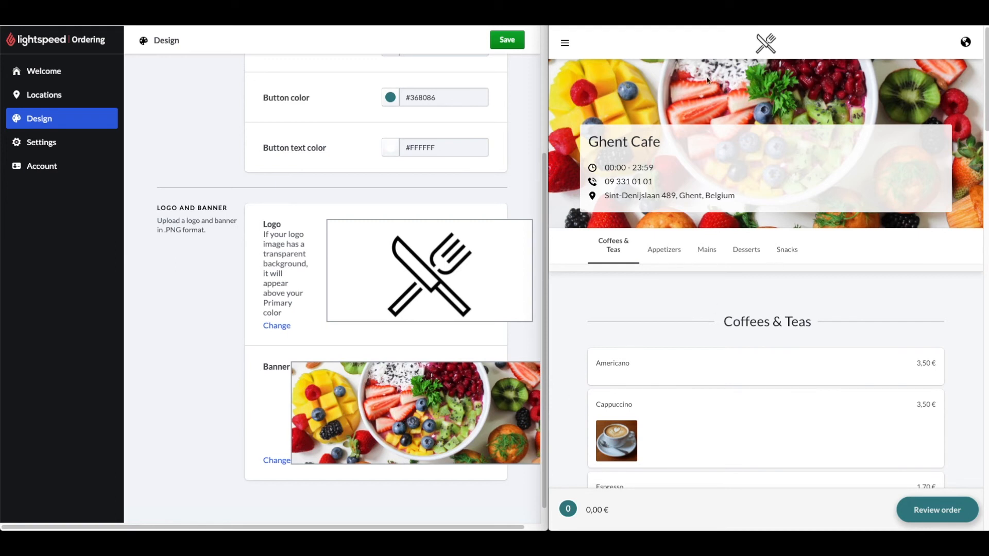
{"action": "mouse_move", "coordinate": [707, 81]}
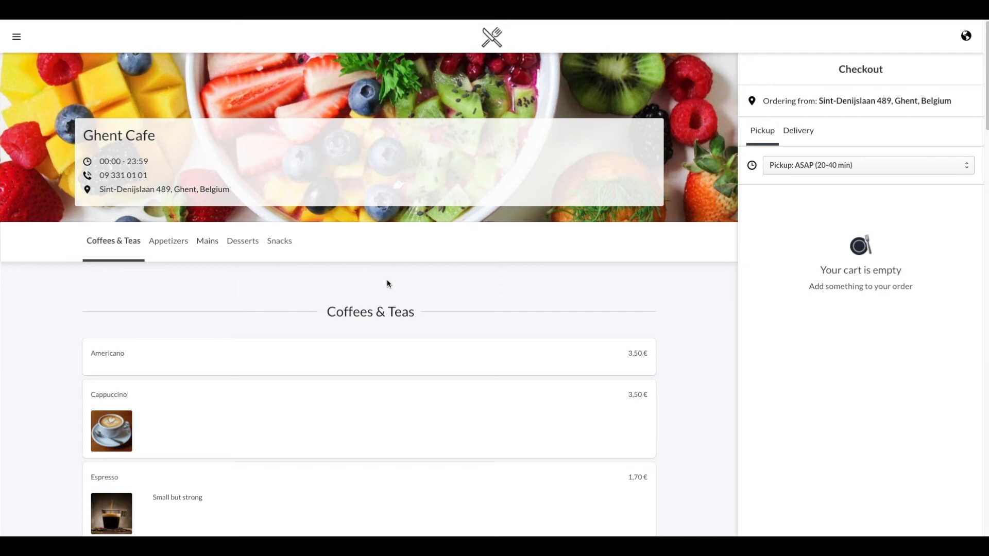
{"action": "mouse_move", "coordinate": [186, 222]}
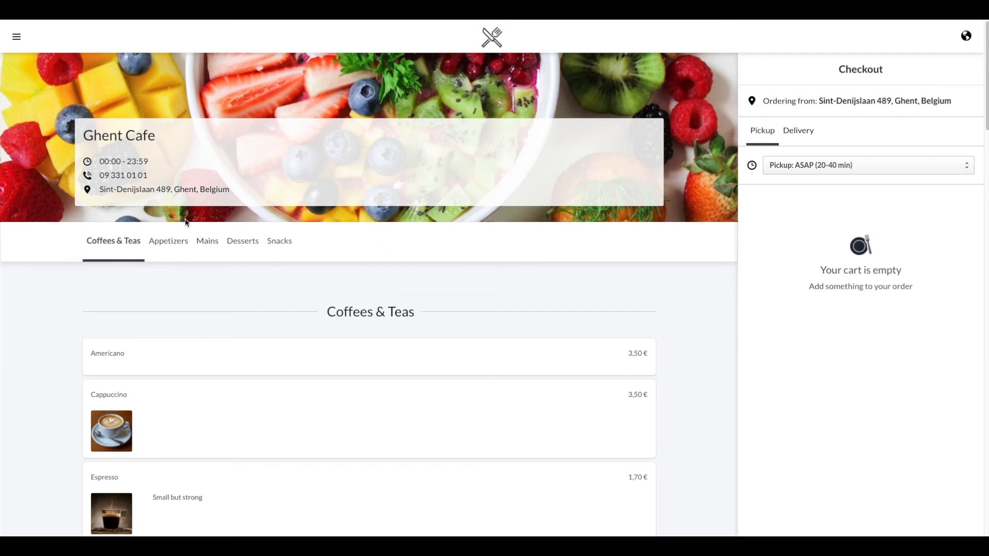
{"action": "mouse_move", "coordinate": [199, 263]}
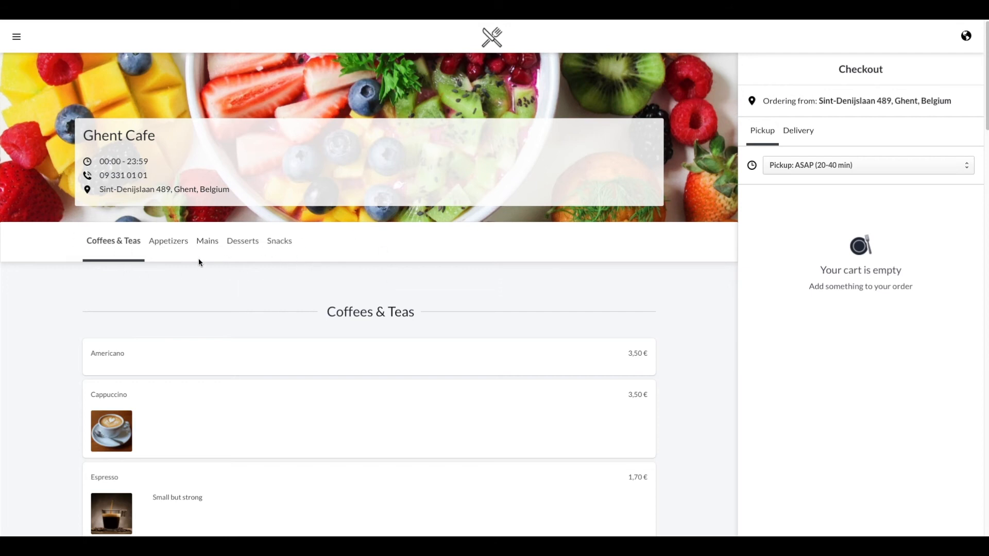
{"action": "mouse_move", "coordinate": [178, 247]}
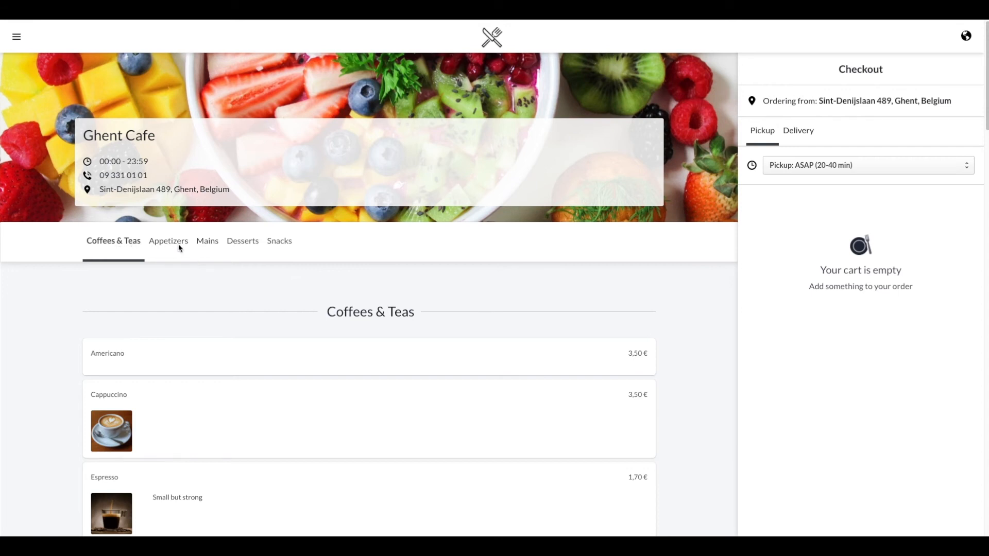
- Add Fries and a medium almond-milk Cappuccino to the cart, totalling 6,15 €
{"action": "scroll", "scroll_direction": "down", "scroll_amount": 3}
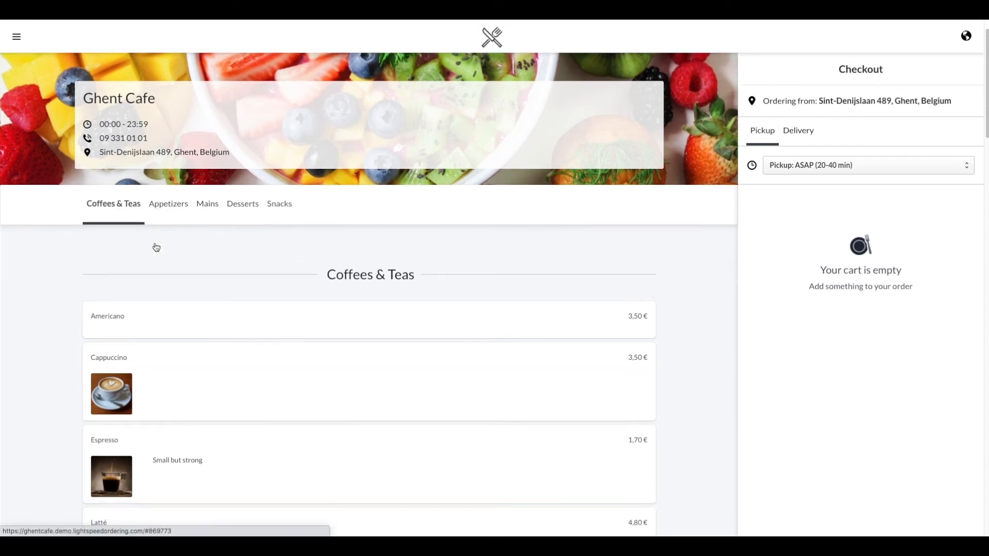
{"action": "left_click", "coordinate": [168, 203]}
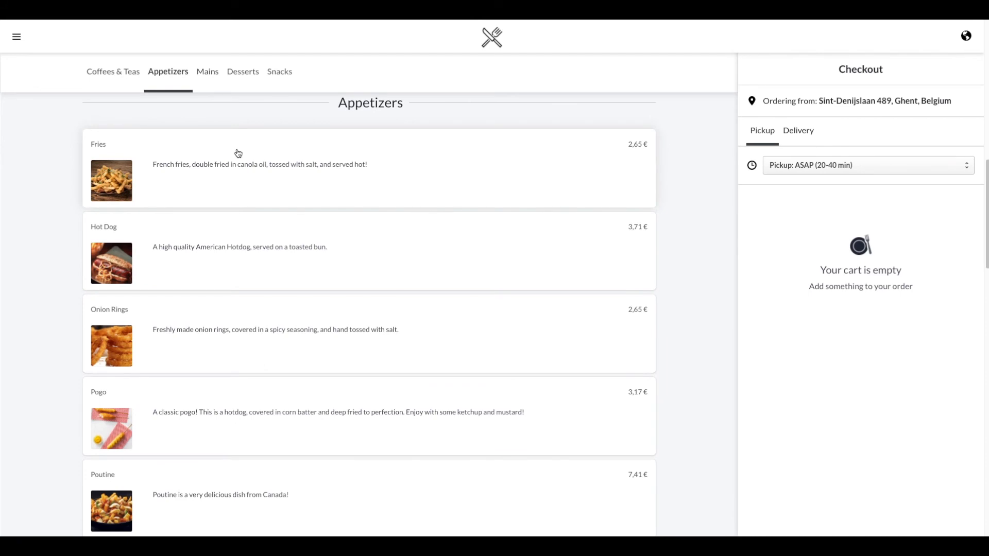
{"action": "mouse_move", "coordinate": [97, 194]}
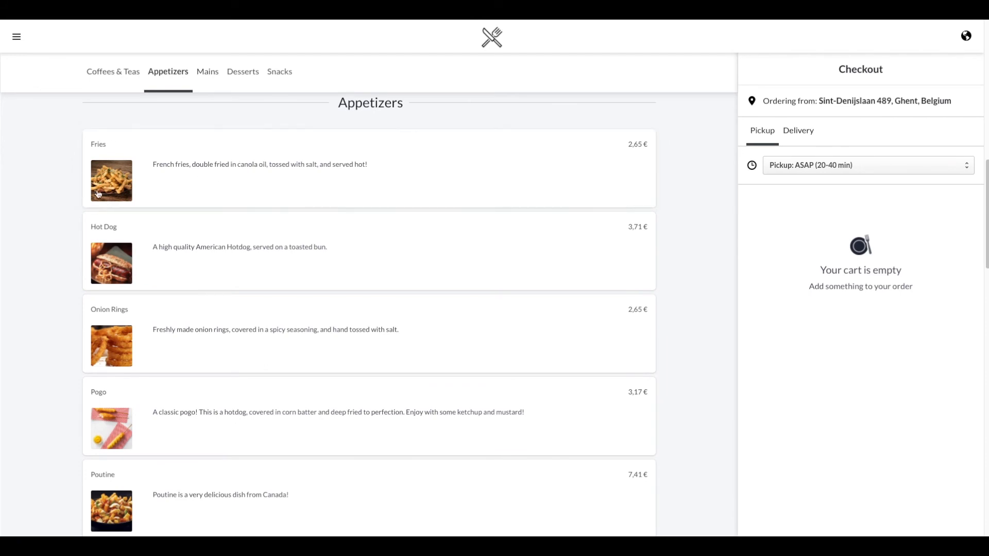
{"action": "mouse_move", "coordinate": [650, 134]}
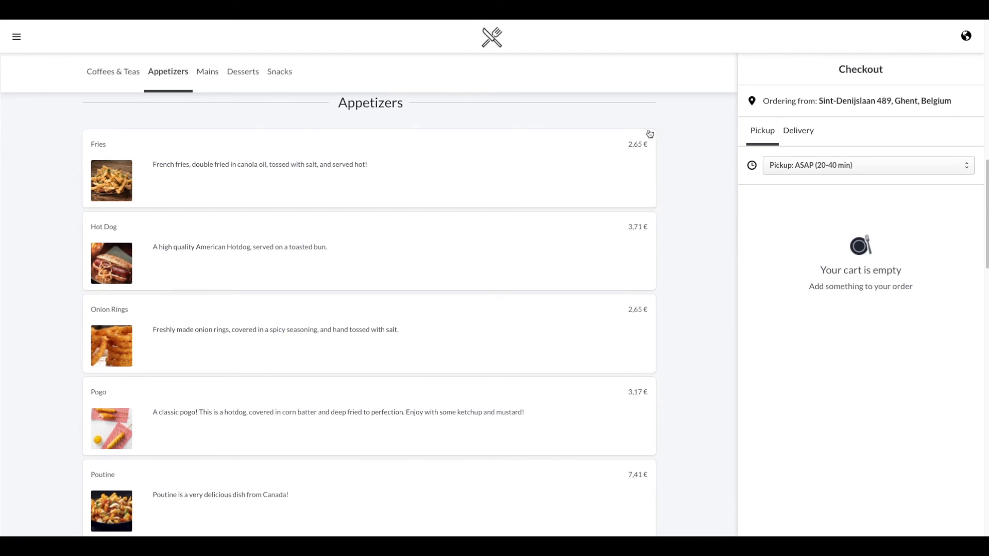
{"action": "left_click", "coordinate": [253, 167]}
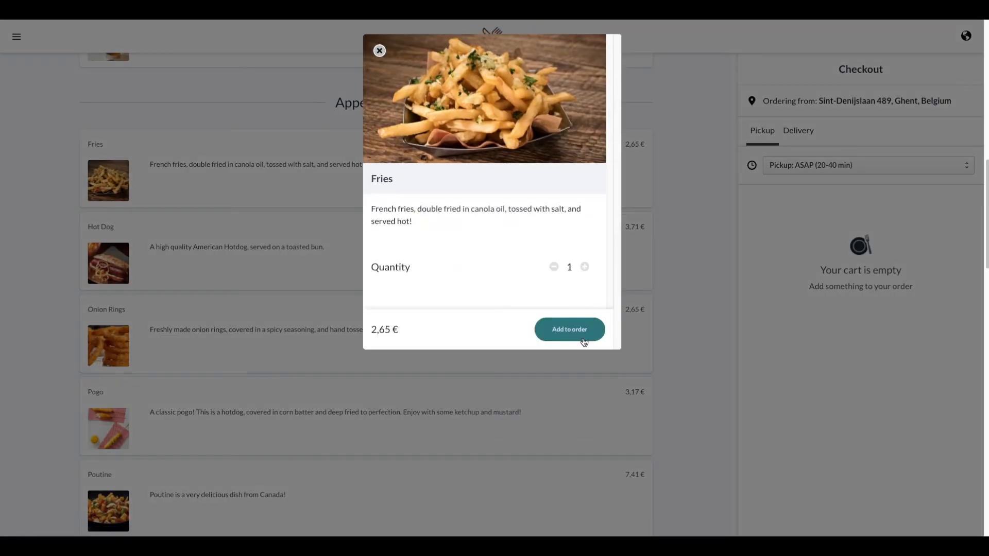
{"action": "left_click", "coordinate": [568, 329]}
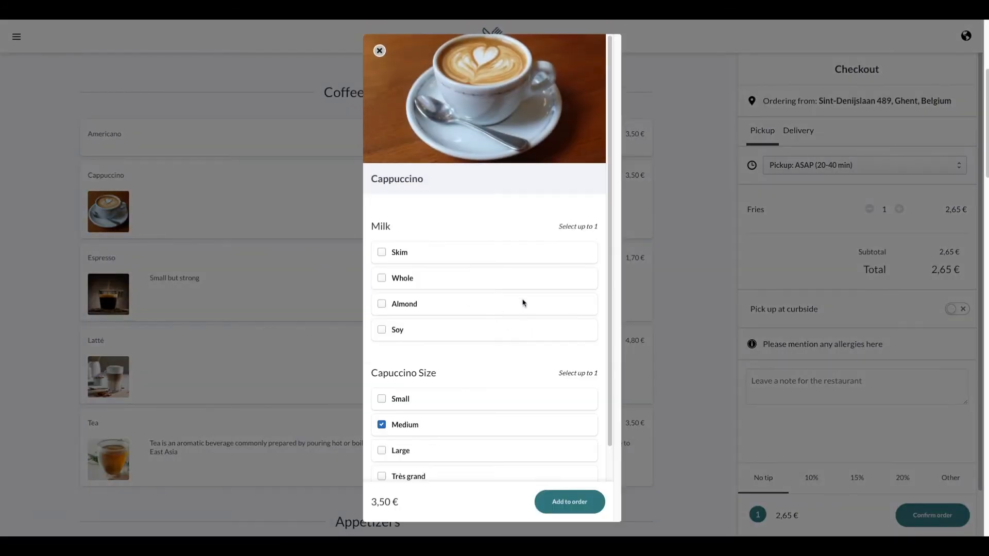
{"action": "mouse_move", "coordinate": [382, 305]}
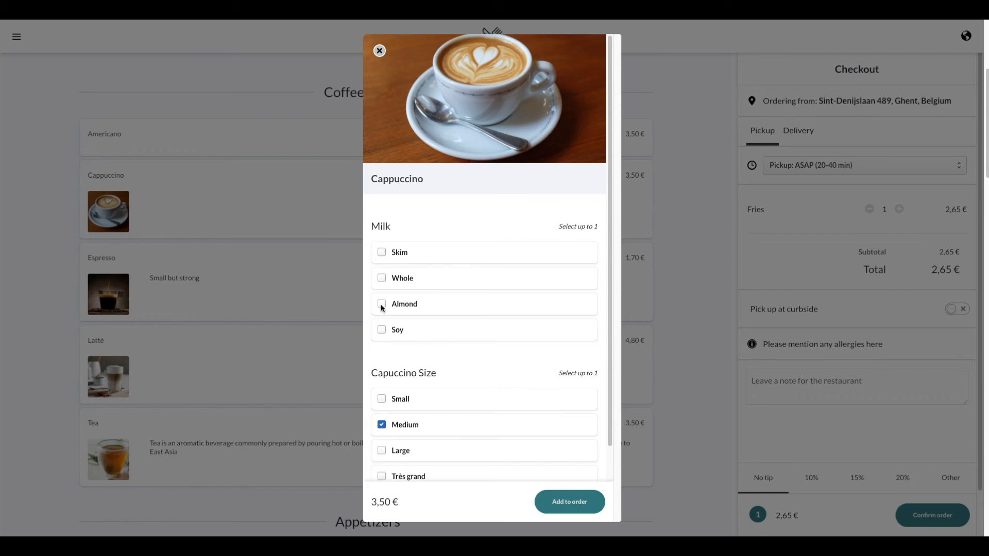
{"action": "left_click", "coordinate": [381, 303]}
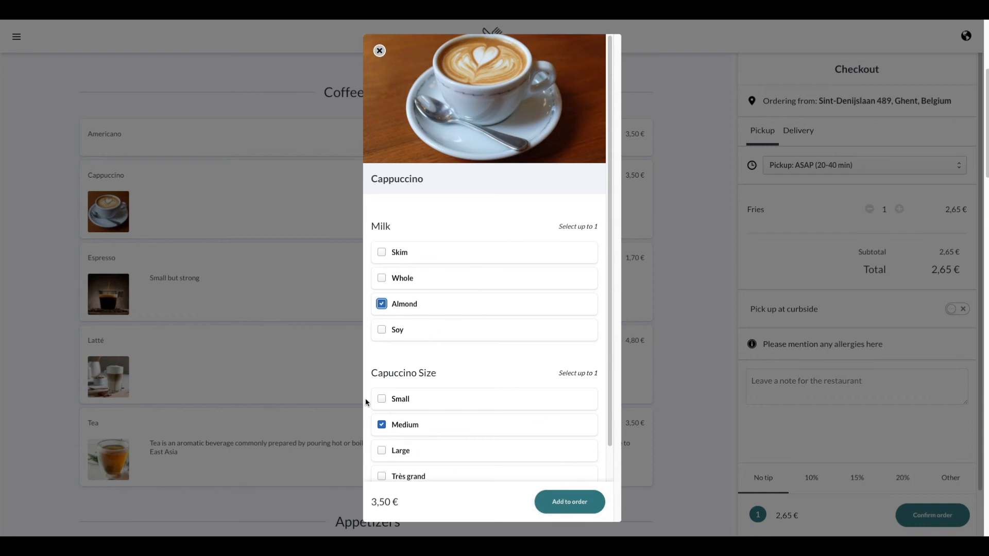
{"action": "left_click", "coordinate": [568, 501]}
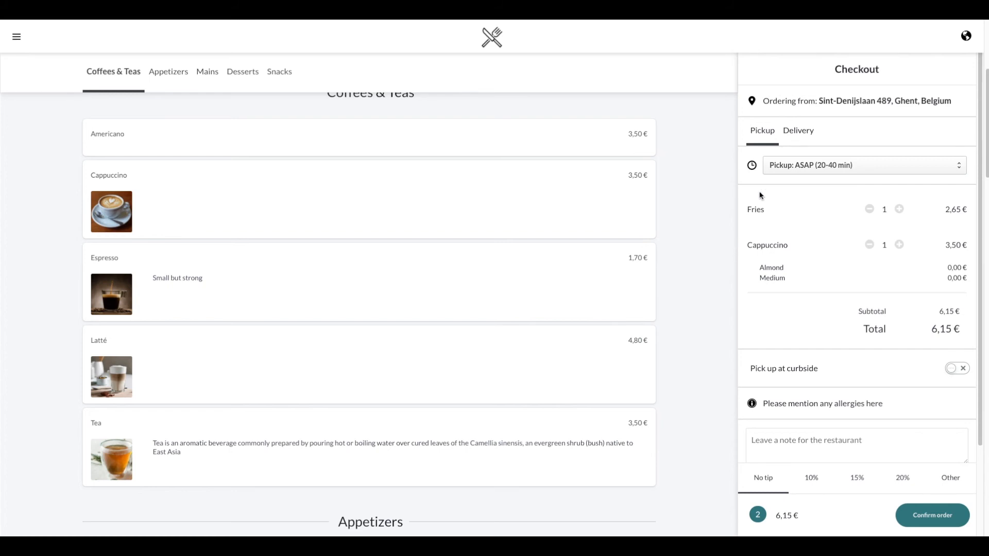
{"action": "mouse_move", "coordinate": [754, 138]}
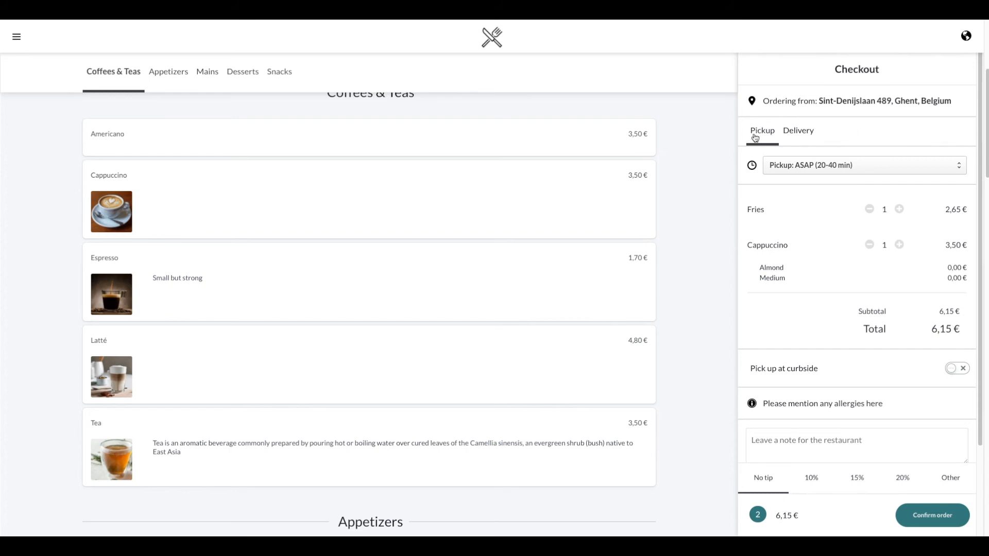
{"action": "mouse_move", "coordinate": [794, 135]}
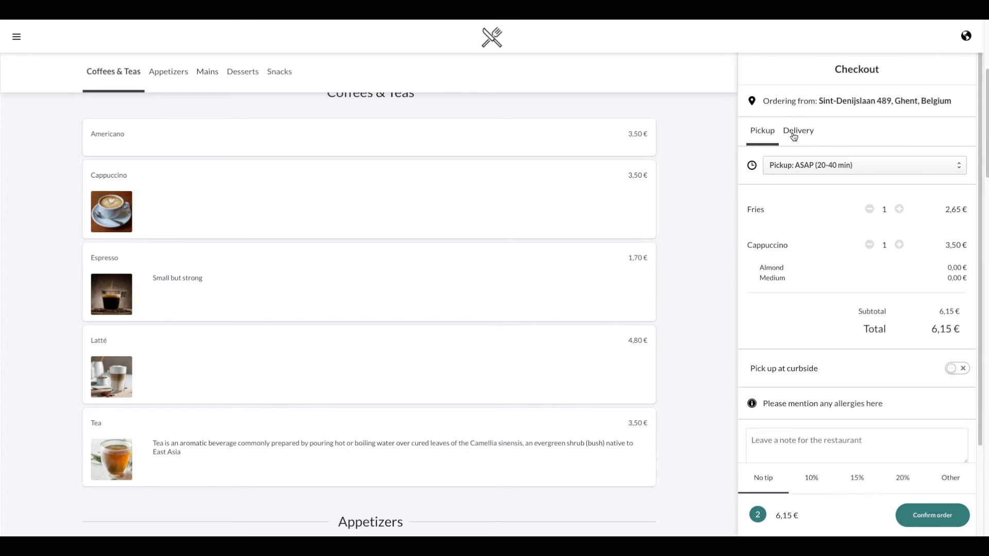
{"action": "mouse_move", "coordinate": [846, 171]}
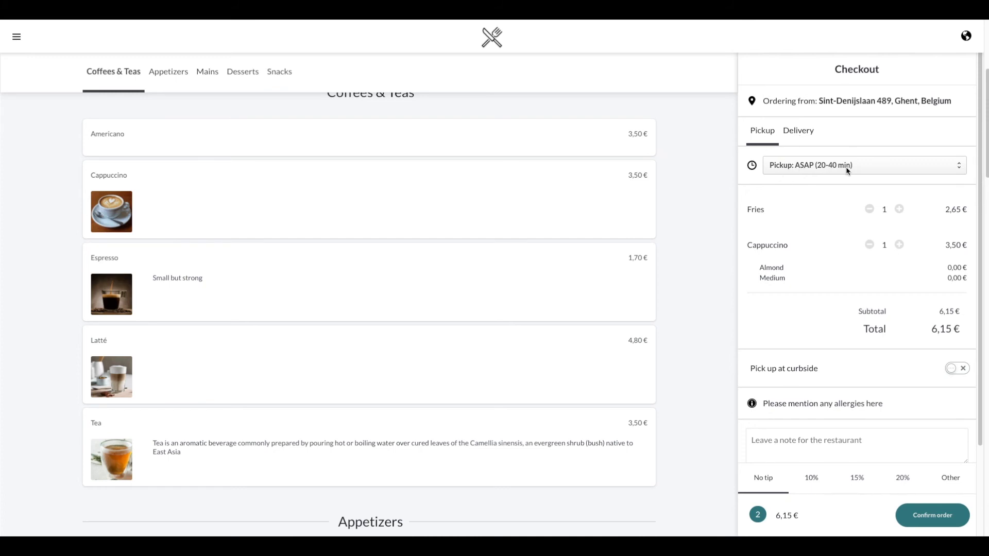
- Keep ASAP for pickup and delivery times, then switch back to pickup with curbside on
{"action": "left_click", "coordinate": [857, 165]}
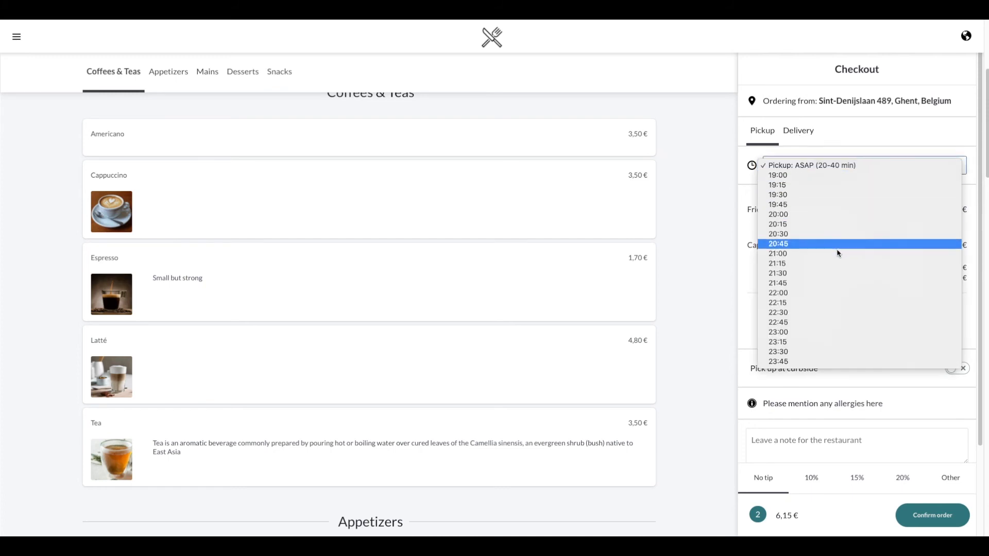
{"action": "left_click", "coordinate": [812, 165]}
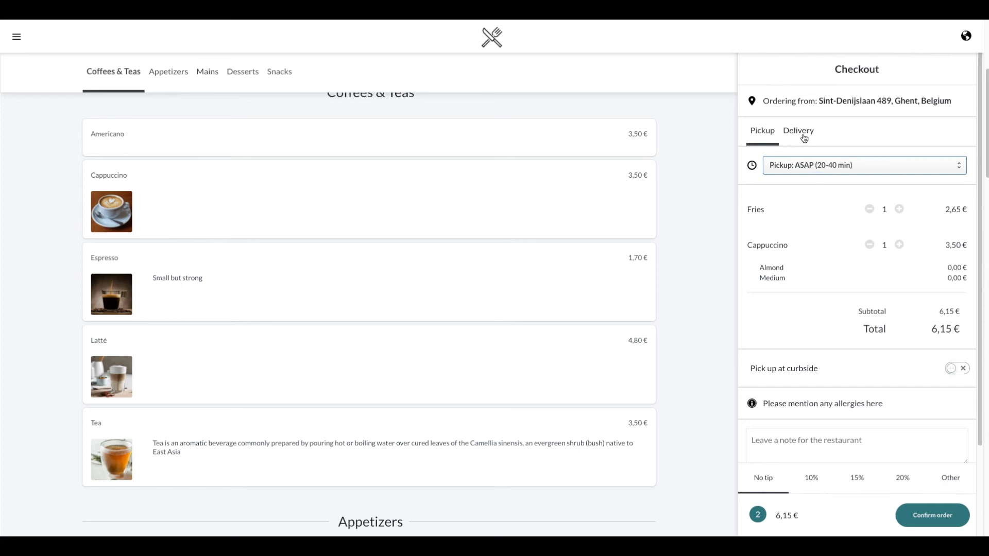
{"action": "left_click", "coordinate": [797, 131]}
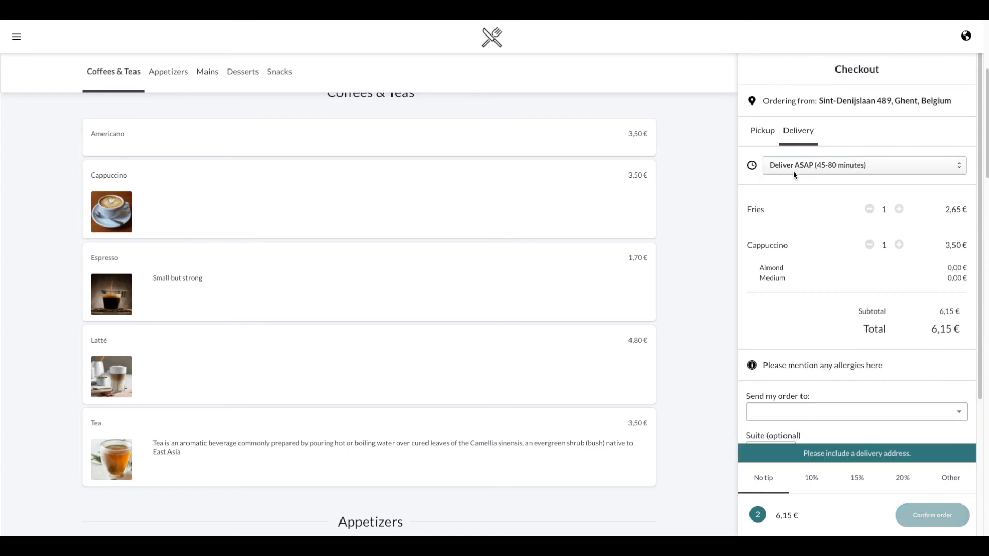
{"action": "left_click", "coordinate": [862, 165]}
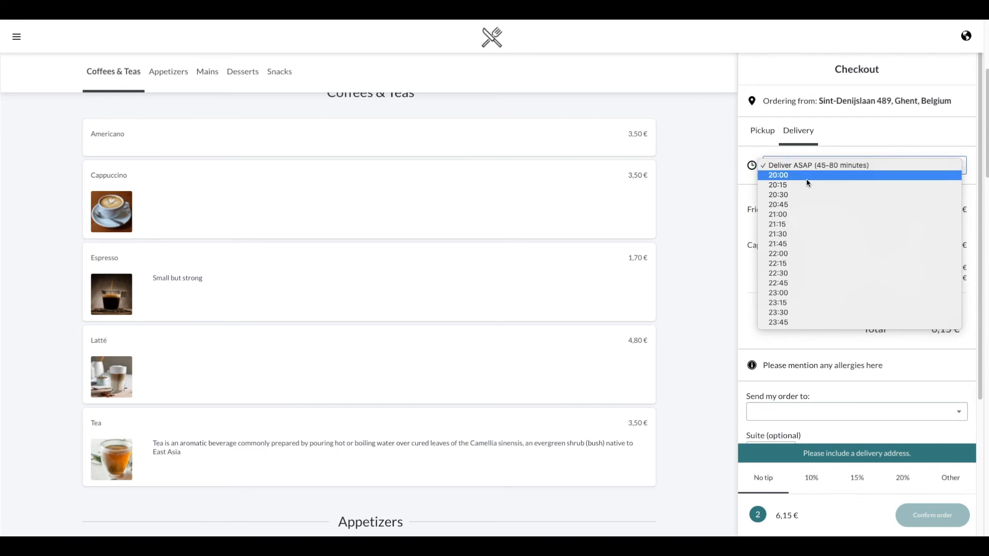
{"action": "left_click", "coordinate": [817, 165]}
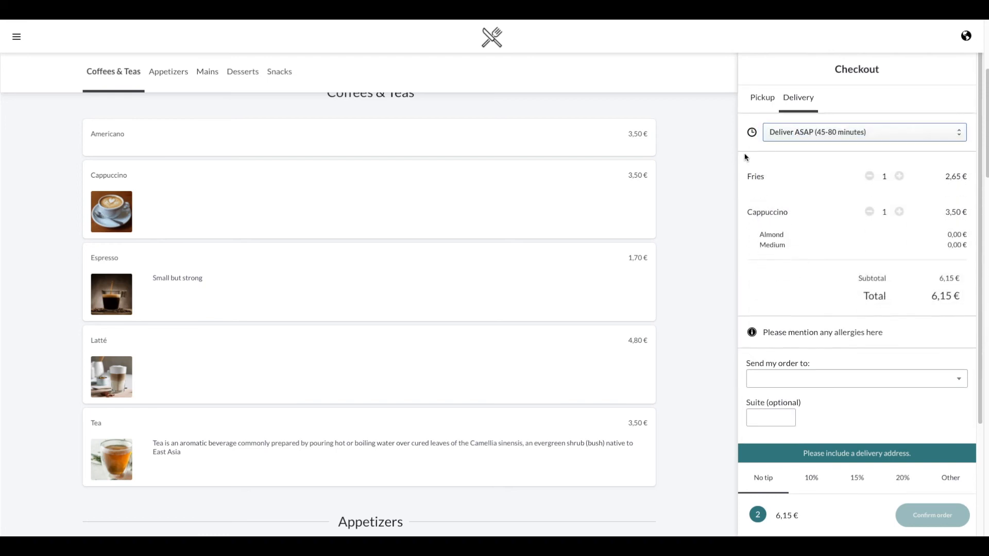
{"action": "left_click", "coordinate": [761, 97]}
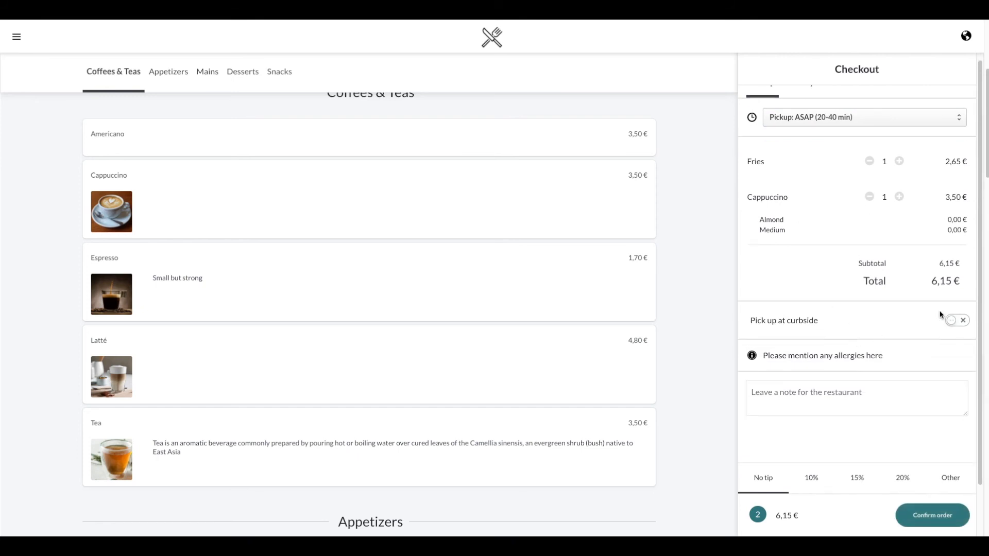
{"action": "mouse_move", "coordinate": [971, 331]}
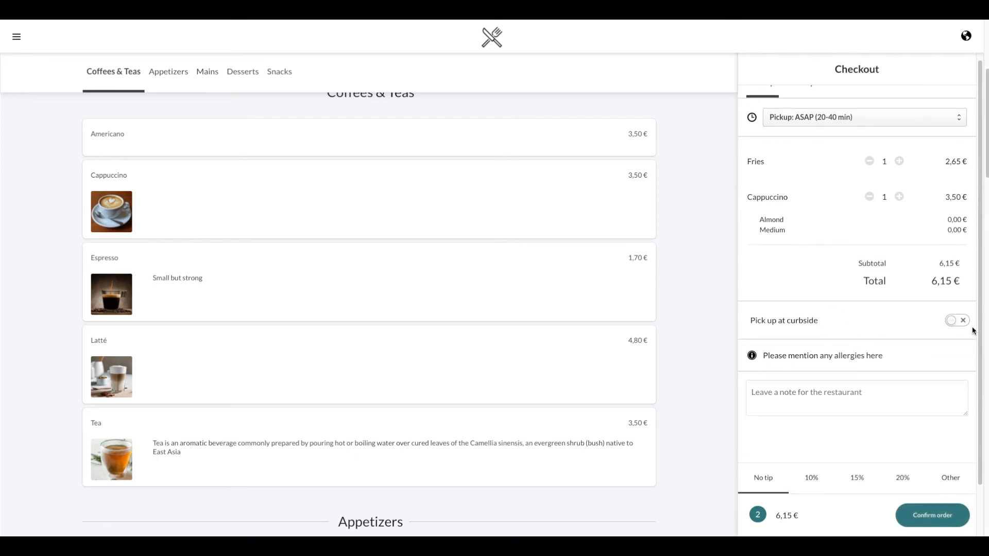
{"action": "left_click", "coordinate": [957, 320]}
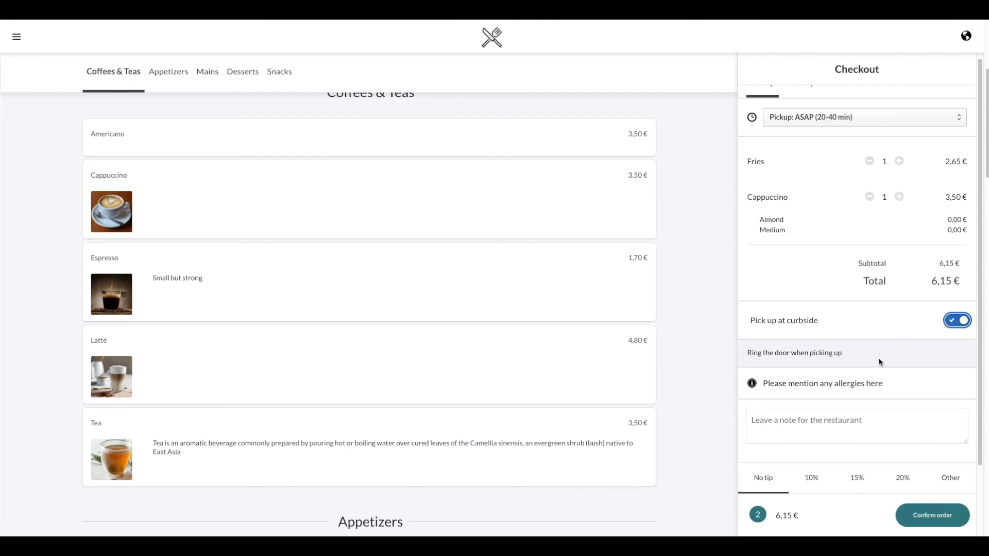
{"action": "mouse_move", "coordinate": [817, 345]}
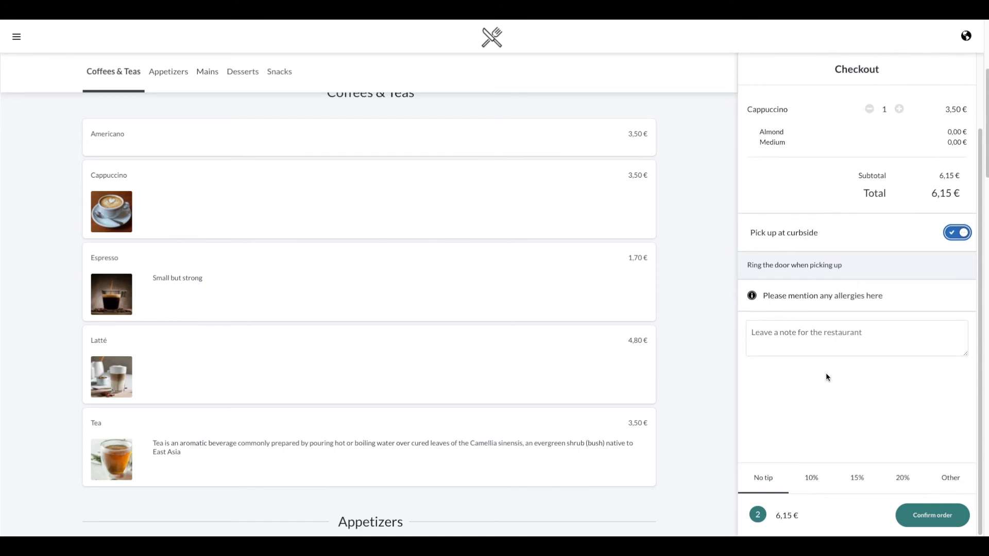
{"action": "mouse_move", "coordinate": [819, 486]}
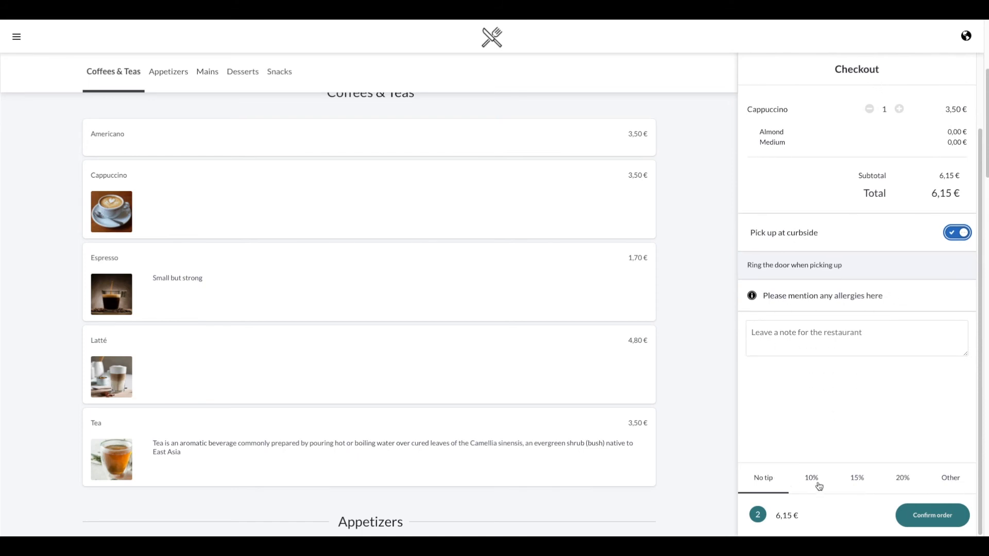
{"action": "mouse_move", "coordinate": [849, 489]}
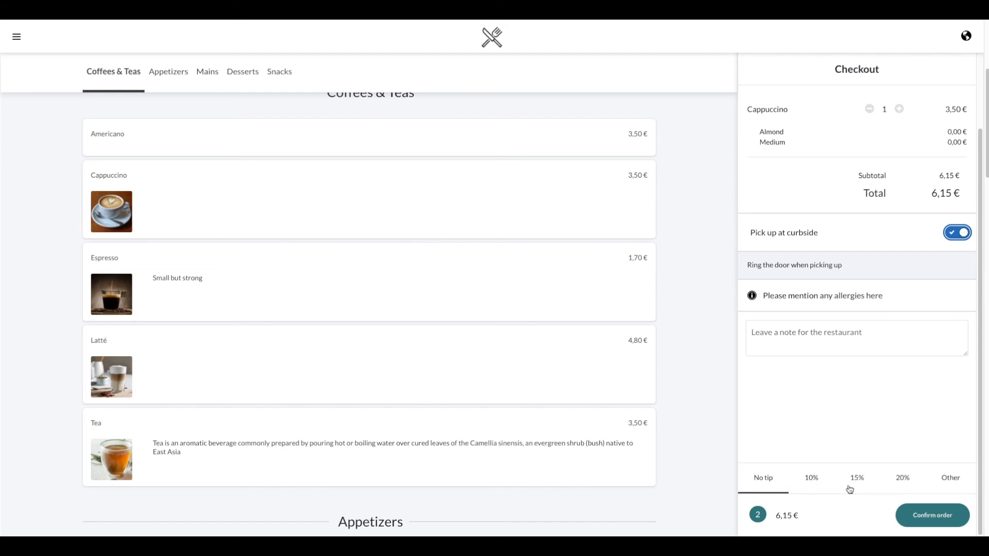
{"action": "mouse_move", "coordinate": [950, 478]}
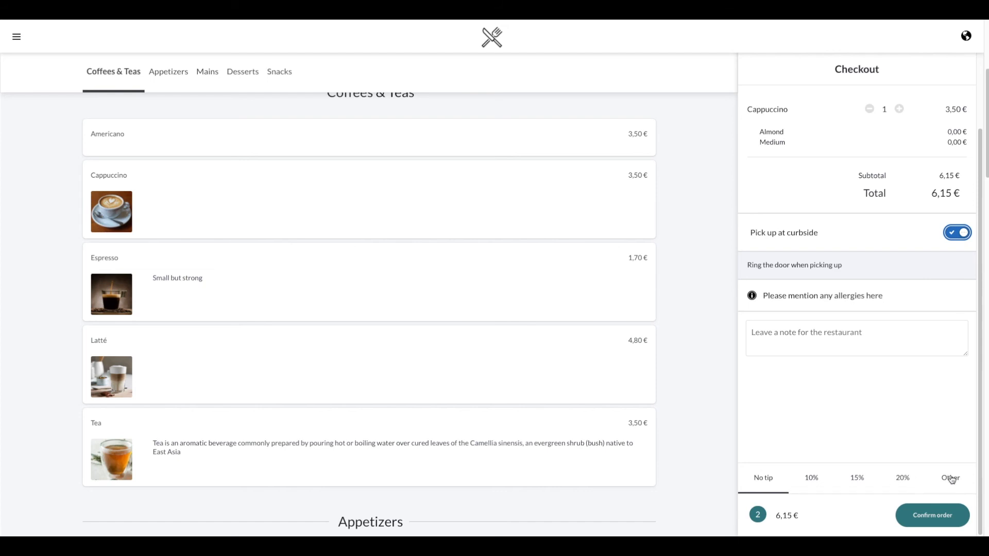
- Choose the Other tip option, showing a custom tip field at €0.00
{"action": "left_click", "coordinate": [949, 478]}
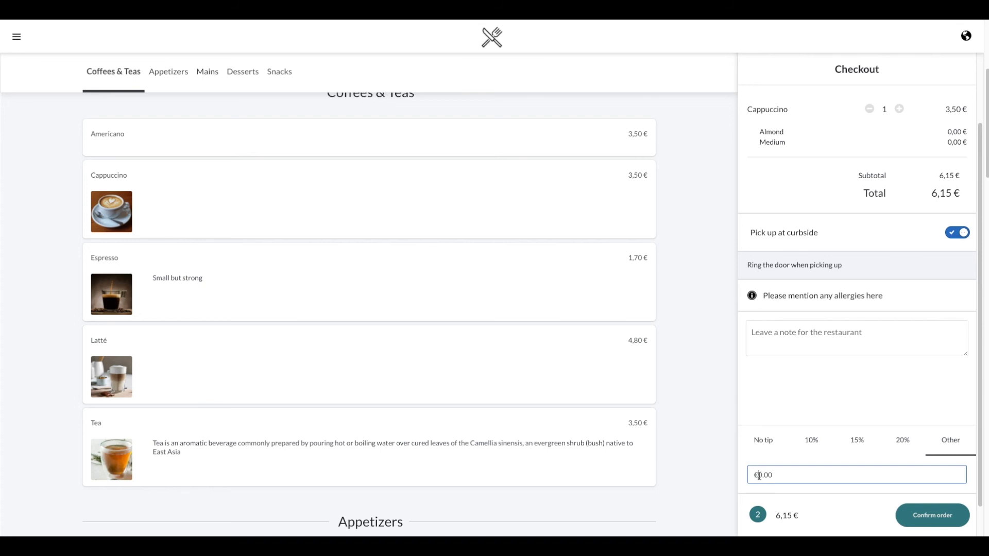
{"action": "mouse_move", "coordinate": [932, 515]}
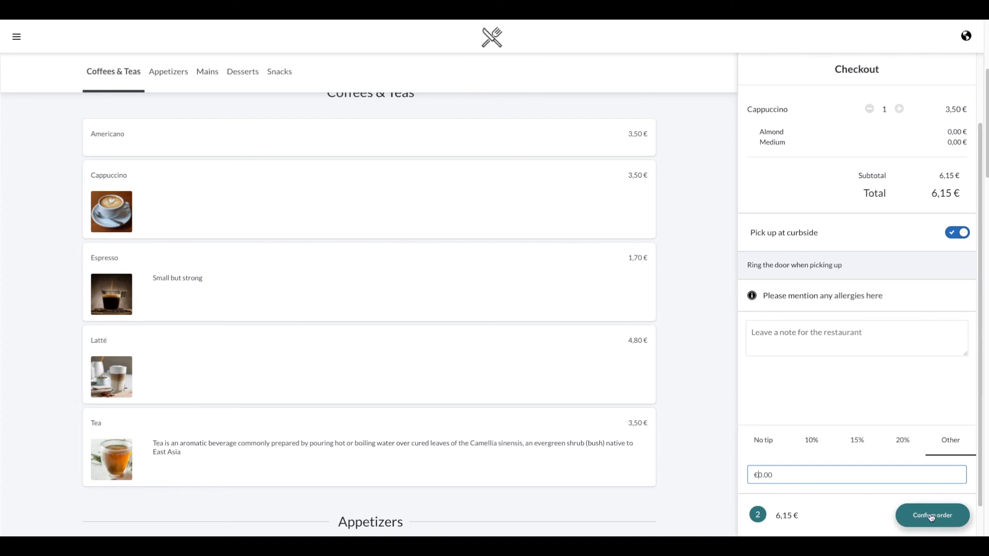
- Confirm the order, pay with VISA 4242, and place the 6,15 € order
{"action": "left_click", "coordinate": [932, 515]}
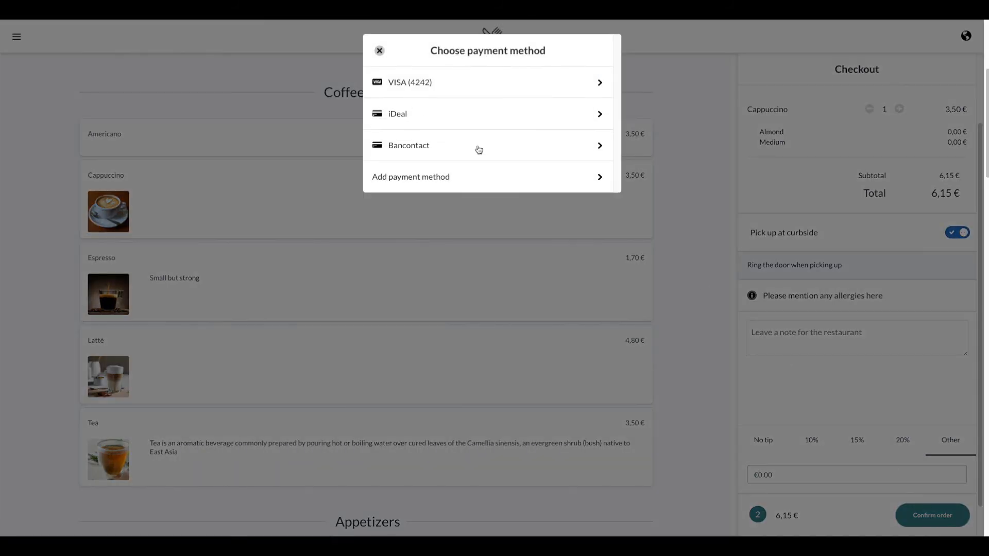
{"action": "mouse_move", "coordinate": [443, 89]}
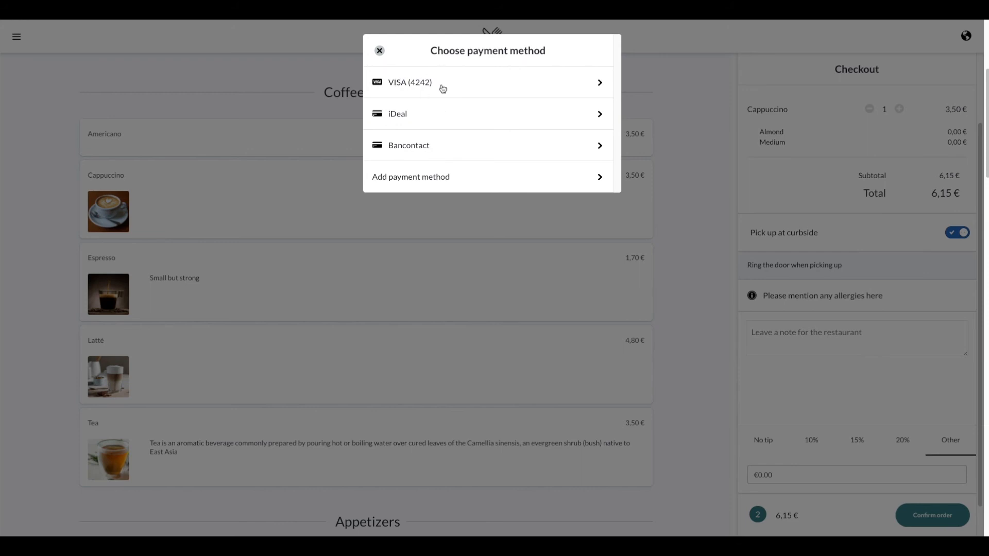
{"action": "mouse_move", "coordinate": [418, 81]}
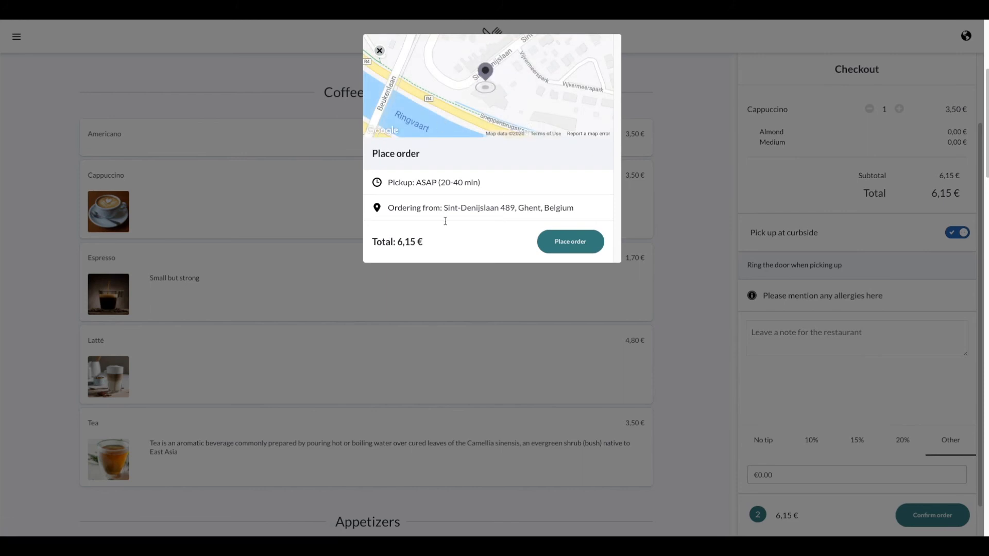
{"action": "left_click", "coordinate": [569, 241]}
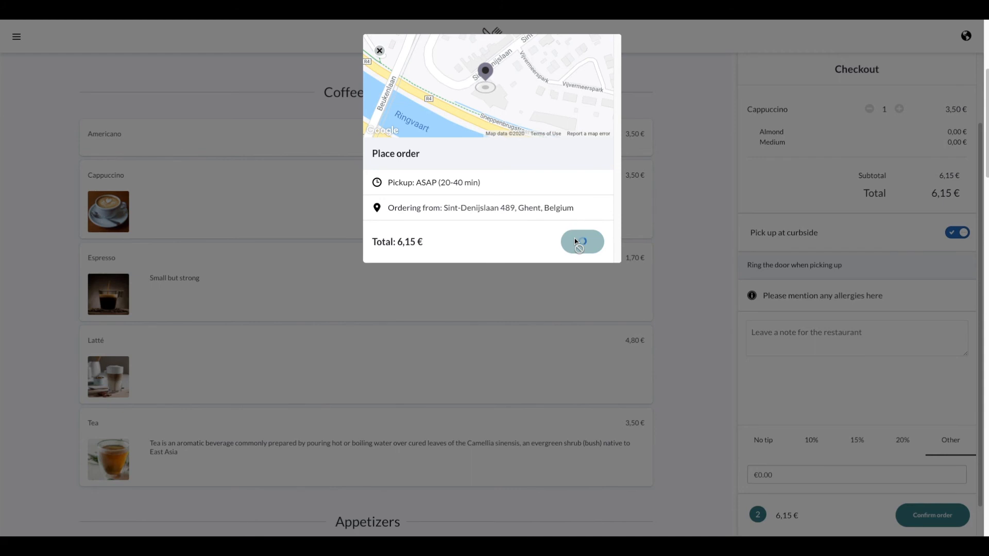
{"action": "left_click", "coordinate": [581, 242]}
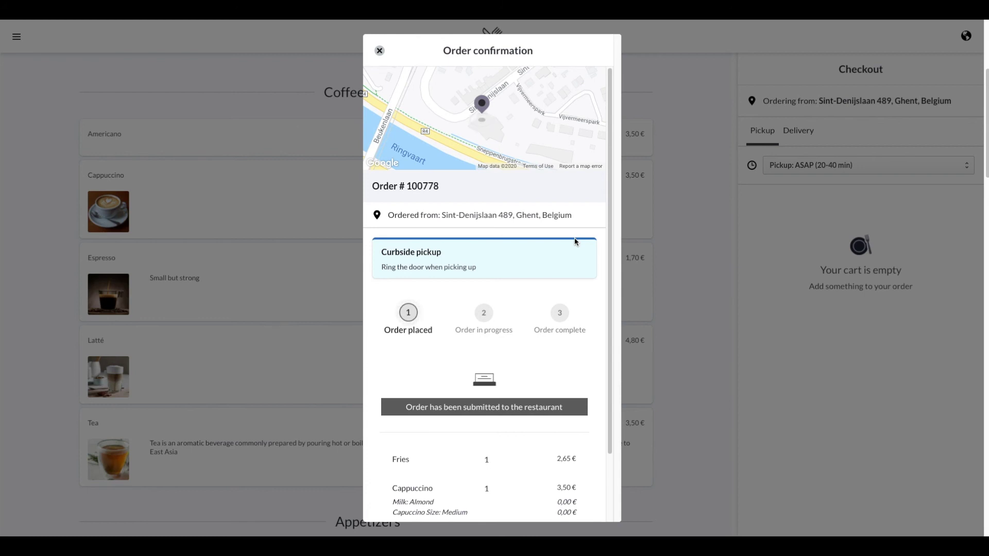
{"action": "mouse_move", "coordinate": [508, 271]}
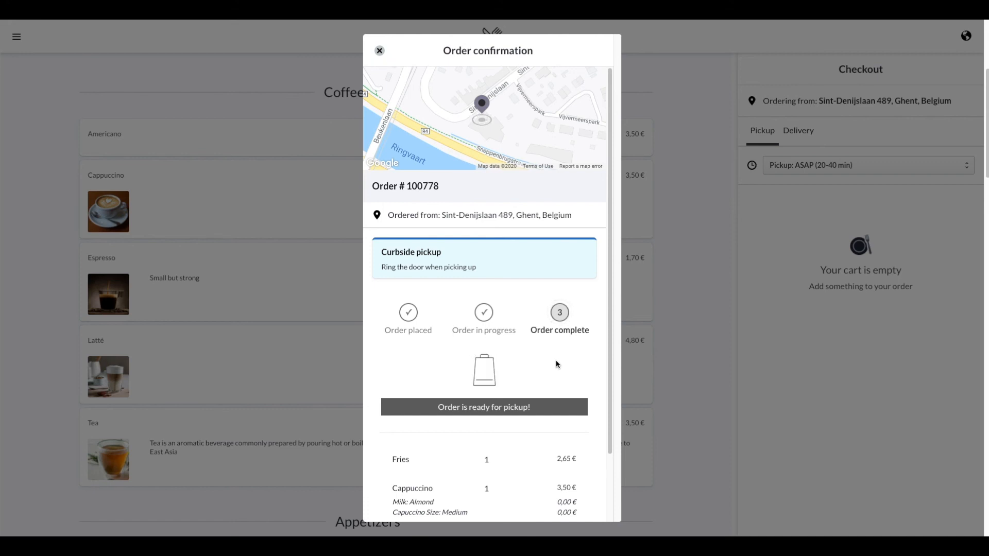
{"action": "mouse_move", "coordinate": [578, 348]}
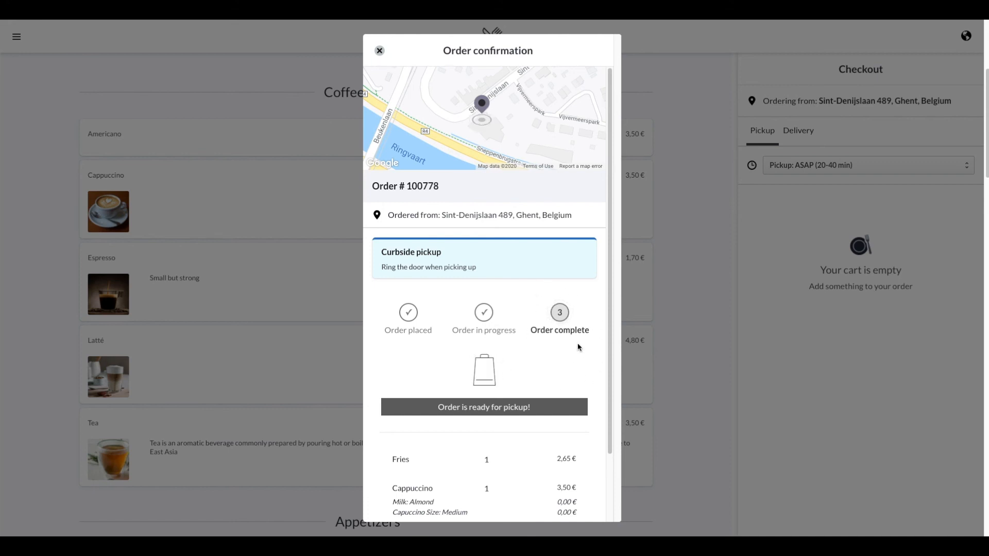
- Scroll the order #100778 confirmation summary while its status reaches Order complete
{"action": "scroll", "scroll_direction": "down", "scroll_amount": 3}
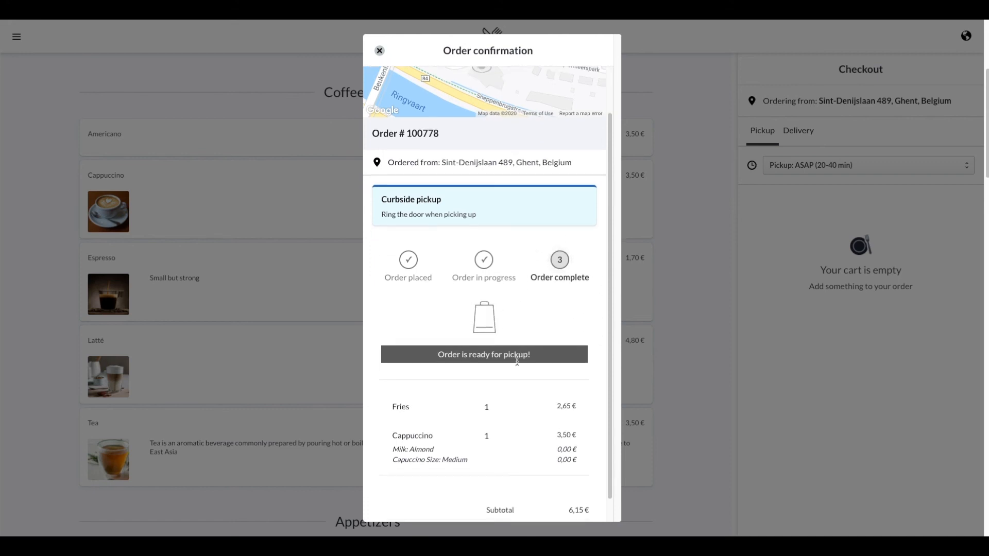
{"action": "scroll", "scroll_direction": "down", "scroll_amount": 3}
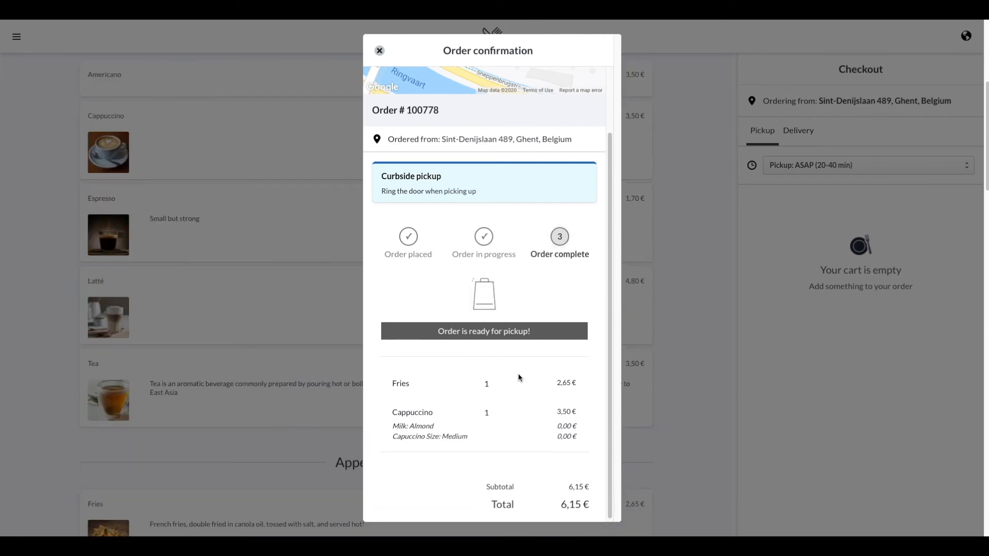
{"action": "scroll", "scroll_direction": "up", "scroll_amount": 3}
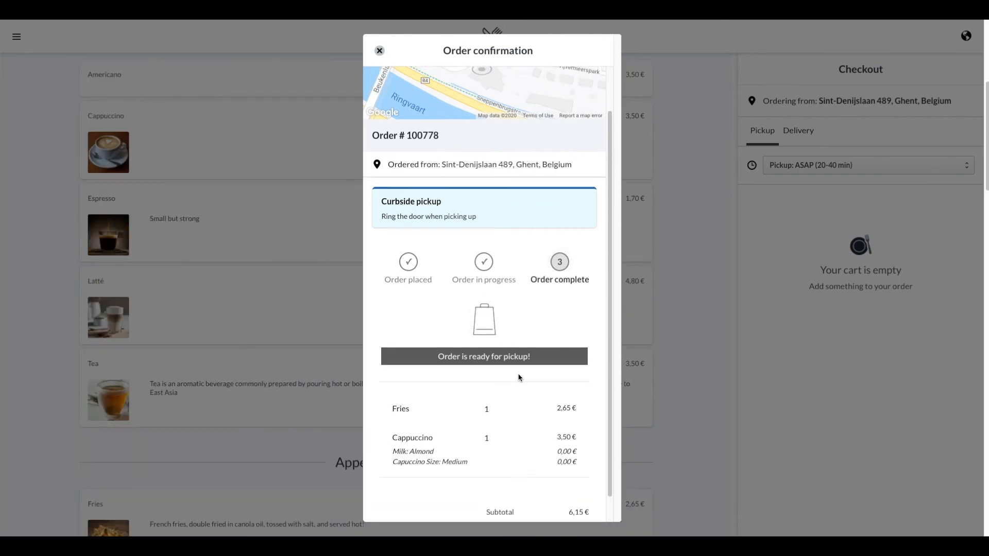
{"action": "scroll", "scroll_direction": "up", "scroll_amount": 3}
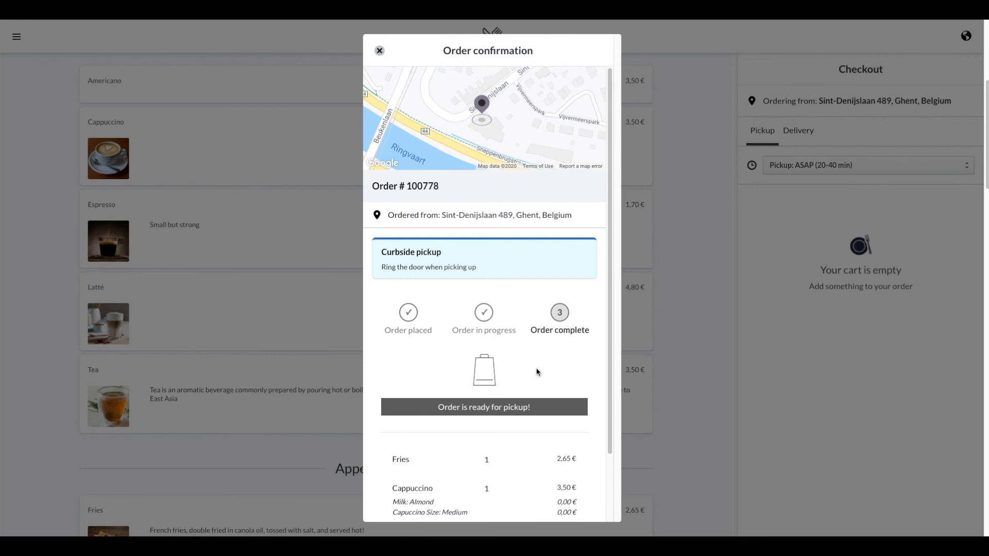
{"action": "mouse_move", "coordinate": [531, 342]}
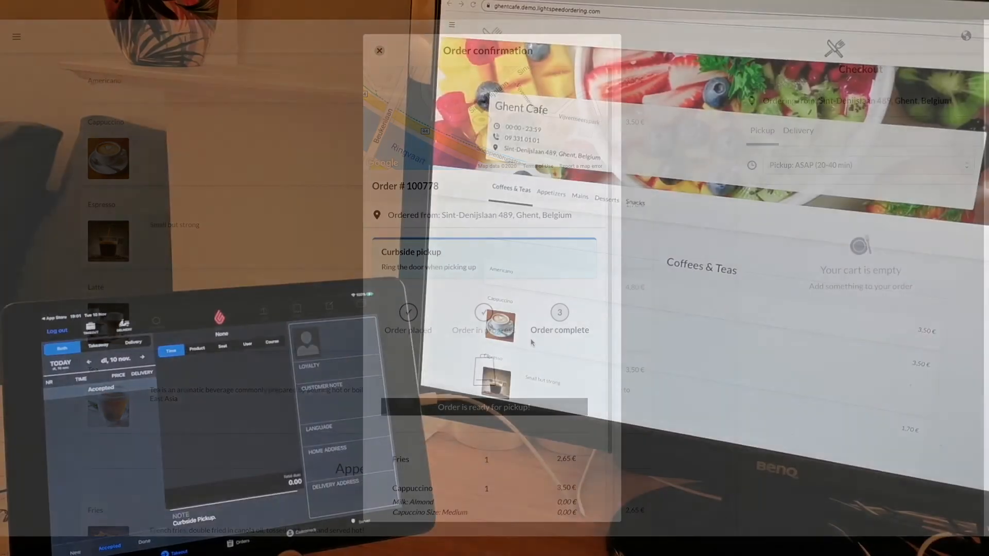
- Add a medium Cappuccino with almond milk to the order
{"action": "left_click", "coordinate": [379, 50]}
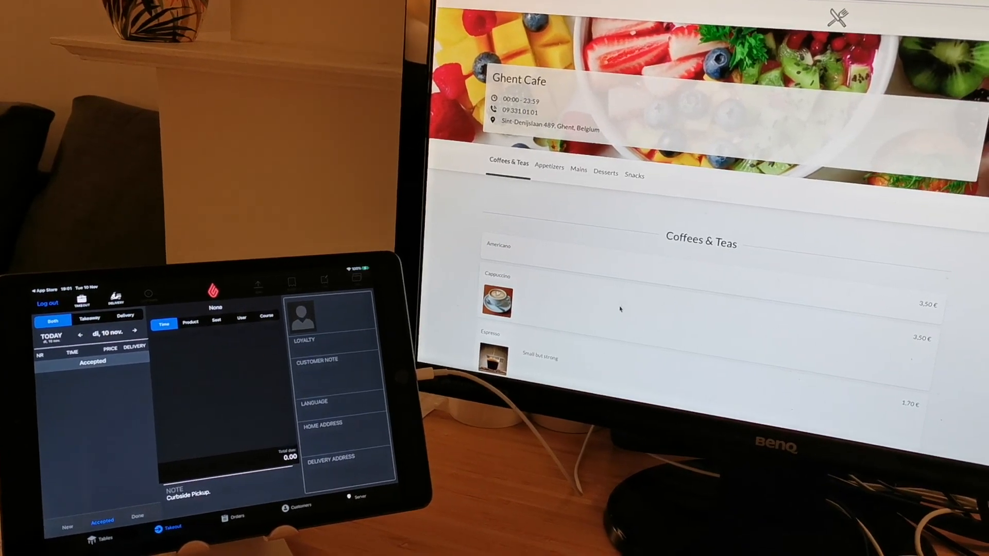
{"action": "left_click", "coordinate": [497, 301]}
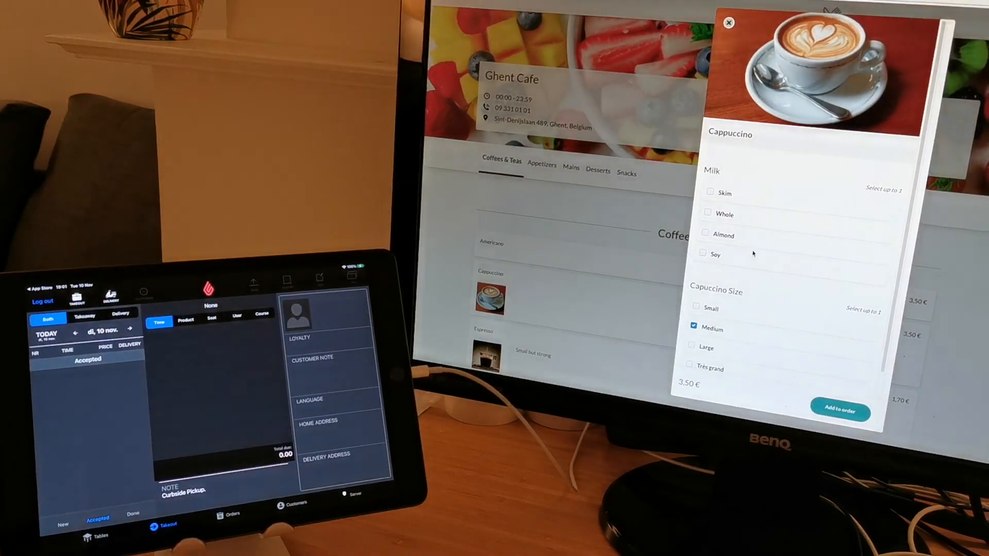
{"action": "left_click", "coordinate": [705, 235]}
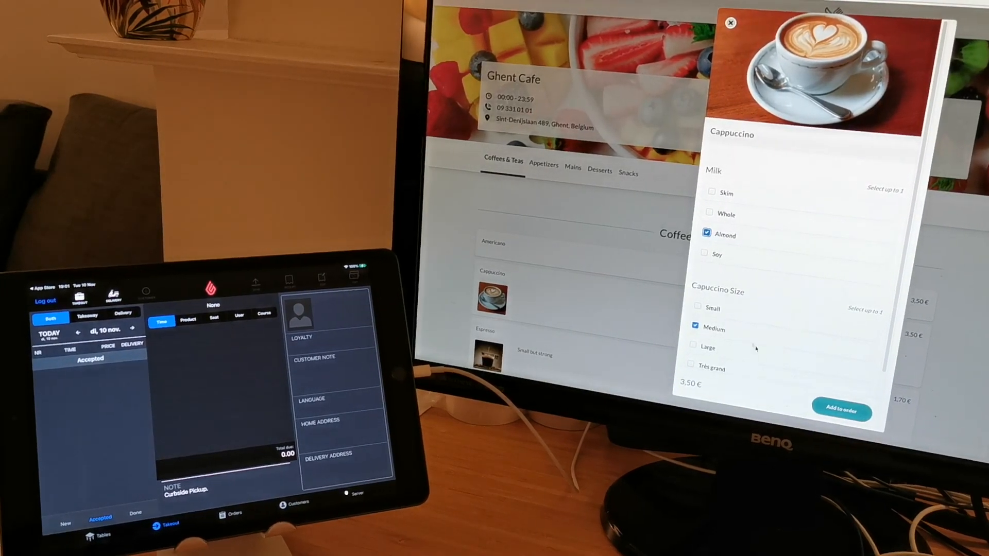
{"action": "left_click", "coordinate": [730, 22]}
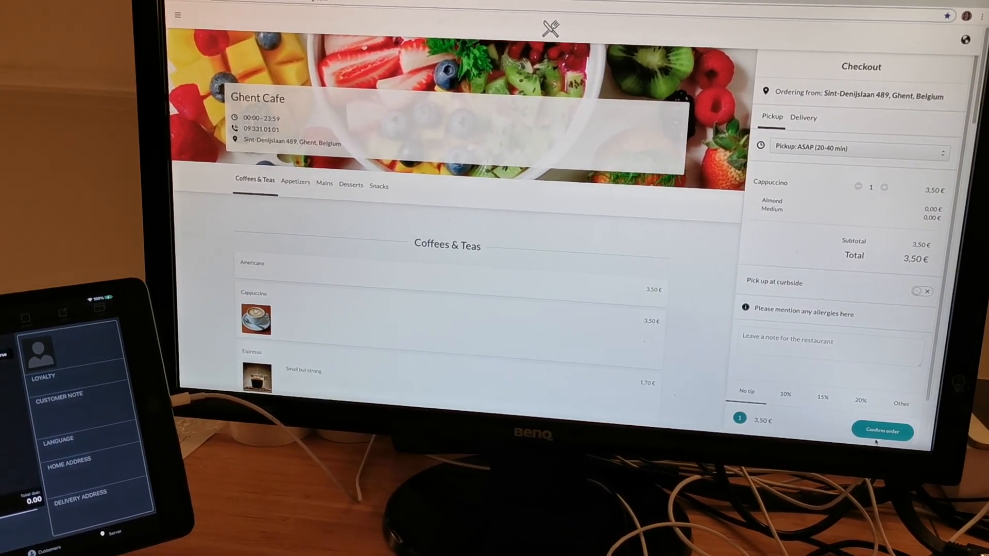
- Confirm and place the 3,50 € cappuccino pickup order
{"action": "left_click", "coordinate": [882, 430]}
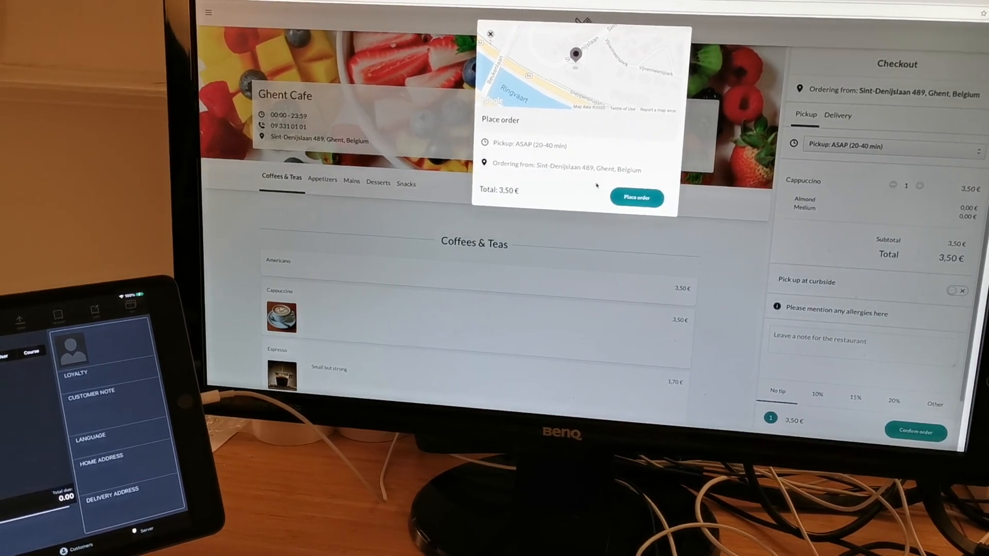
{"action": "left_click", "coordinate": [636, 197]}
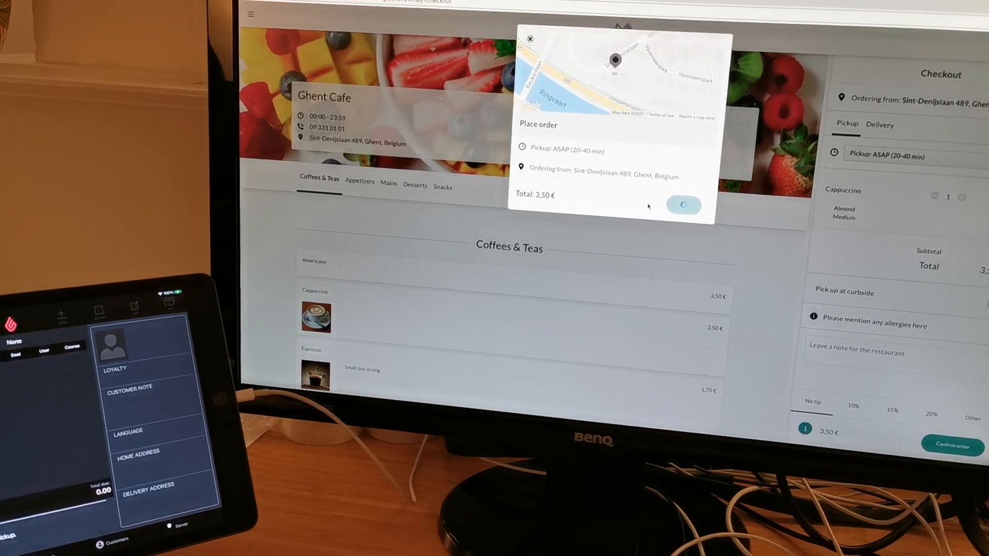
{"action": "left_click", "coordinate": [683, 205]}
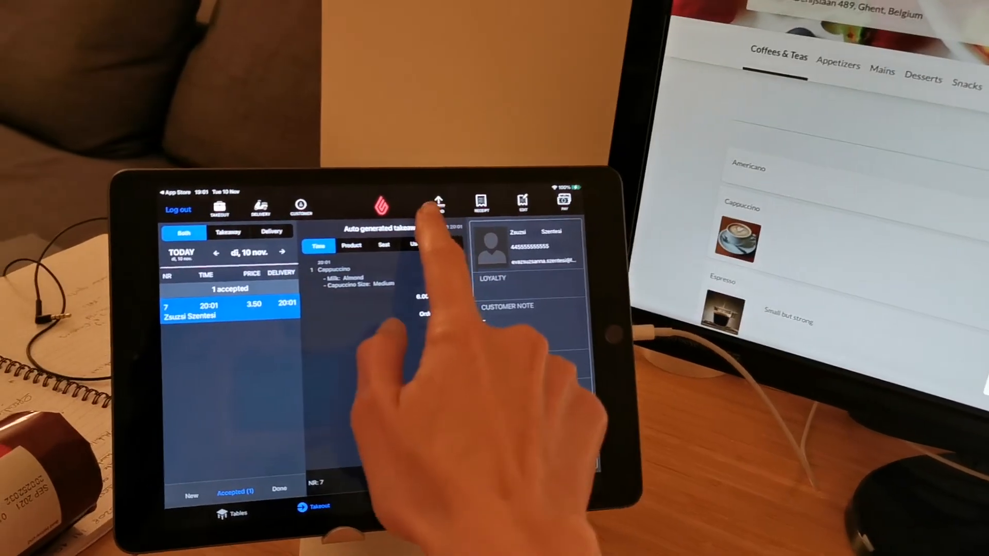
- Open the print-to-bar-and-kitchen dialog for the accepted Cappuccino takeaway order
{"action": "left_click", "coordinate": [438, 201]}
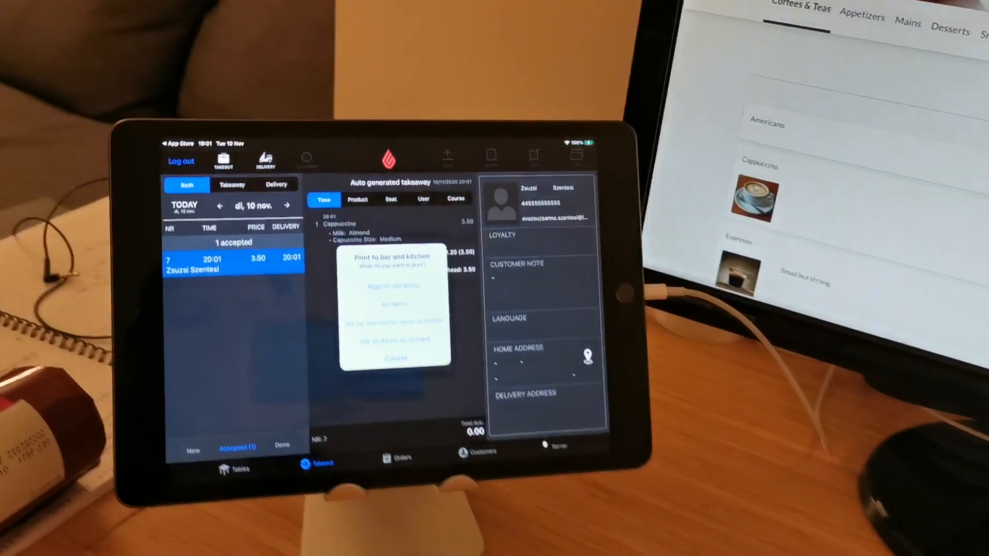